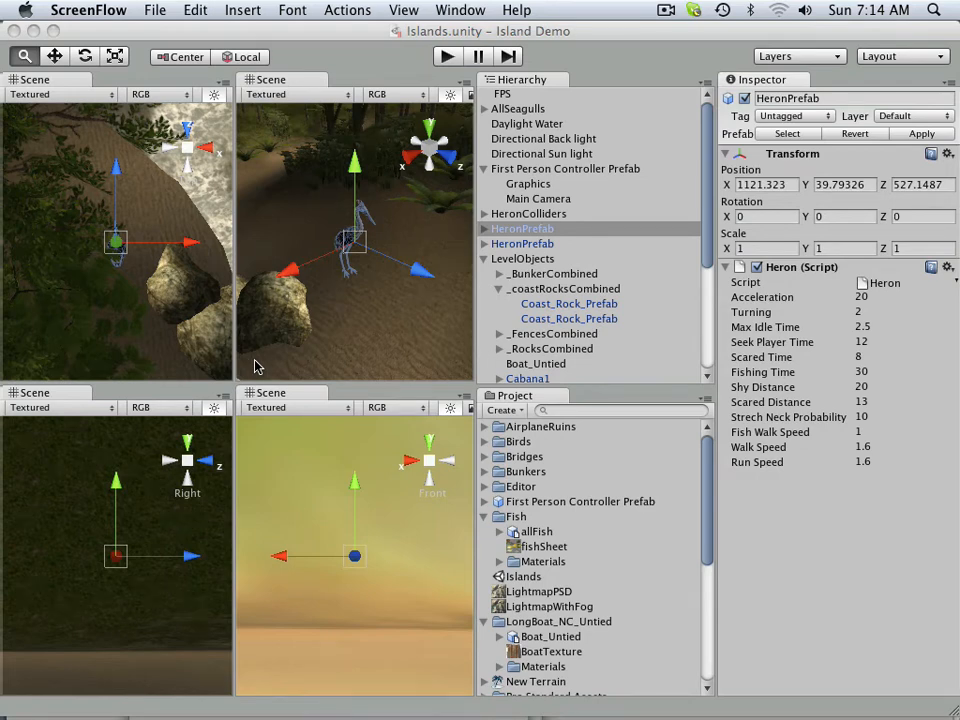
mouse_move(266, 336)
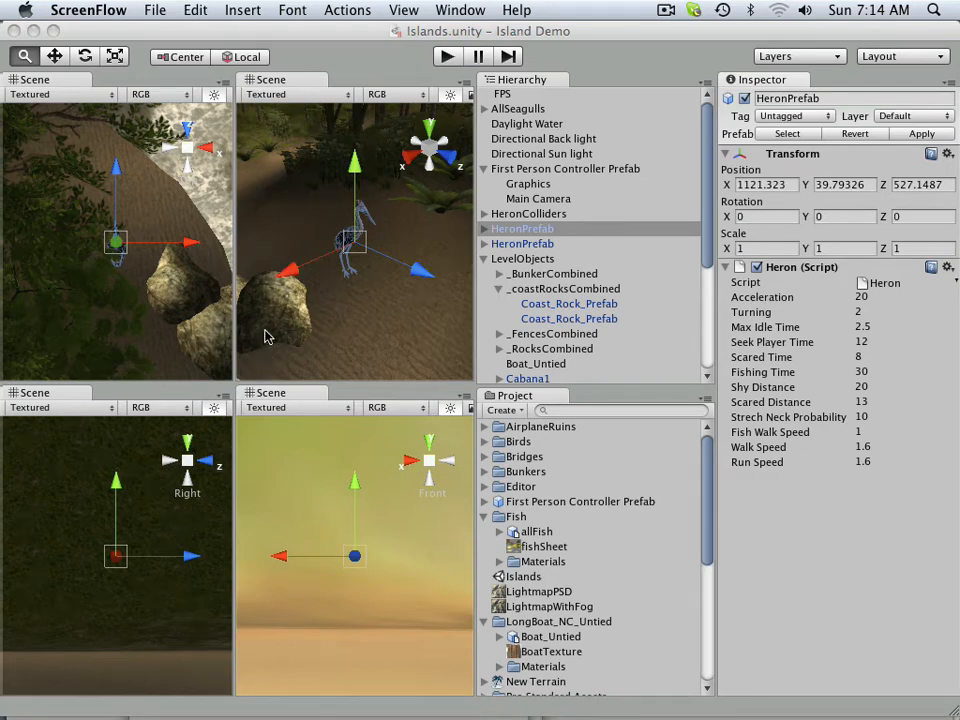
mouse_move(356, 248)
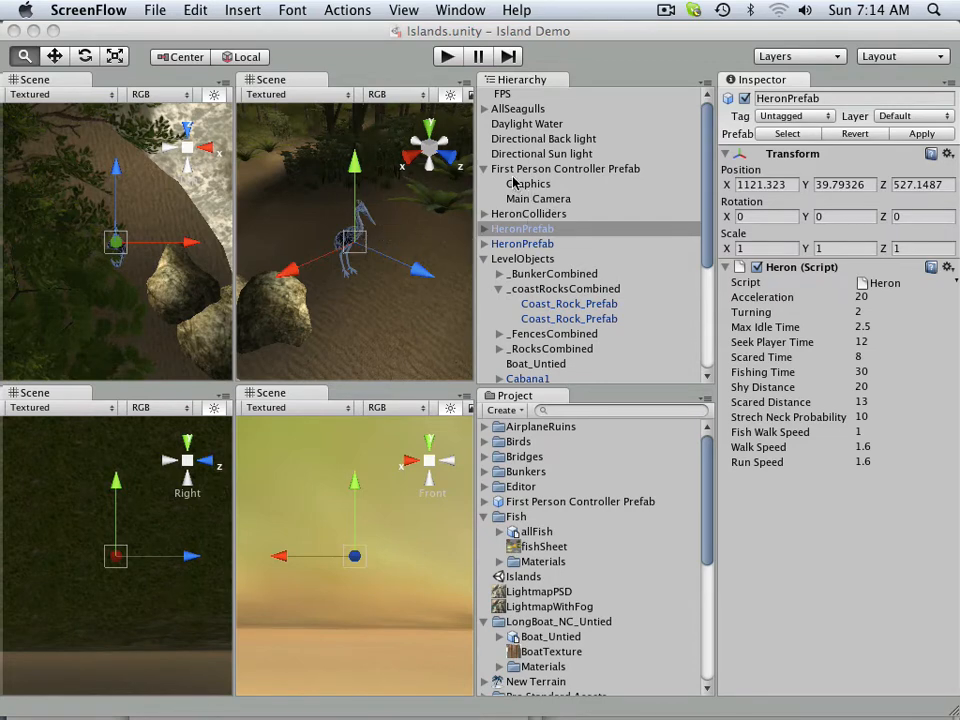
Step: Select the First Person Controller Prefab in the Hierarchy to show its components
left_click(566, 168)
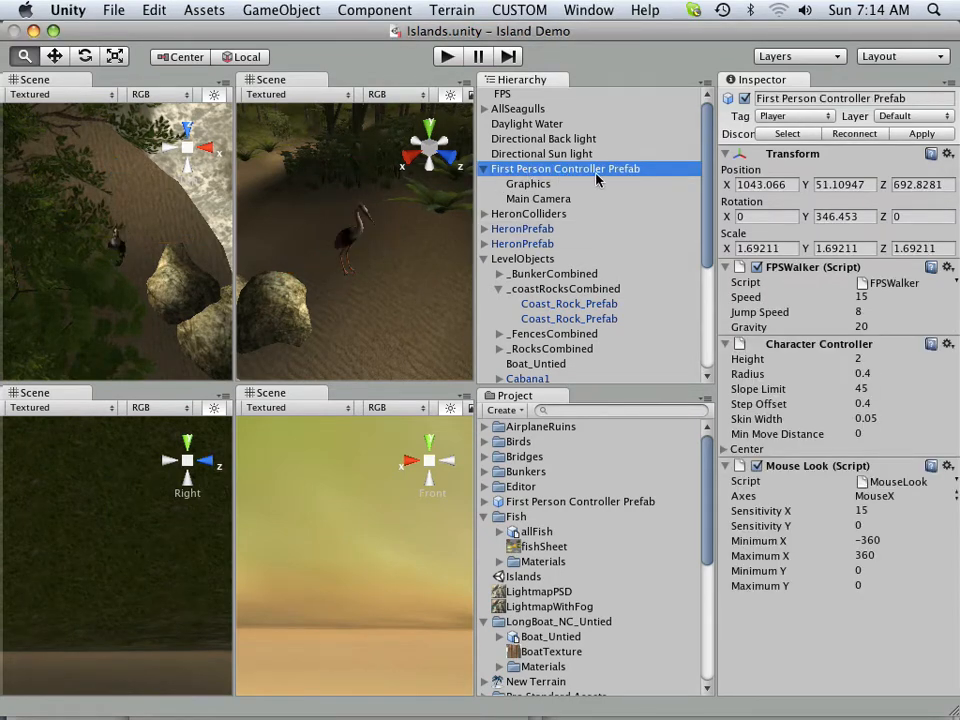
mouse_move(424, 236)
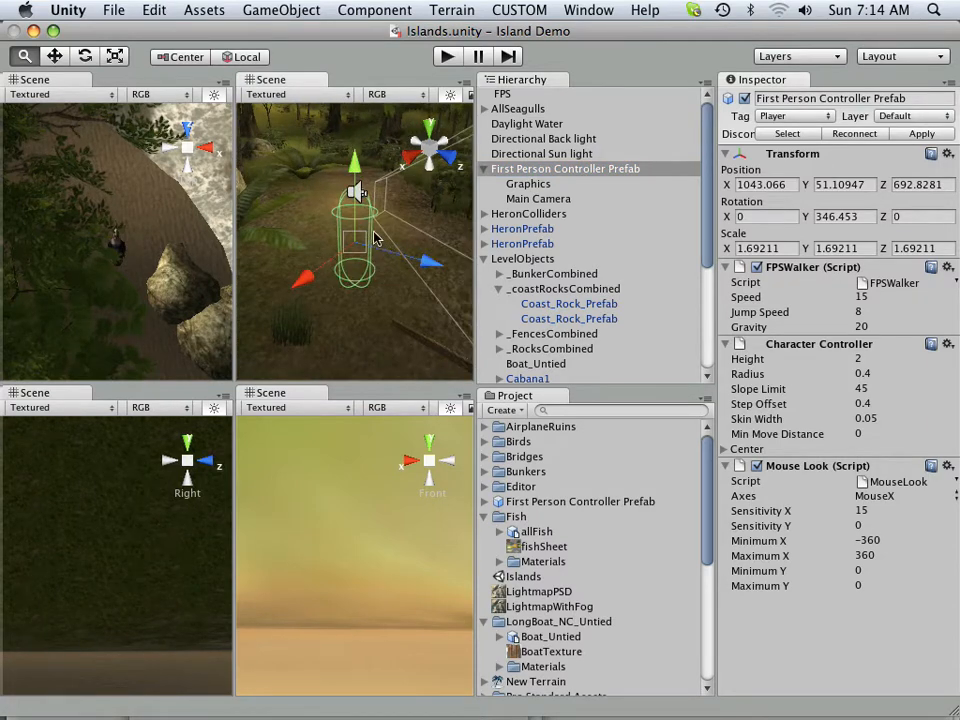
mouse_move(392, 264)
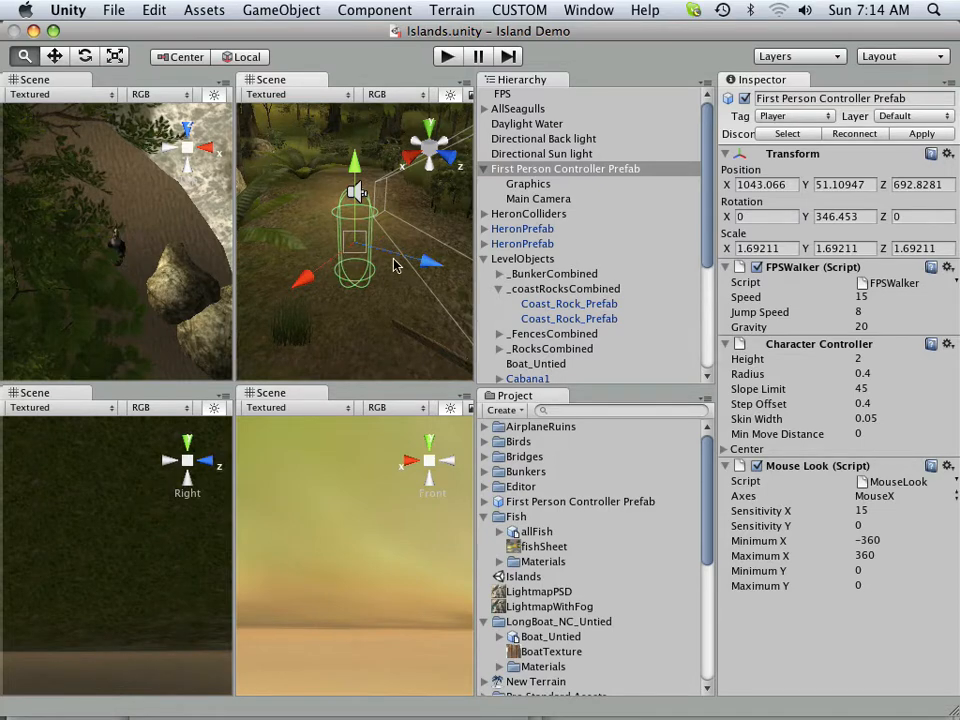
mouse_move(422, 310)
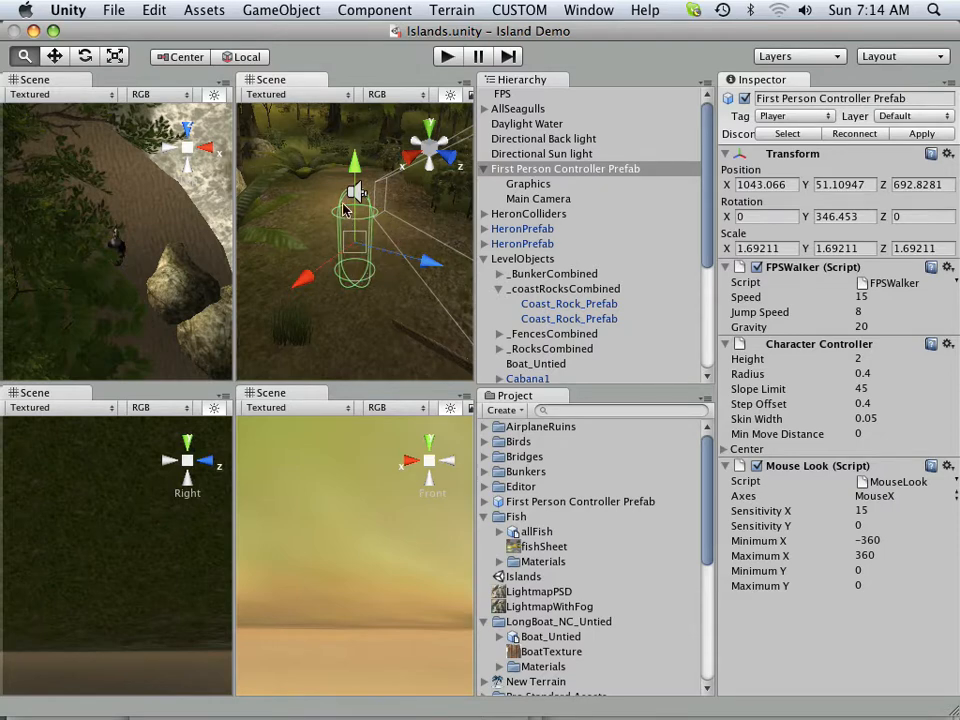
mouse_move(360, 256)
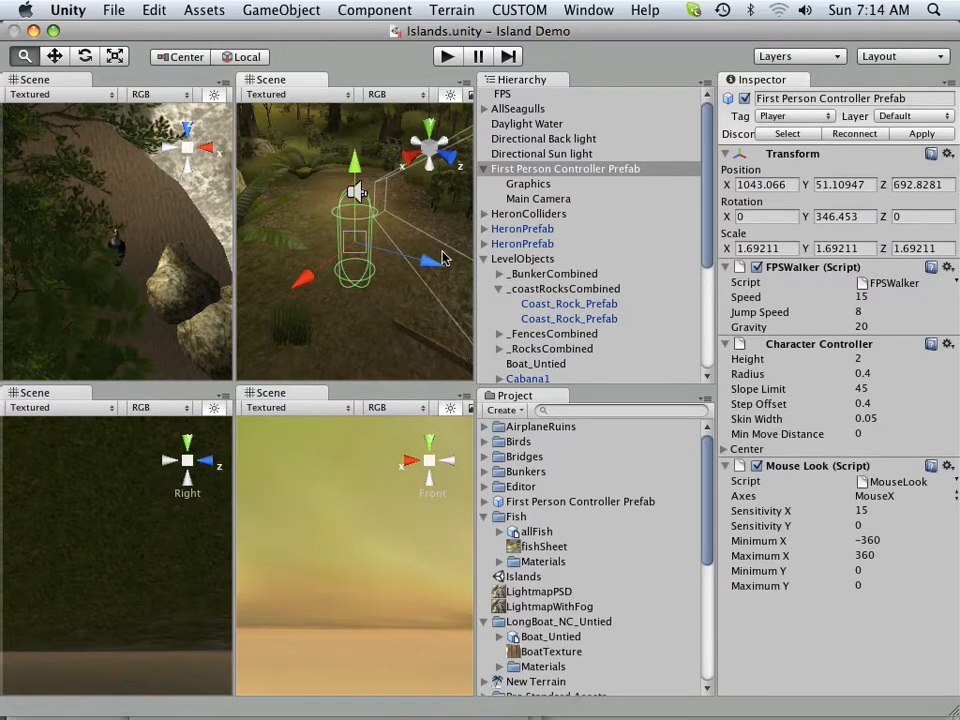
mouse_move(450, 270)
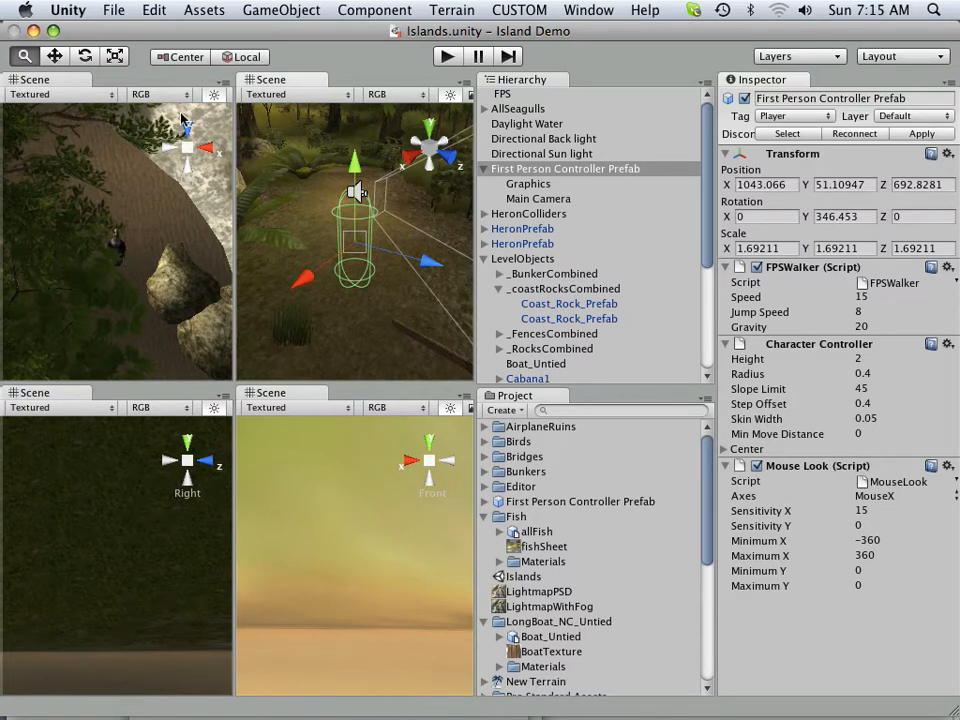
Step: Hide Unity from its menus so the Finder Applications window comes forward
left_click(112, 10)
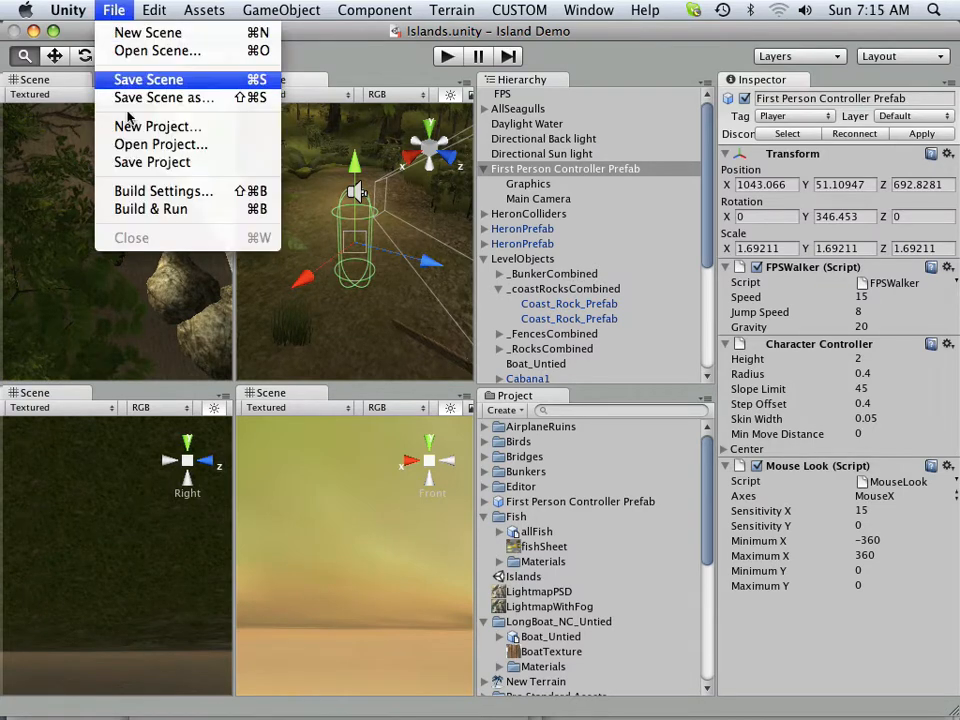
mouse_move(164, 96)
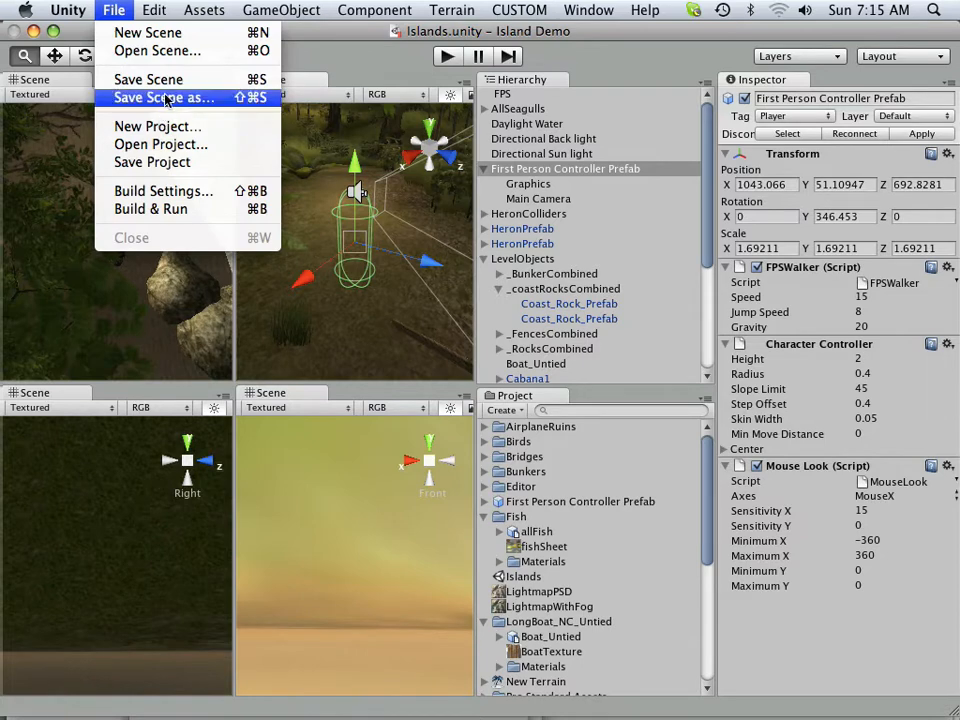
left_click(164, 96)
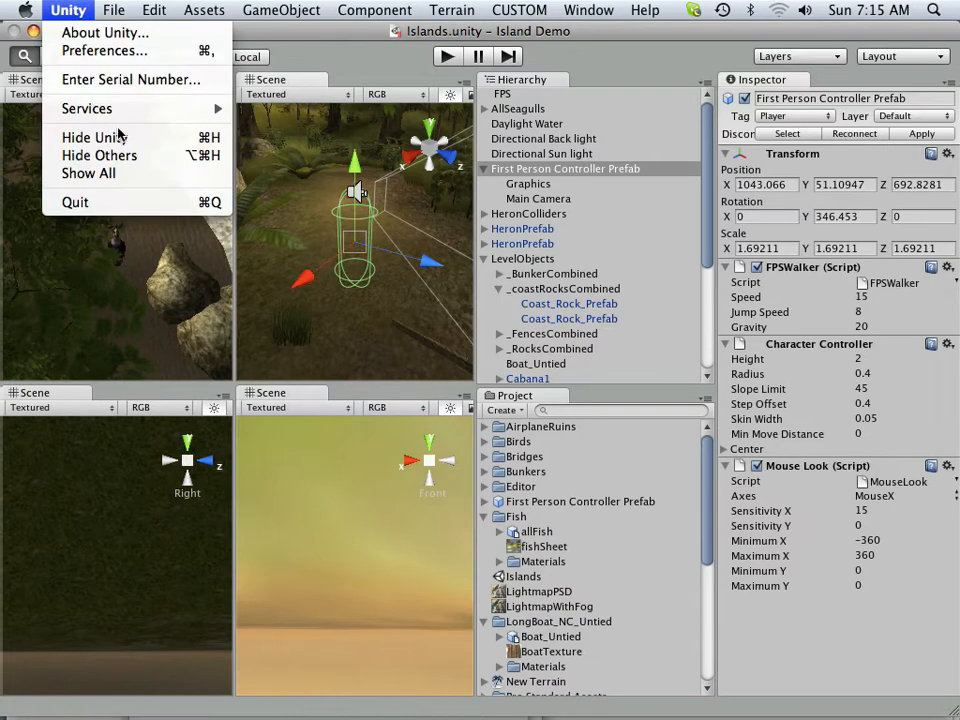
left_click(112, 10)
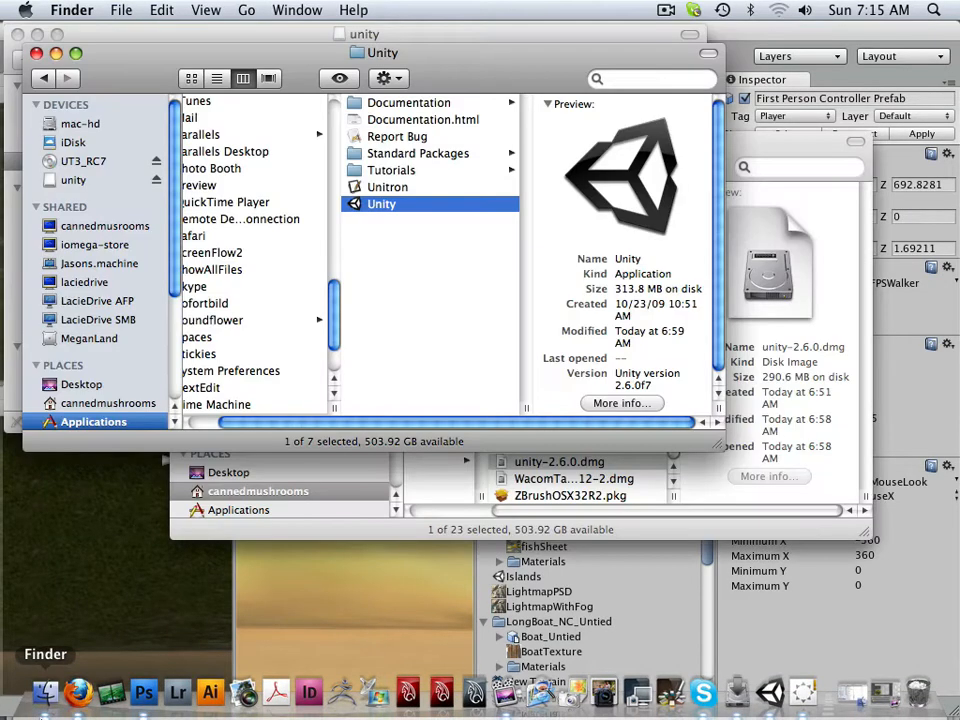
Step: Browse mac-hd through Users > Shared > unity to the Island Demo project folder
left_click(80, 124)
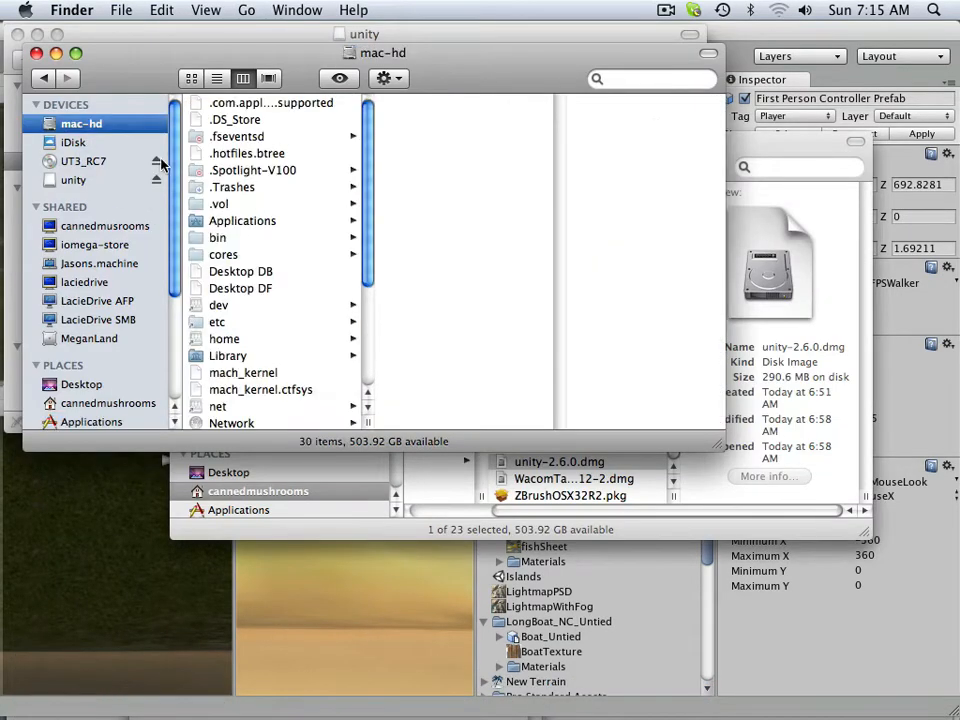
scroll("down", 3)
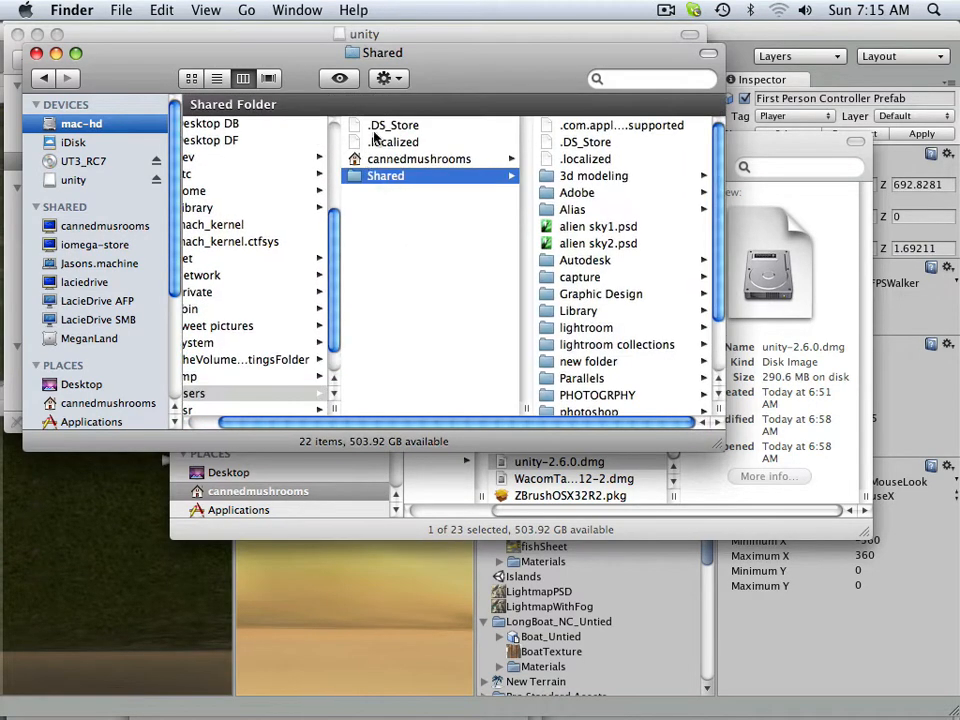
scroll("down", 3)
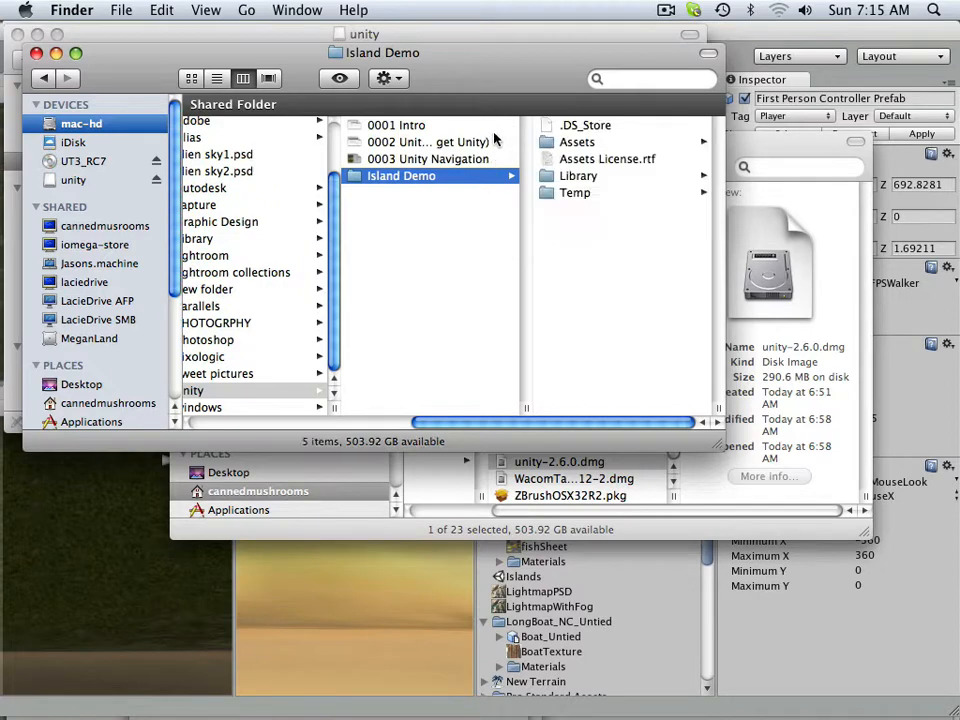
mouse_move(548, 166)
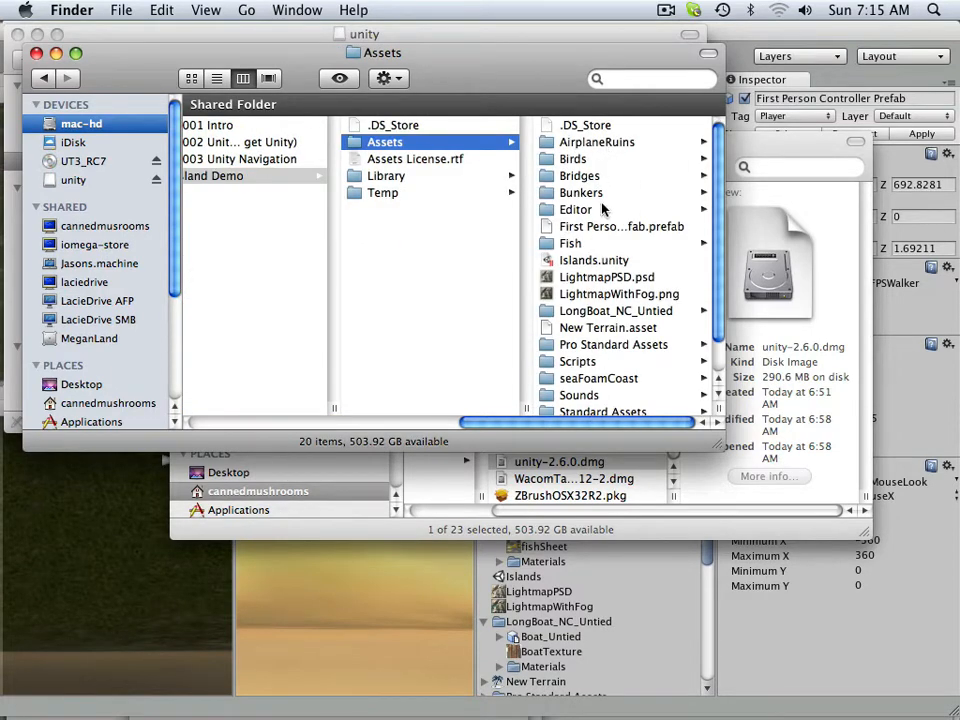
mouse_move(616, 234)
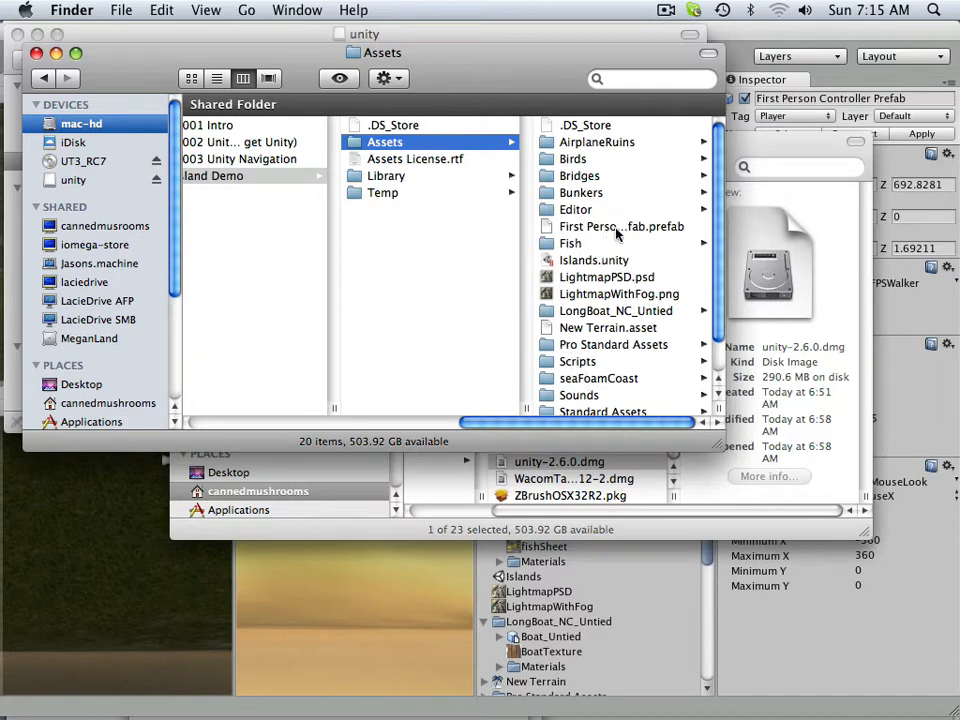
mouse_move(720, 296)
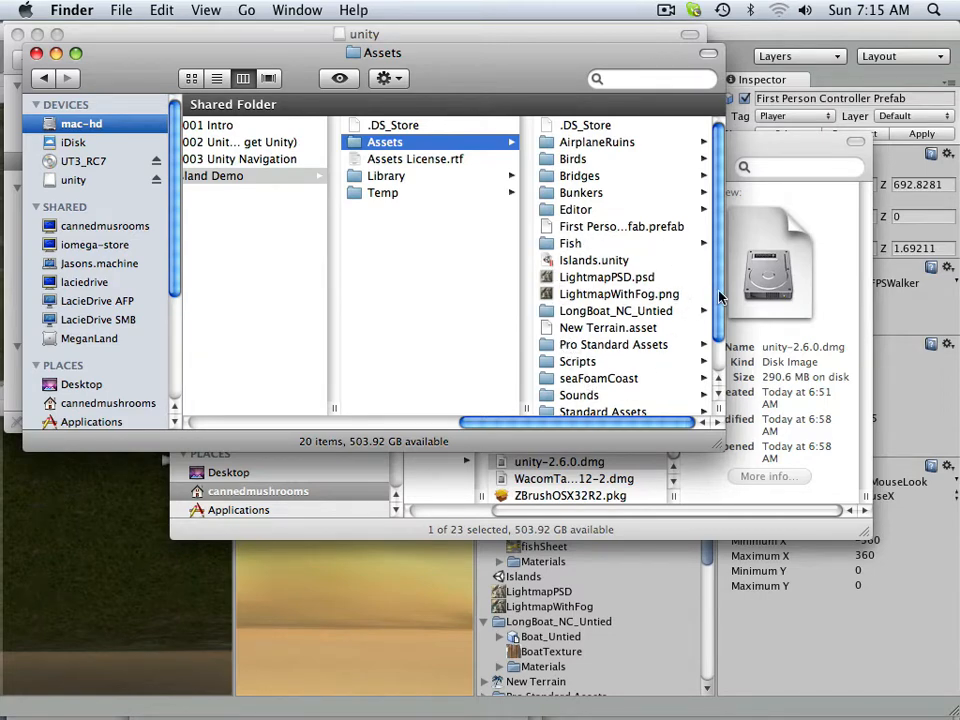
scroll("down", 3)
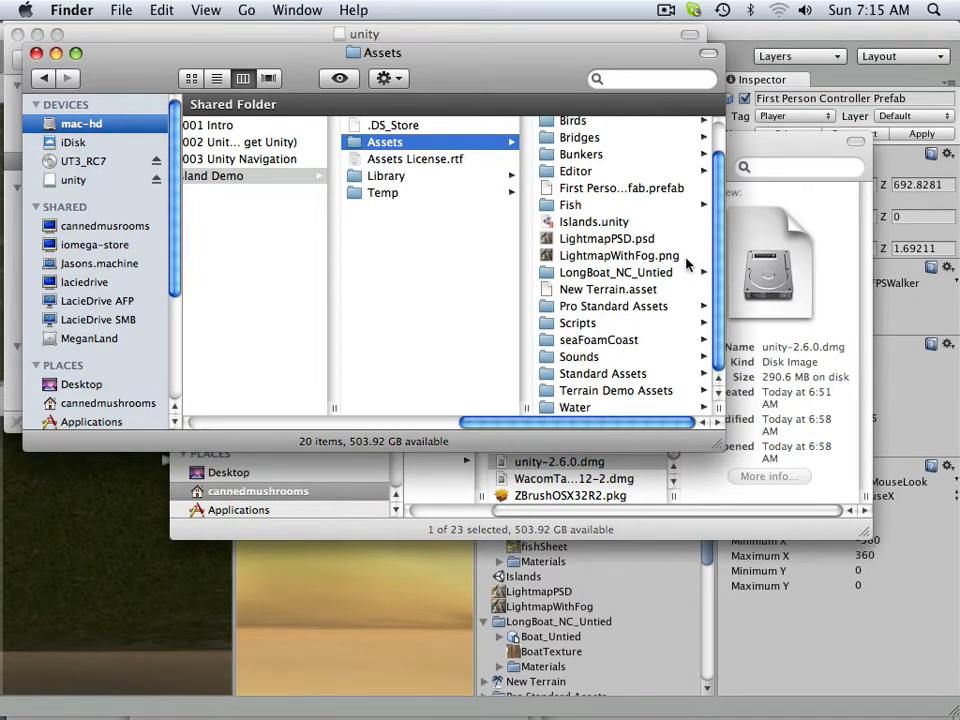
mouse_move(584, 384)
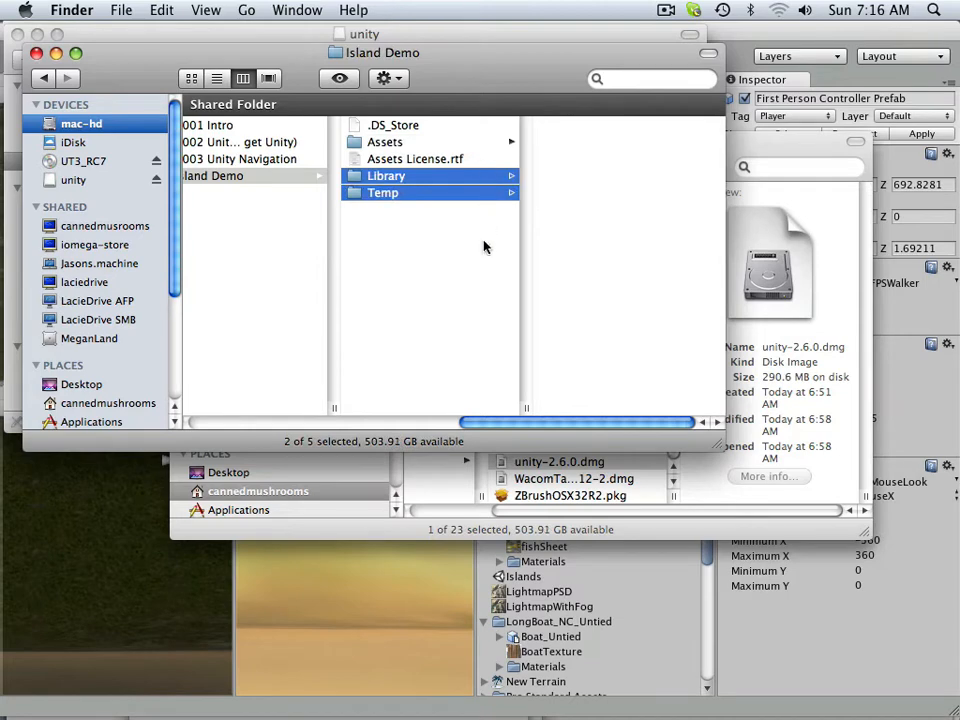
Step: Look through Island Demo's Library and Assets folders
left_click(386, 176)
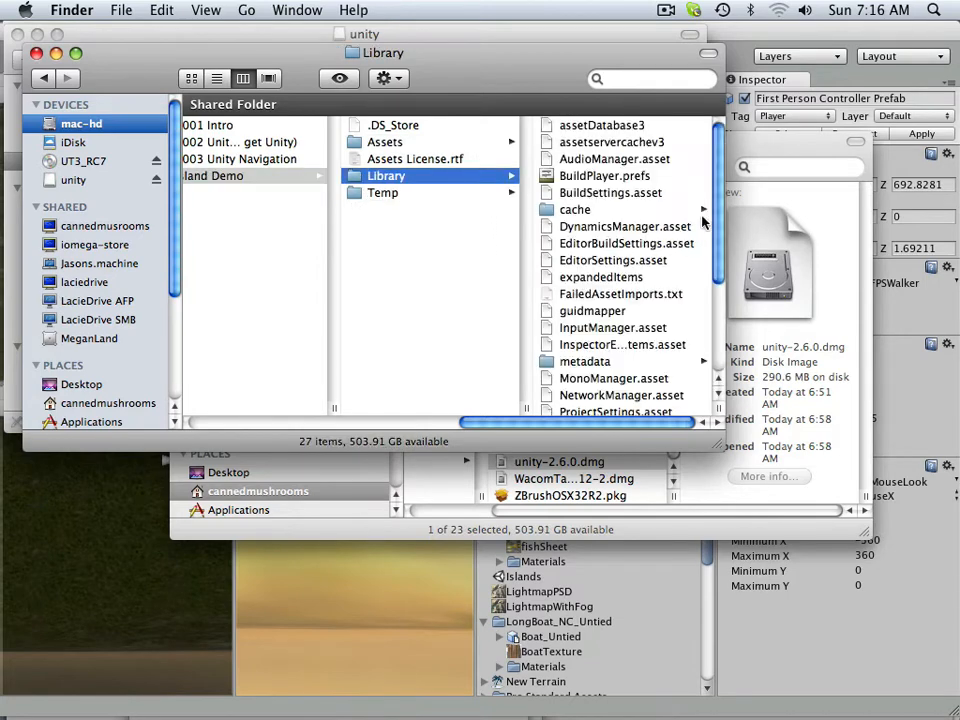
scroll("down", 3)
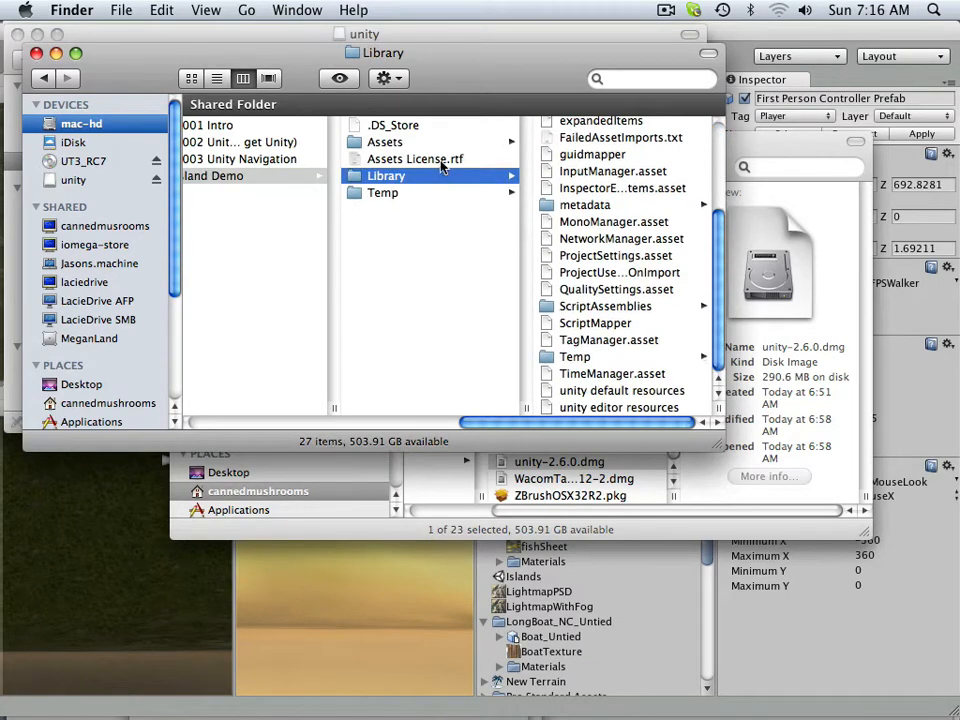
left_click(384, 140)
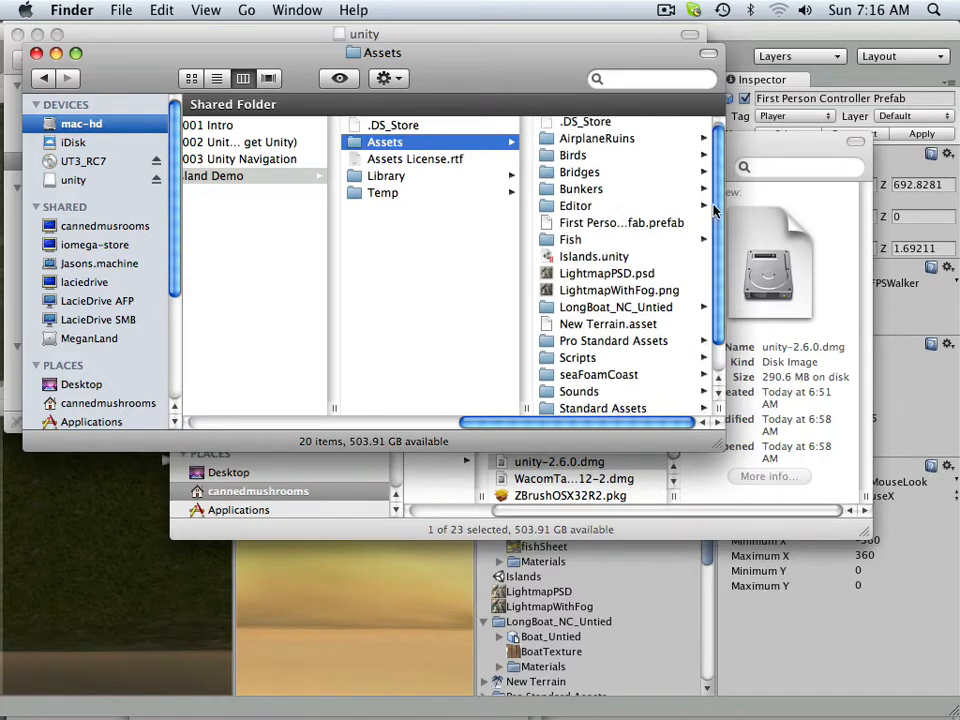
Step: Preview the Footbridge_2.fbx file's details inside the Bridges asset folder
left_click(580, 172)
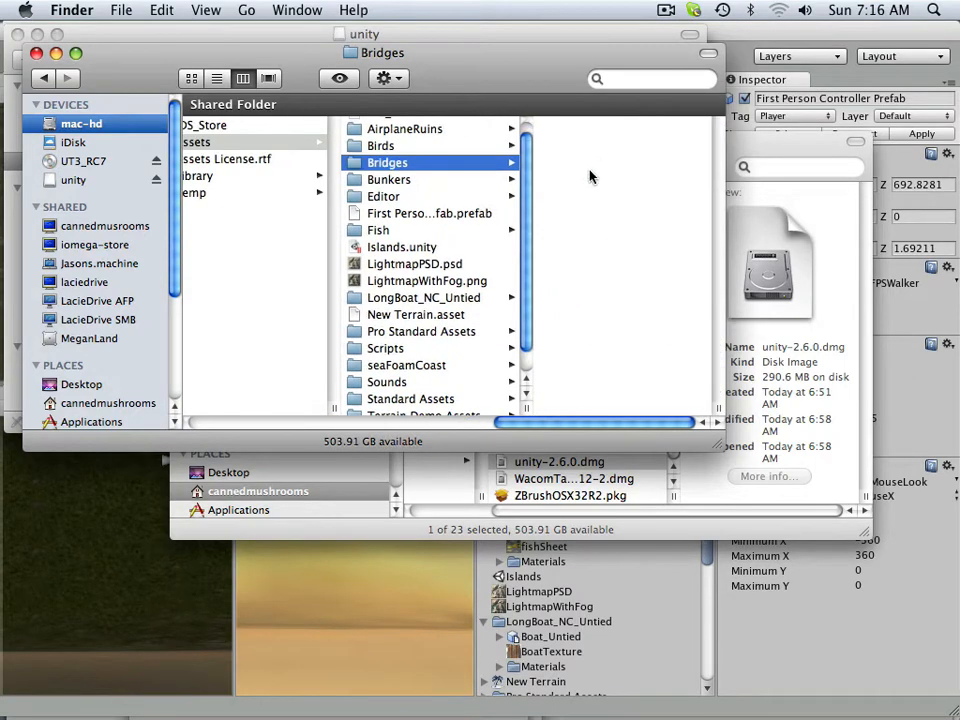
left_click(388, 162)
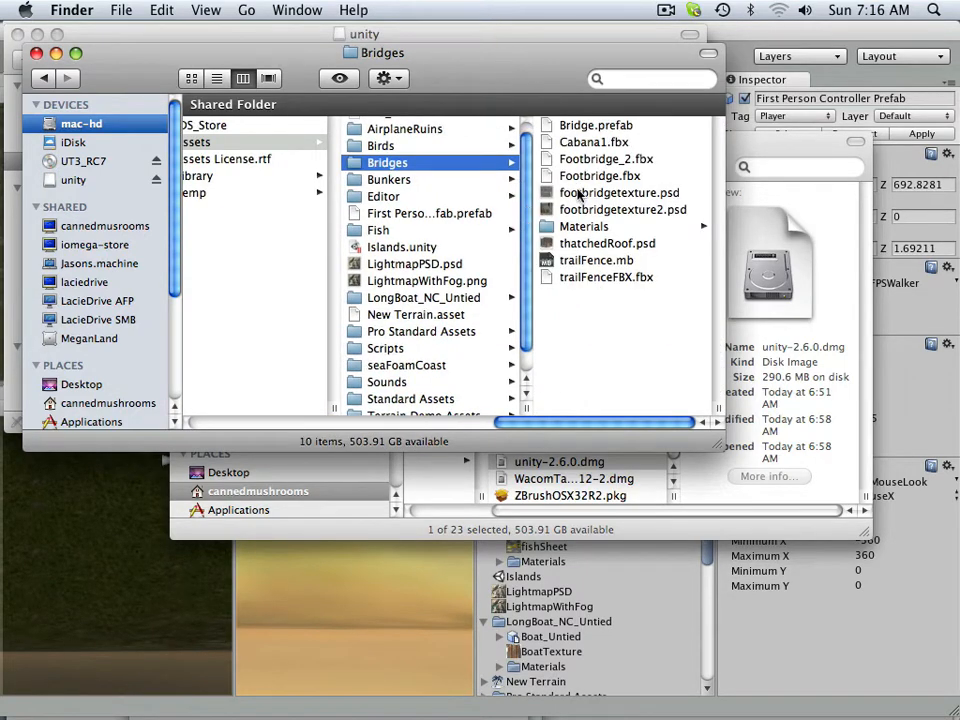
left_click(414, 158)
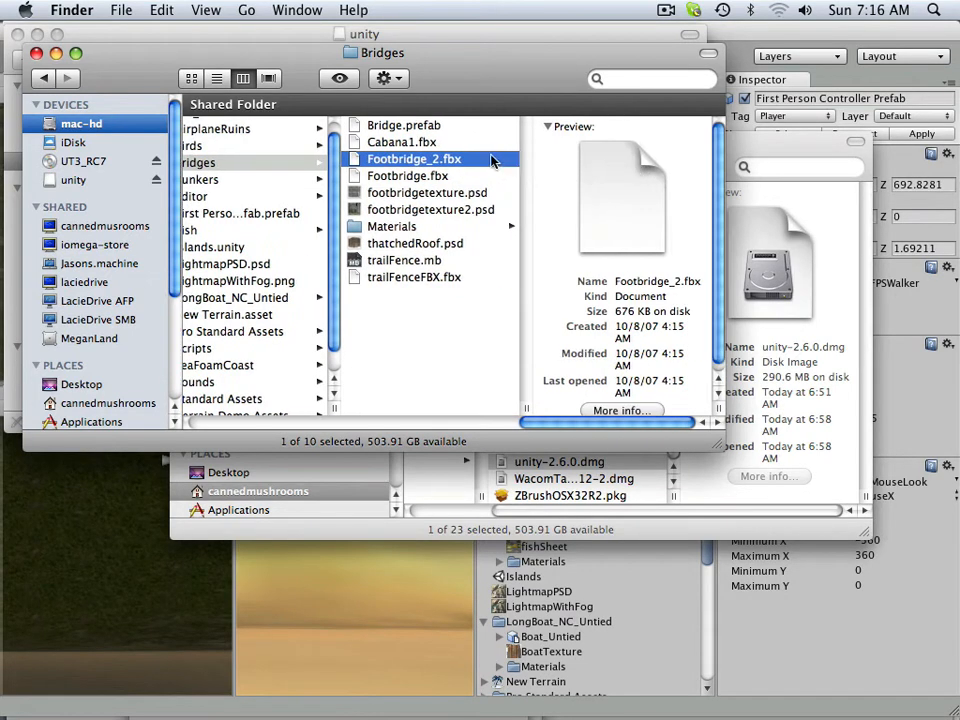
mouse_move(476, 160)
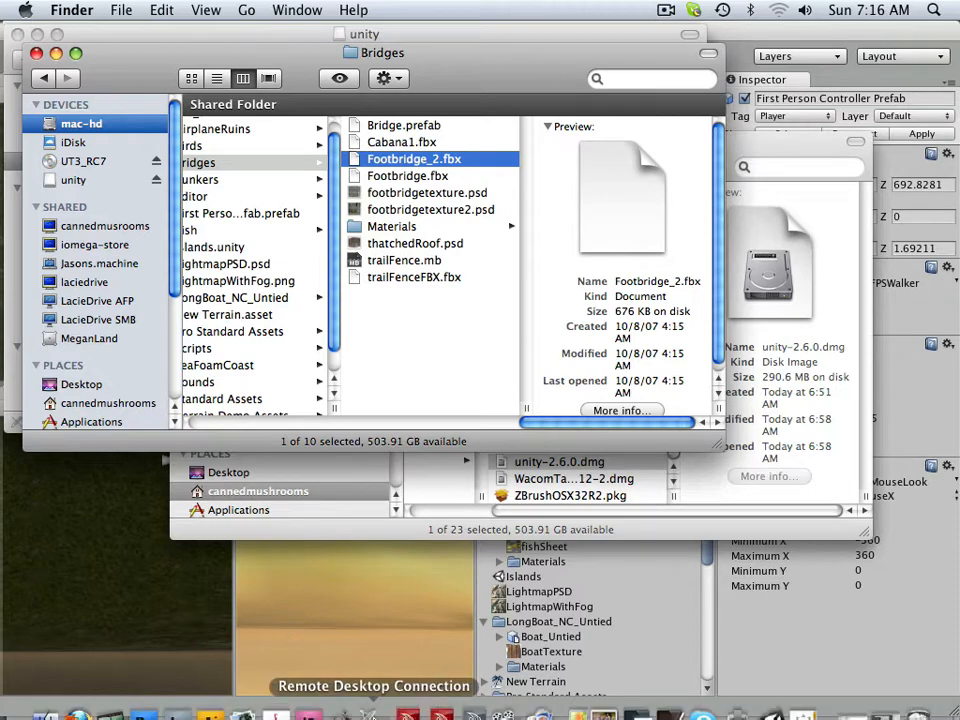
mouse_move(408, 690)
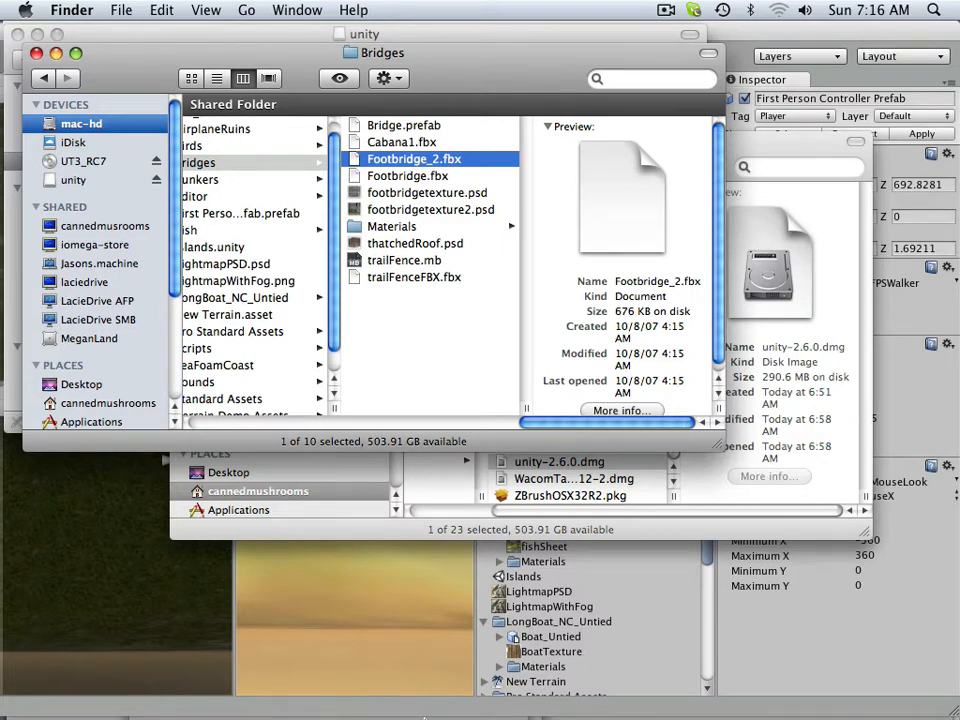
mouse_move(408, 690)
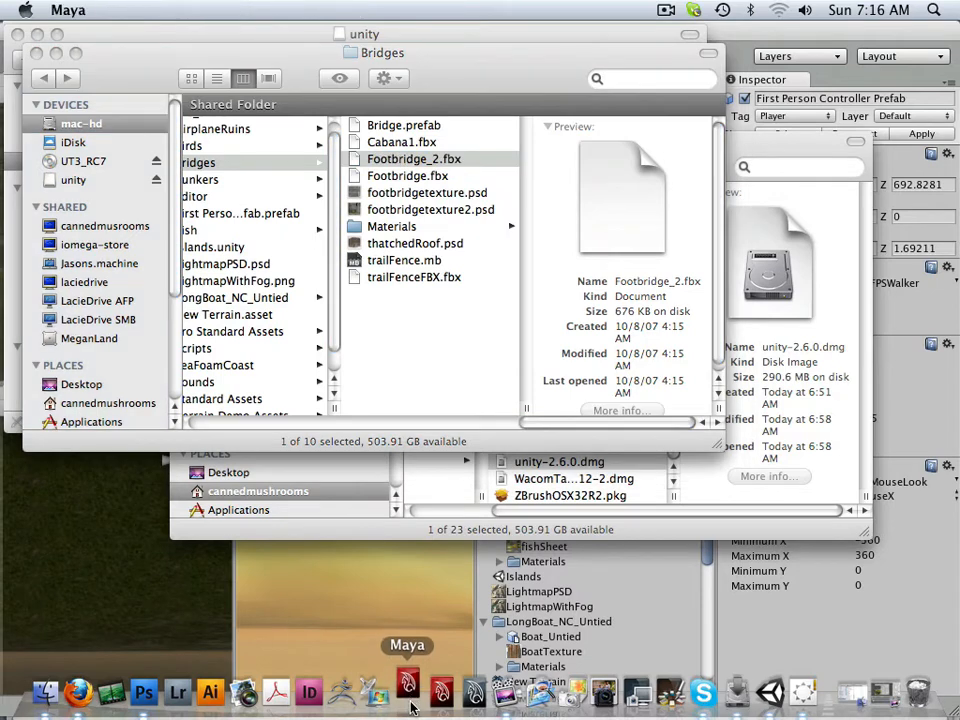
Step: Dismiss Learning Movies and switch Maya to the Polygons menu set and shelf
left_click(408, 692)
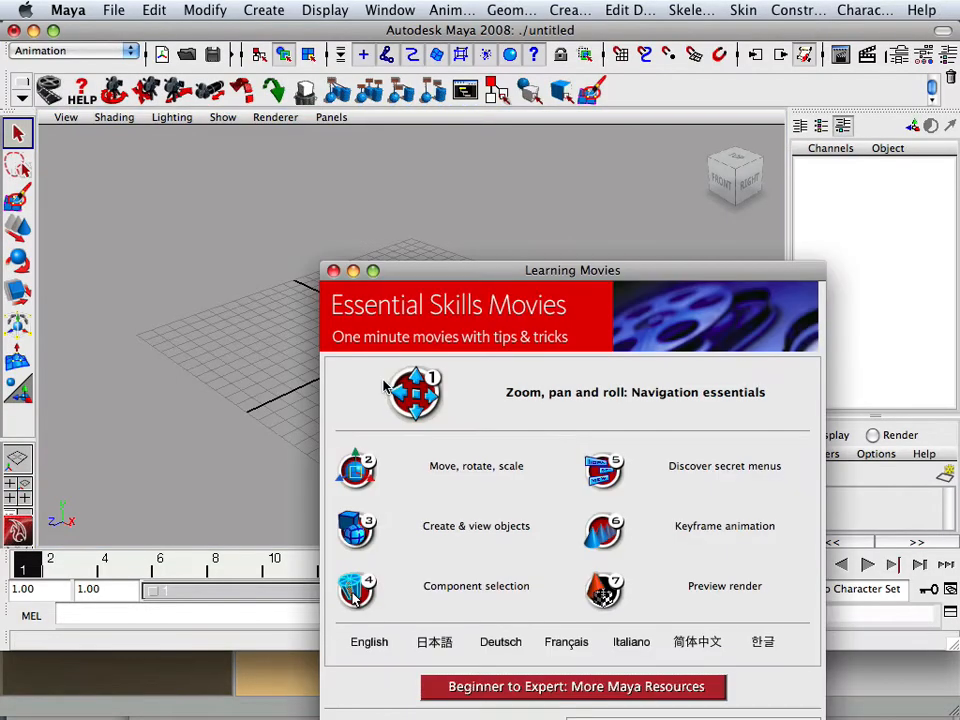
left_click(332, 270)
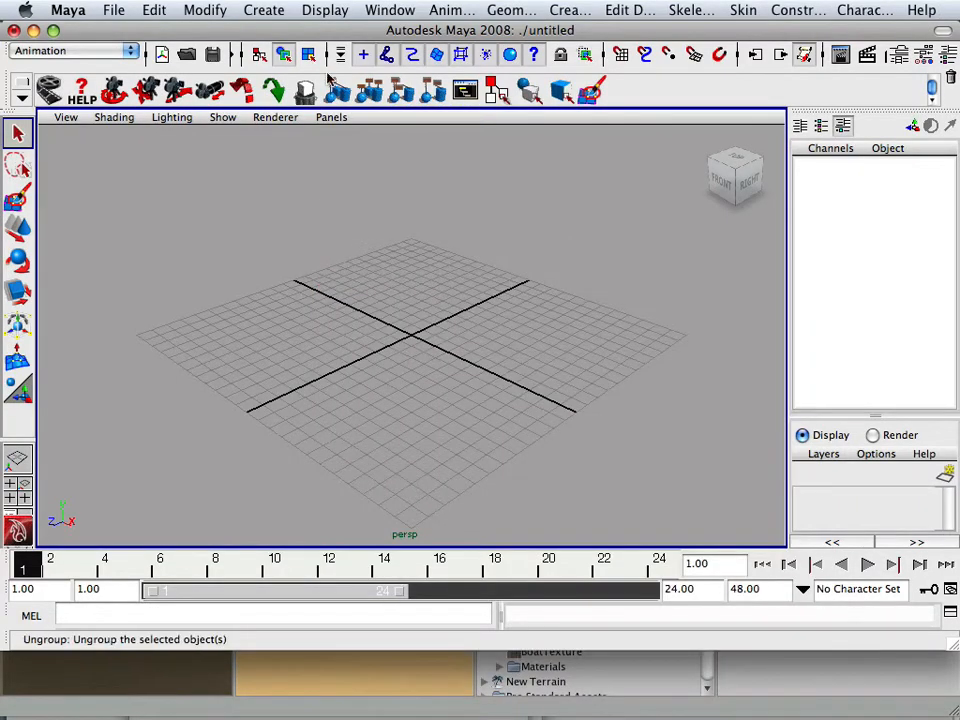
left_click(70, 50)
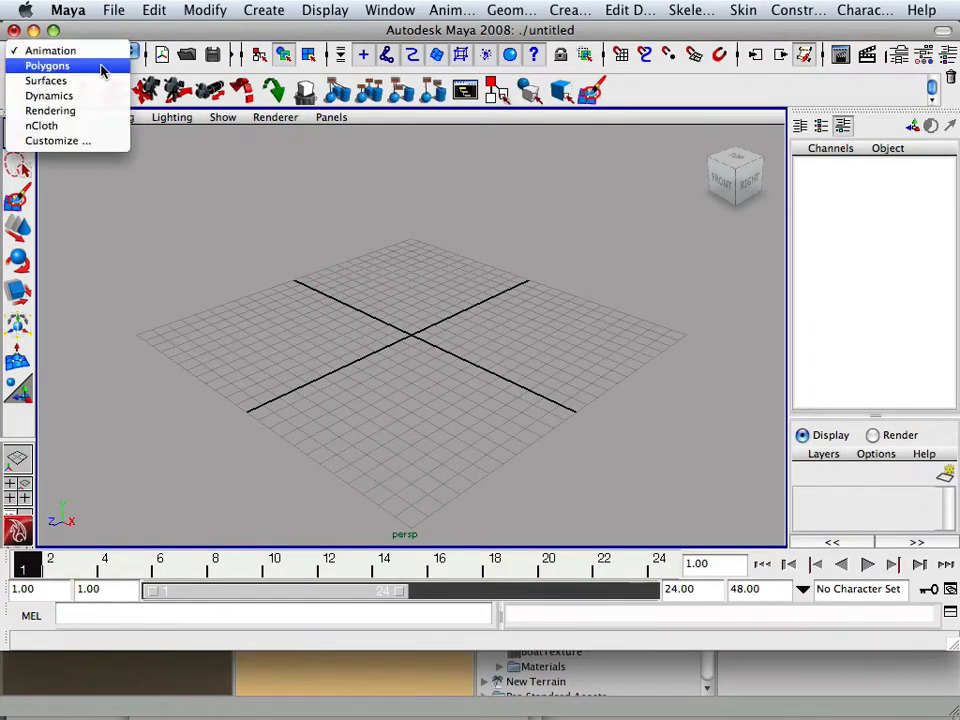
left_click(48, 64)
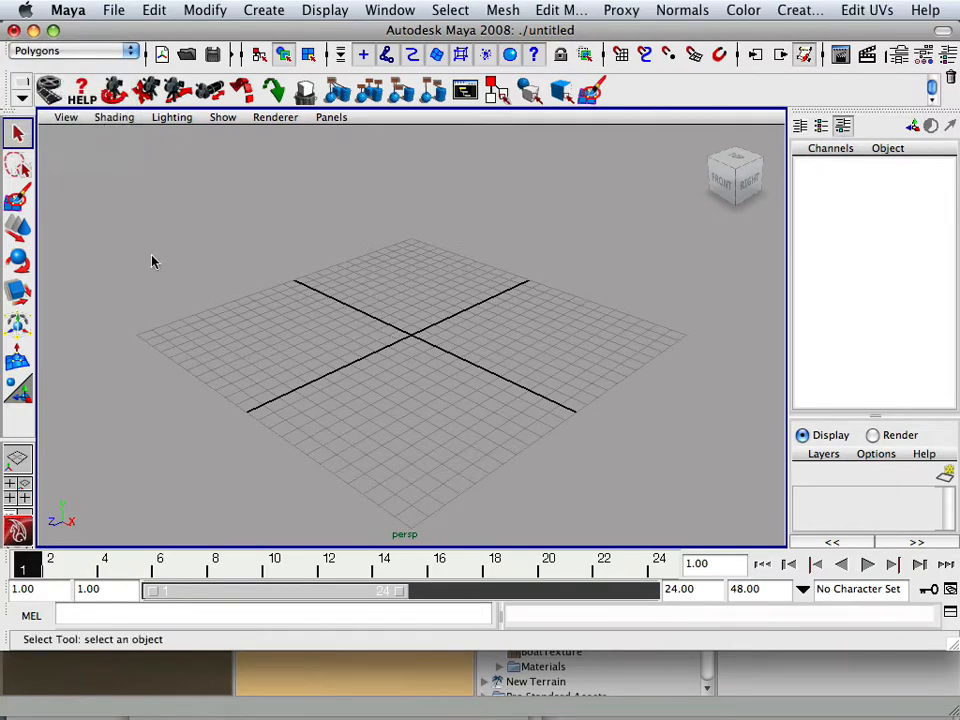
left_click(22, 92)
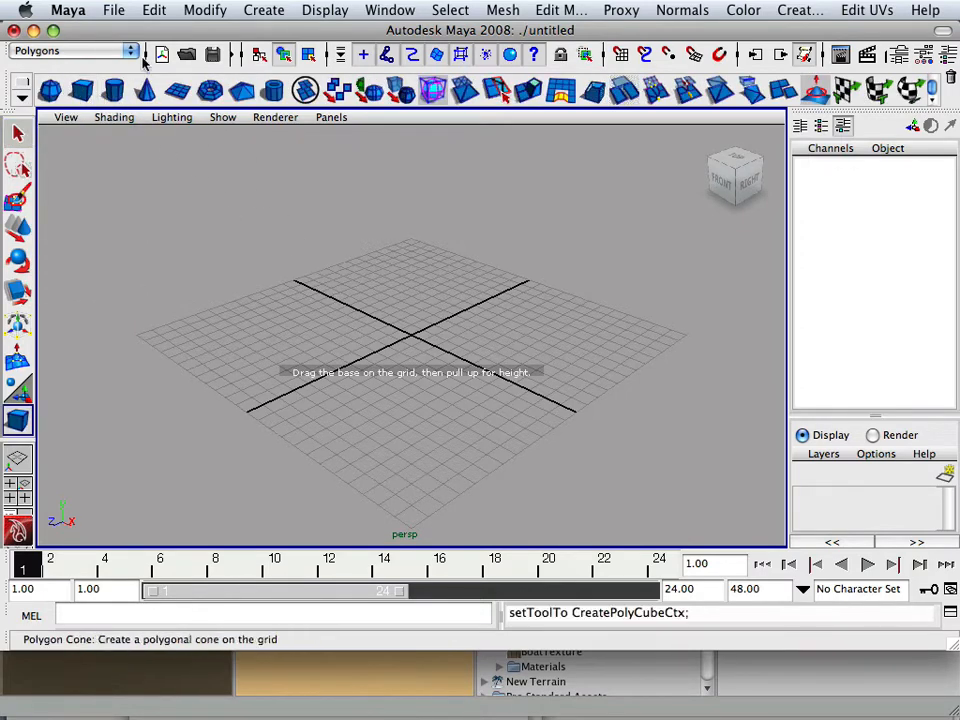
Step: Create a default polygon cube, pCube1, at the grid centre
left_click(264, 10)
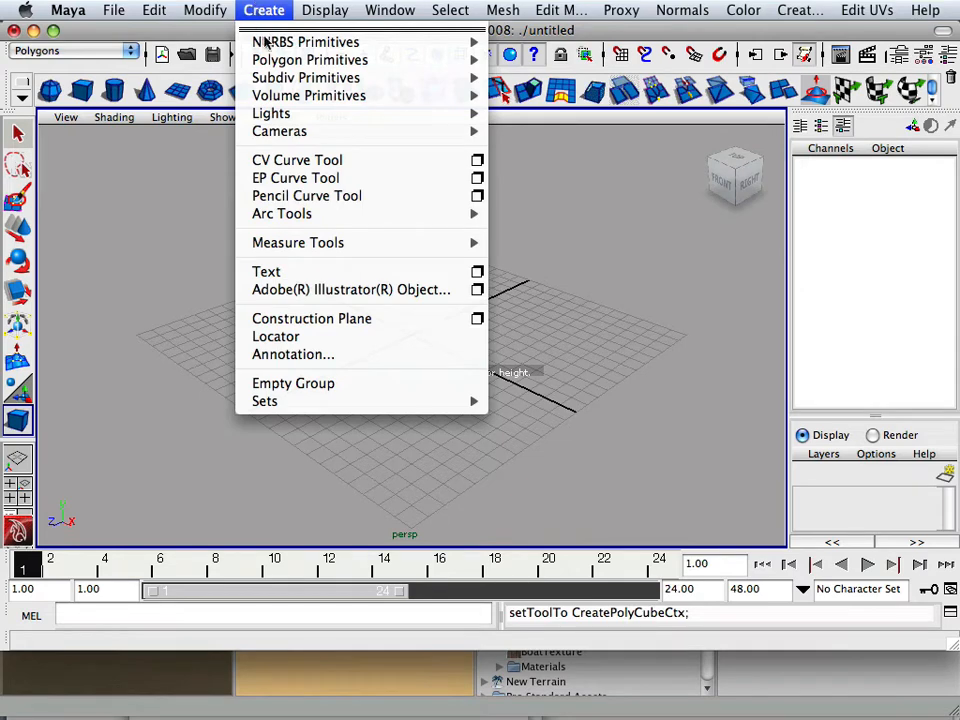
mouse_move(310, 60)
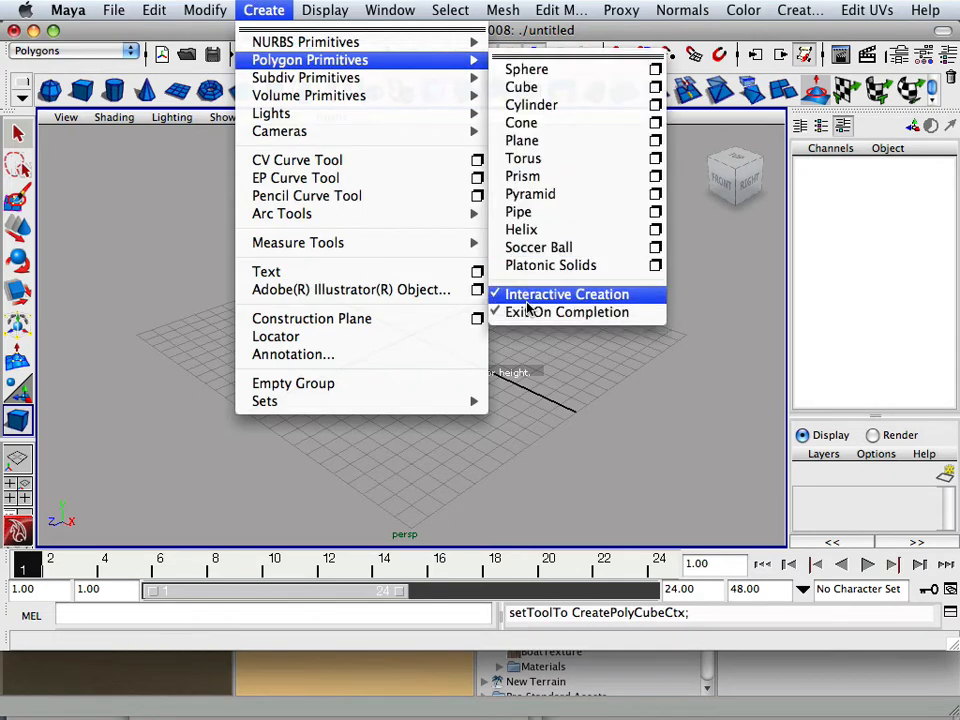
left_click(520, 88)
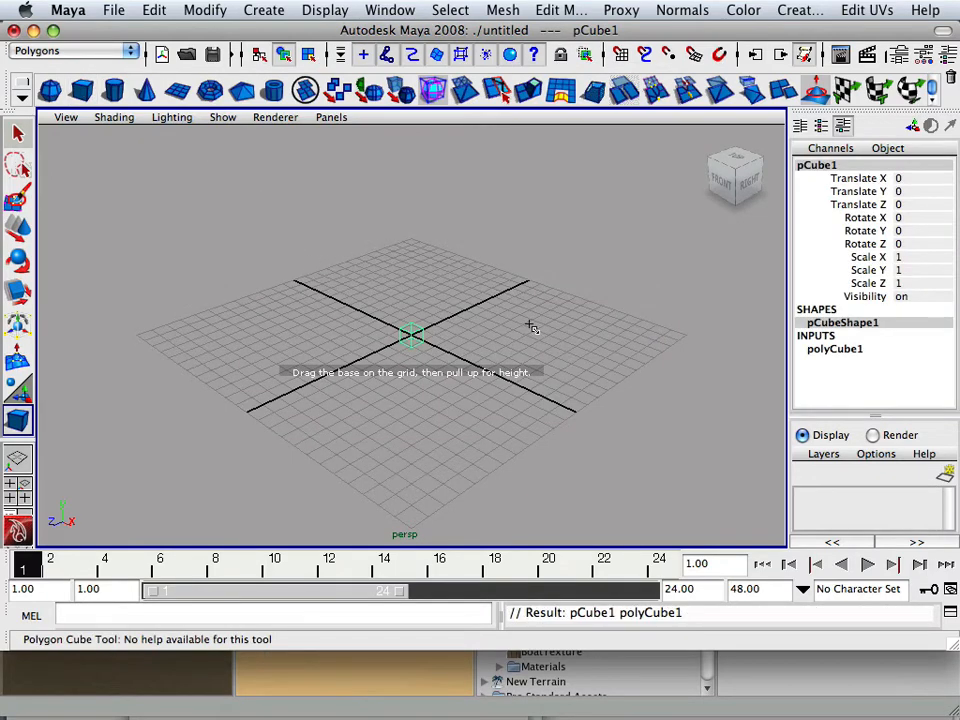
mouse_move(416, 336)
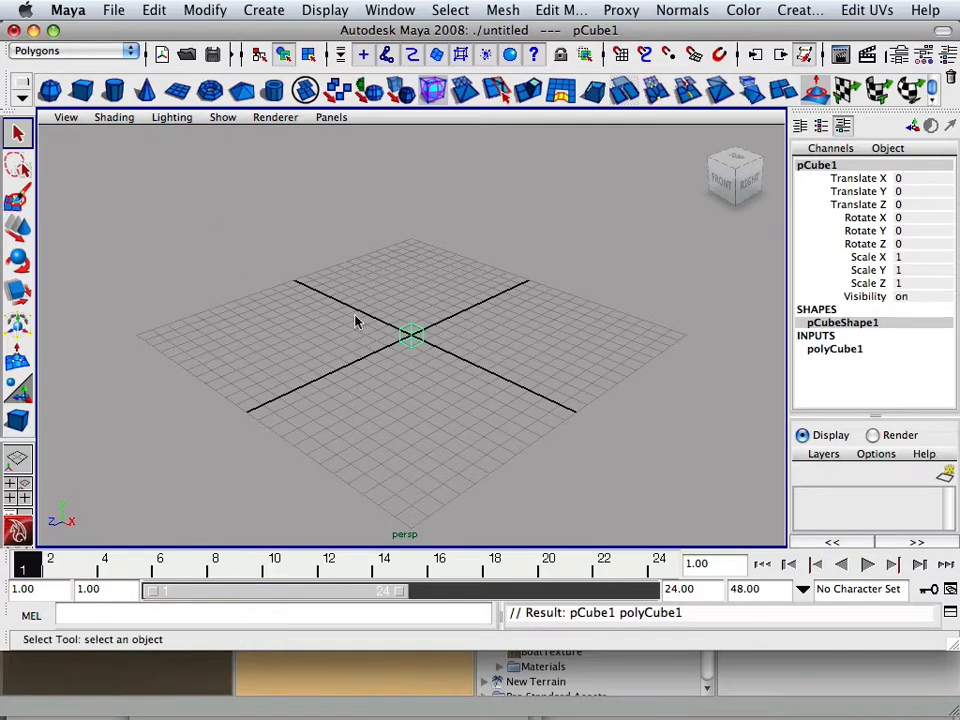
Step: Start Export Selection in Fbx (*.fbx) format and expand the dialog at Island Demo
left_click(112, 10)
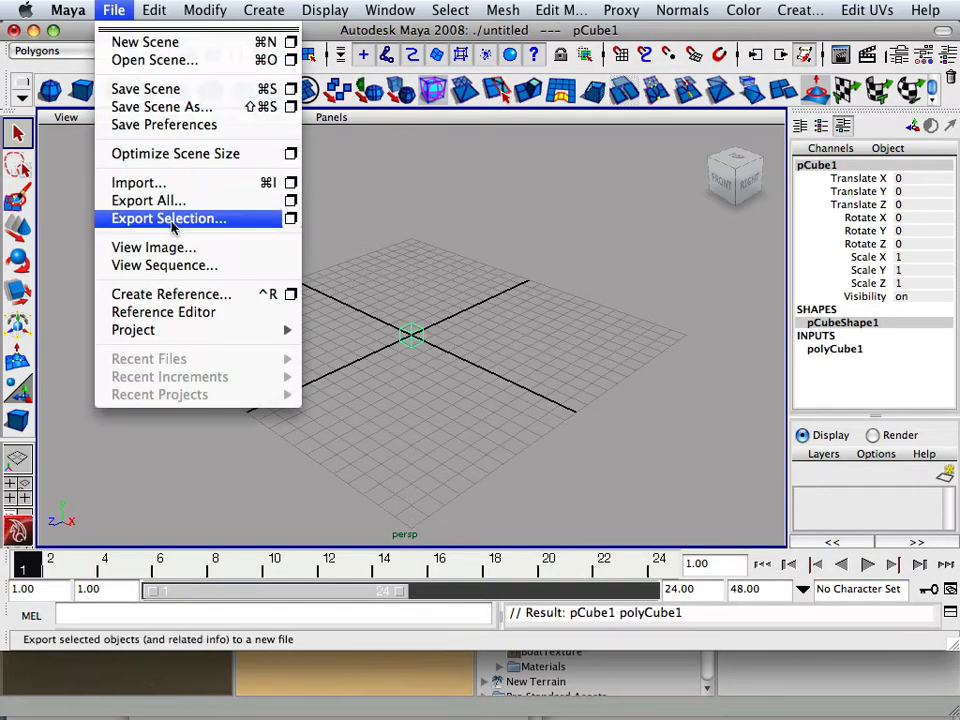
left_click(168, 218)
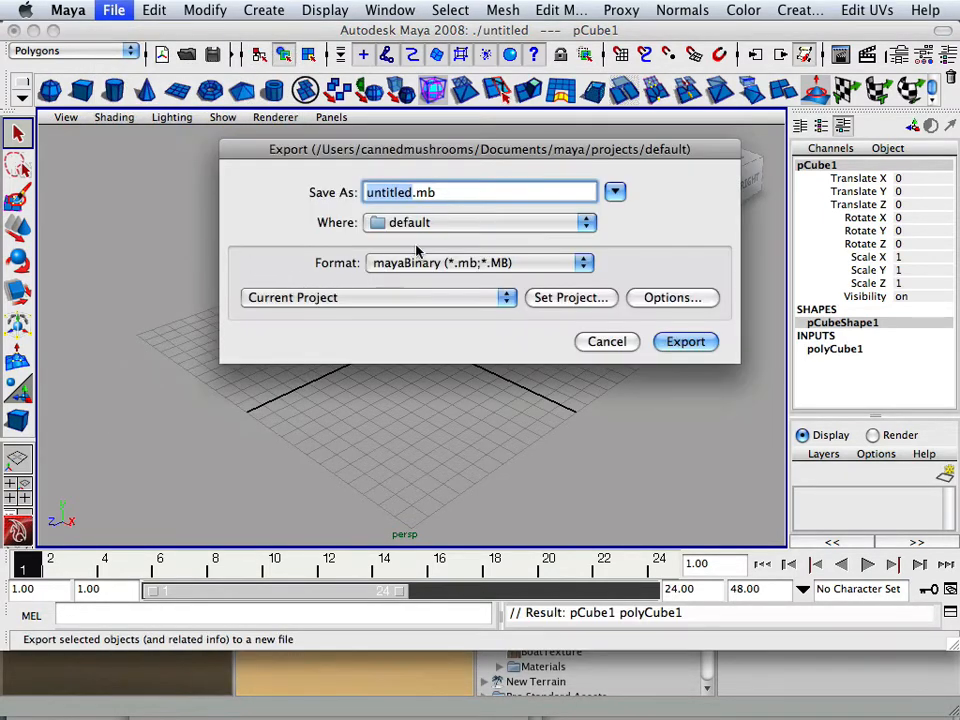
left_click(584, 262)
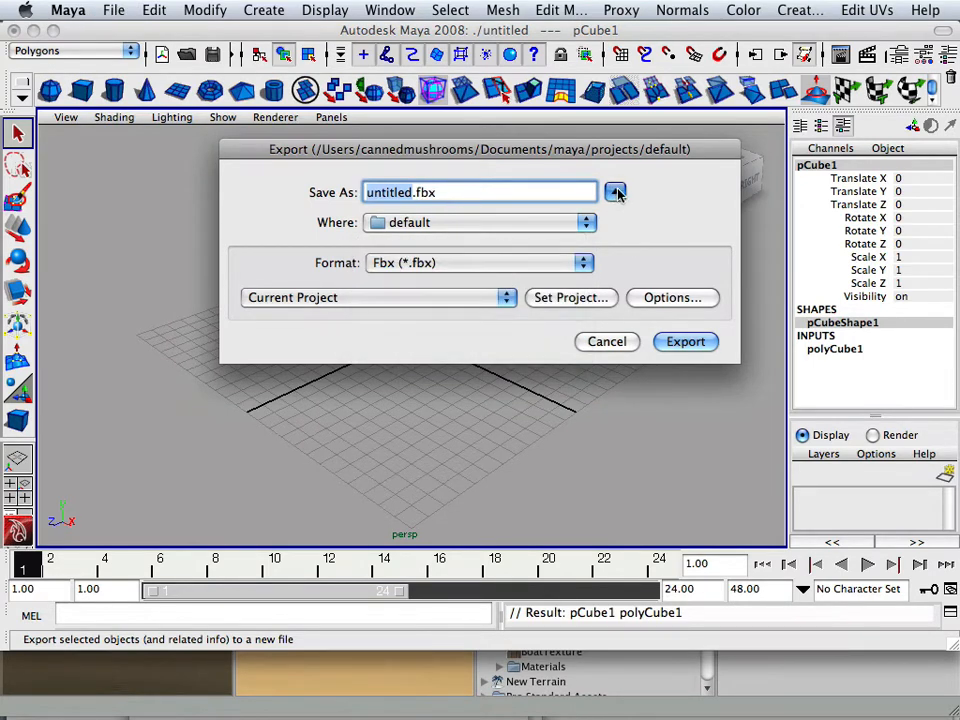
left_click(616, 192)
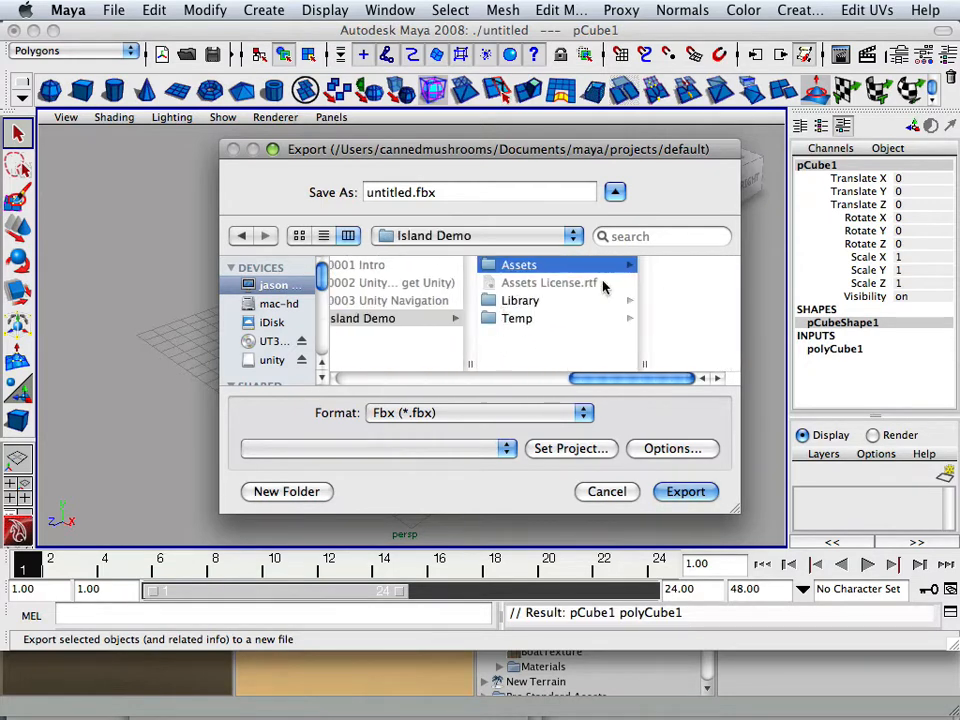
Step: Create an 'objects' folder under Assets and export the cube there as box.fbx
left_click(518, 264)
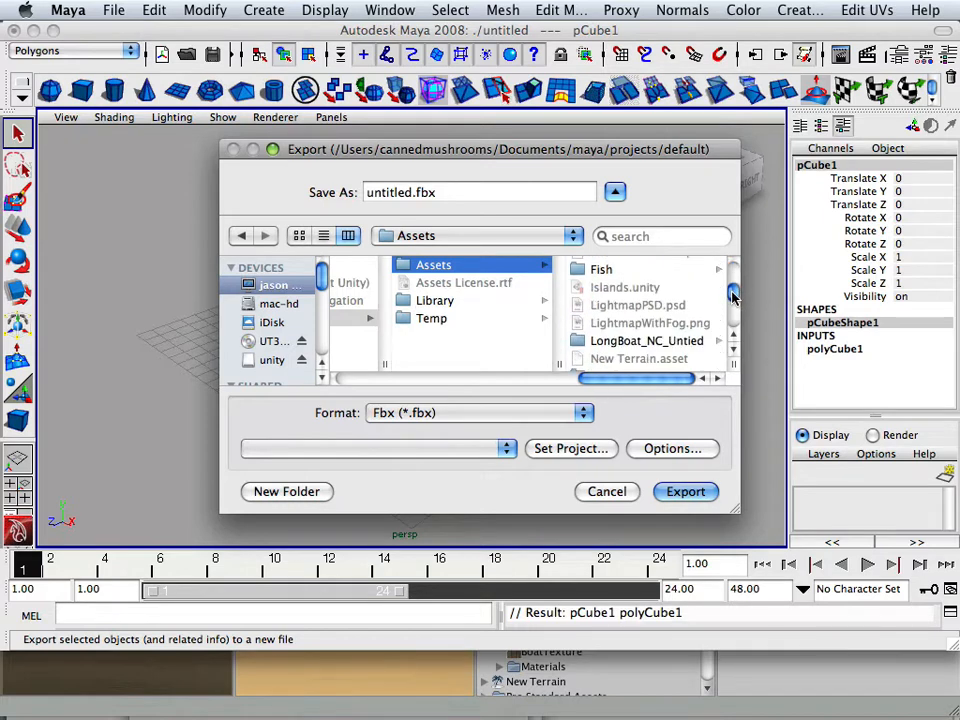
left_click(286, 492)
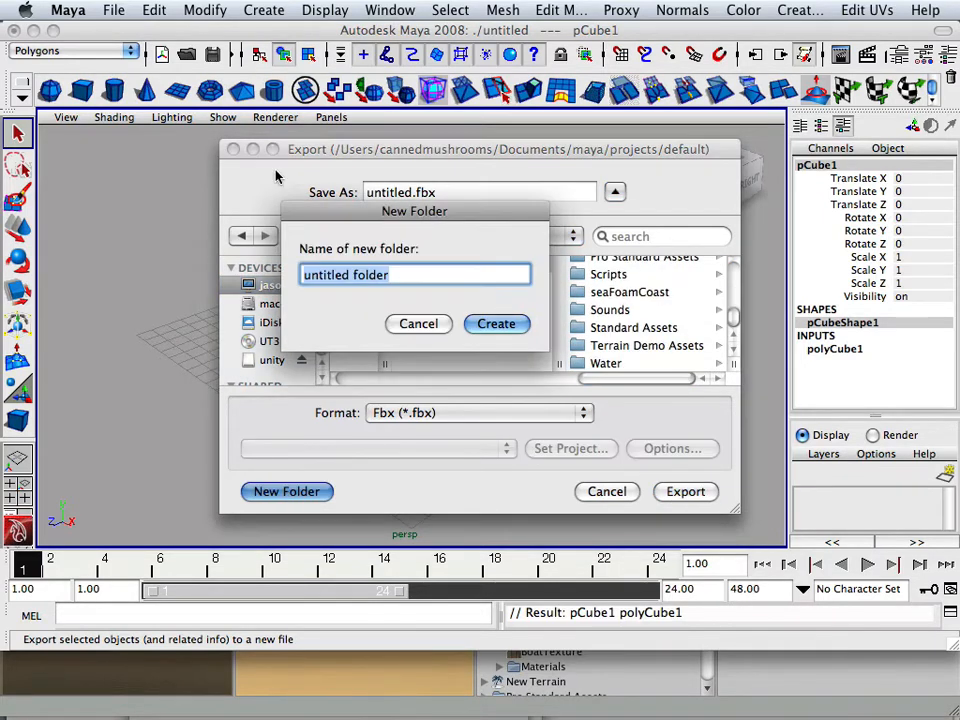
type("ob")
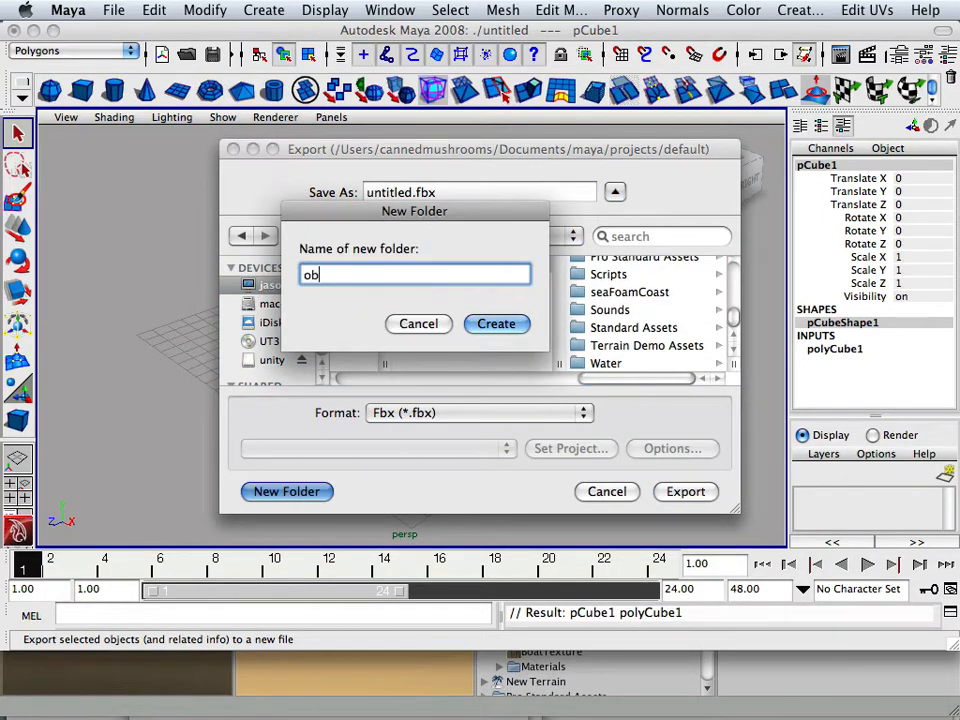
type("jects")
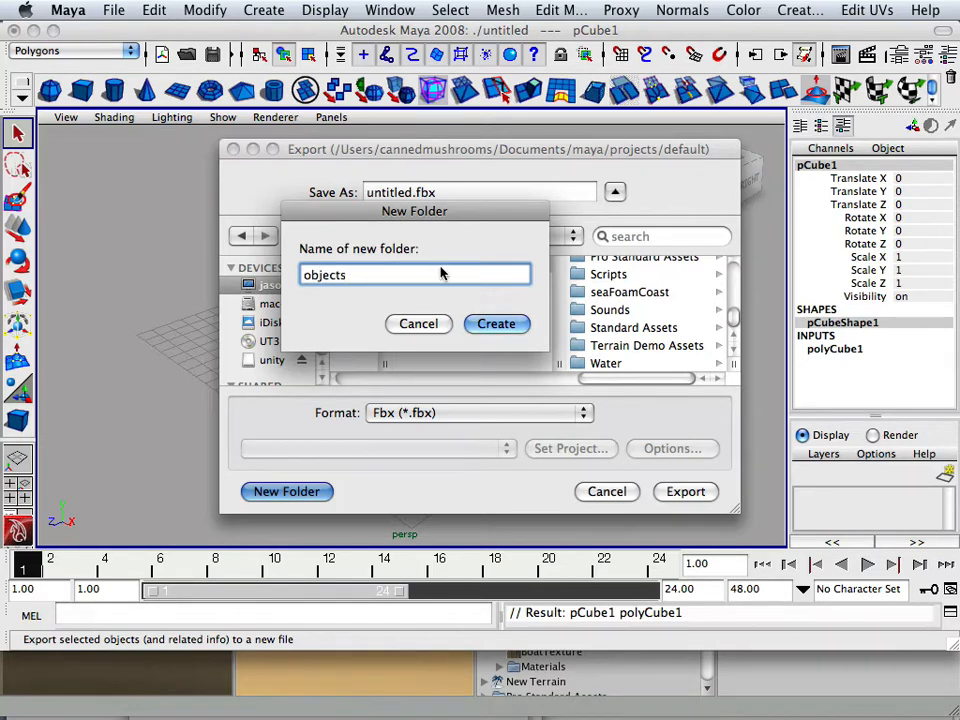
left_click(496, 324)
type("box")
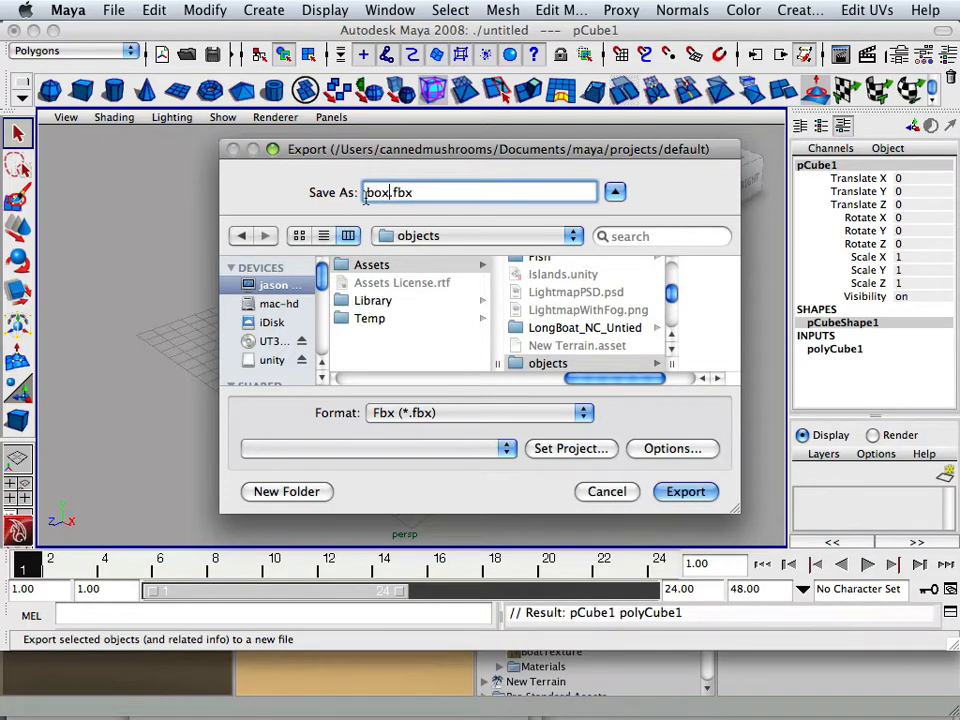
left_click(684, 492)
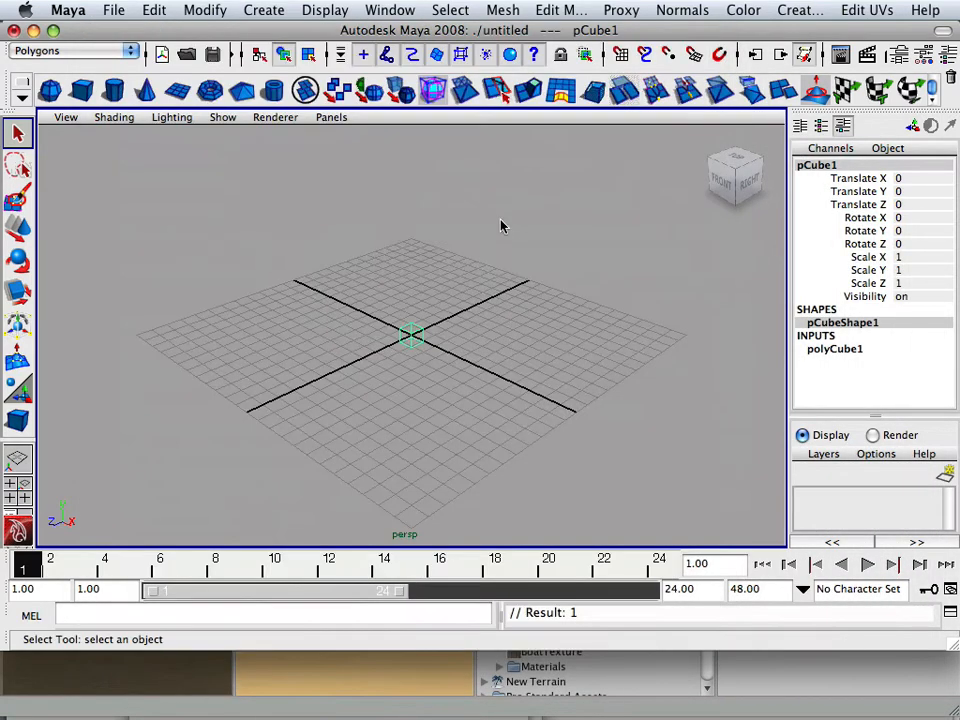
mouse_move(420, 500)
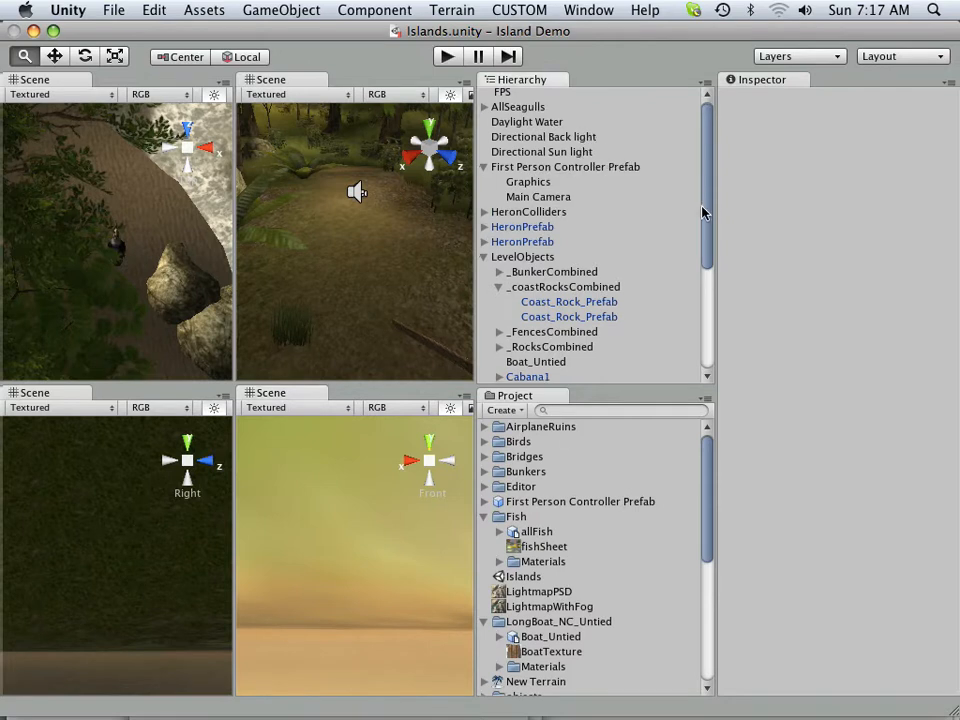
Step: Scroll the Project panel down until the new objects folder is visible
scroll("down", 3)
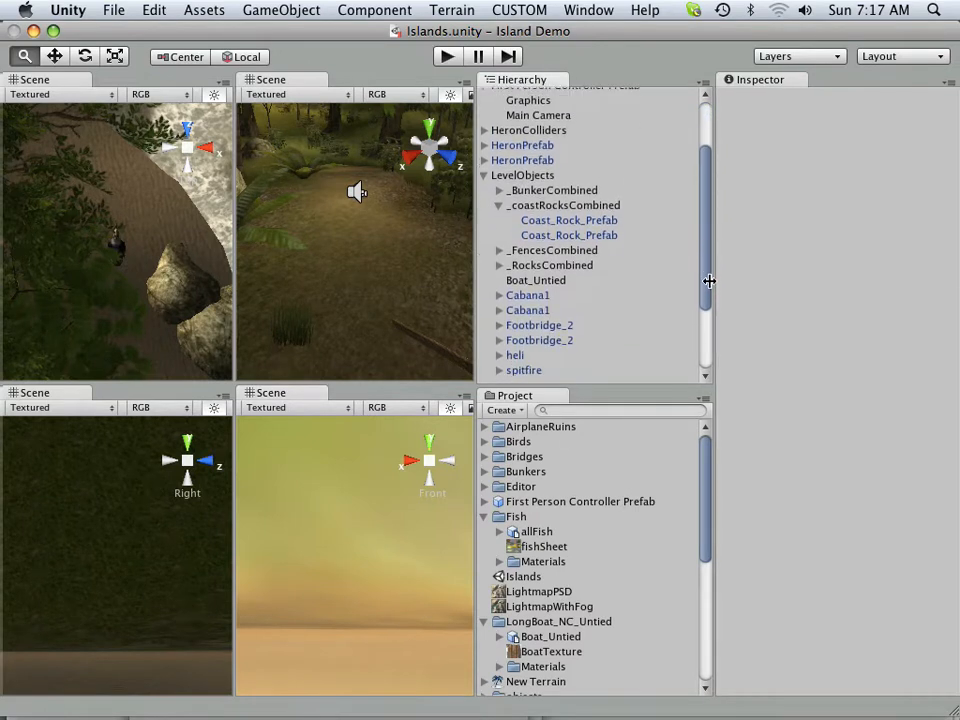
scroll("down", 3)
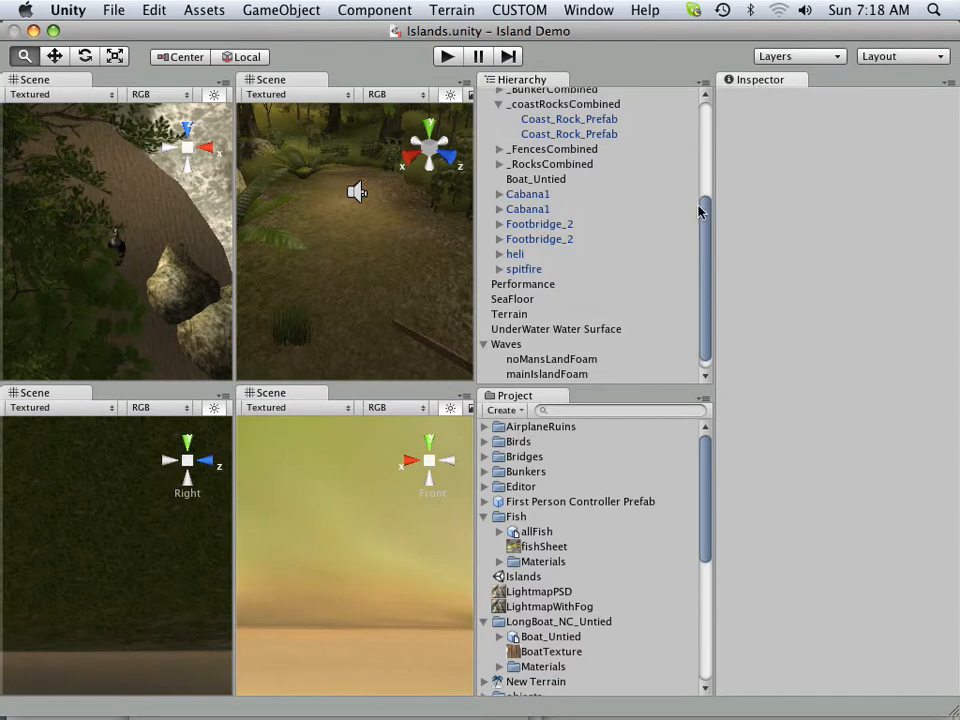
mouse_move(590, 500)
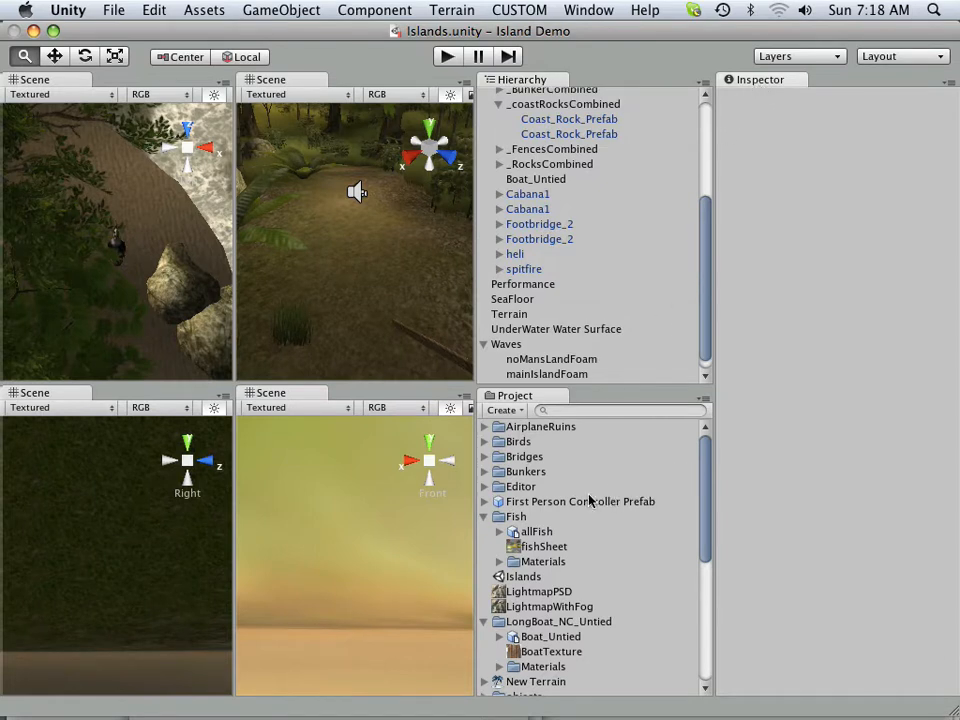
scroll("down", 3)
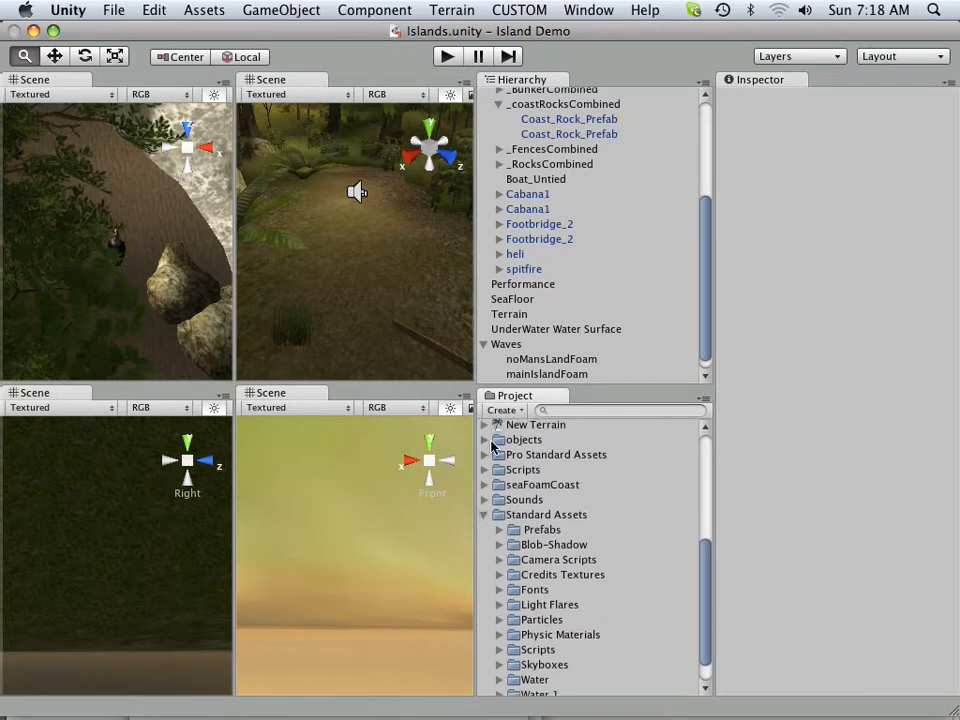
Step: Expand the objects folder to reveal the imported box model asset
left_click(492, 440)
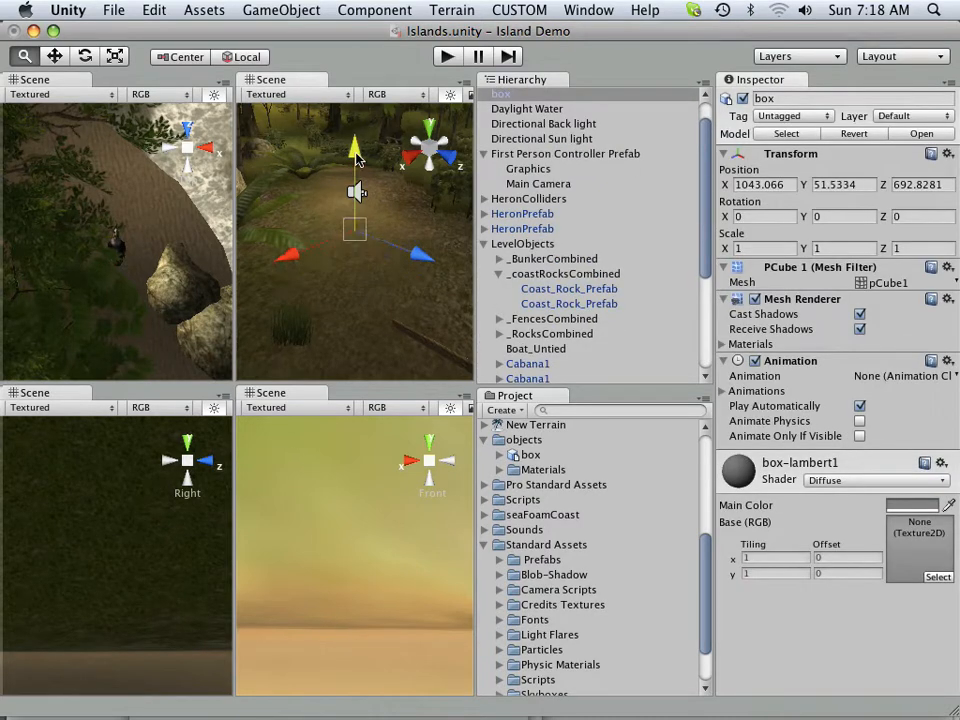
mouse_move(376, 248)
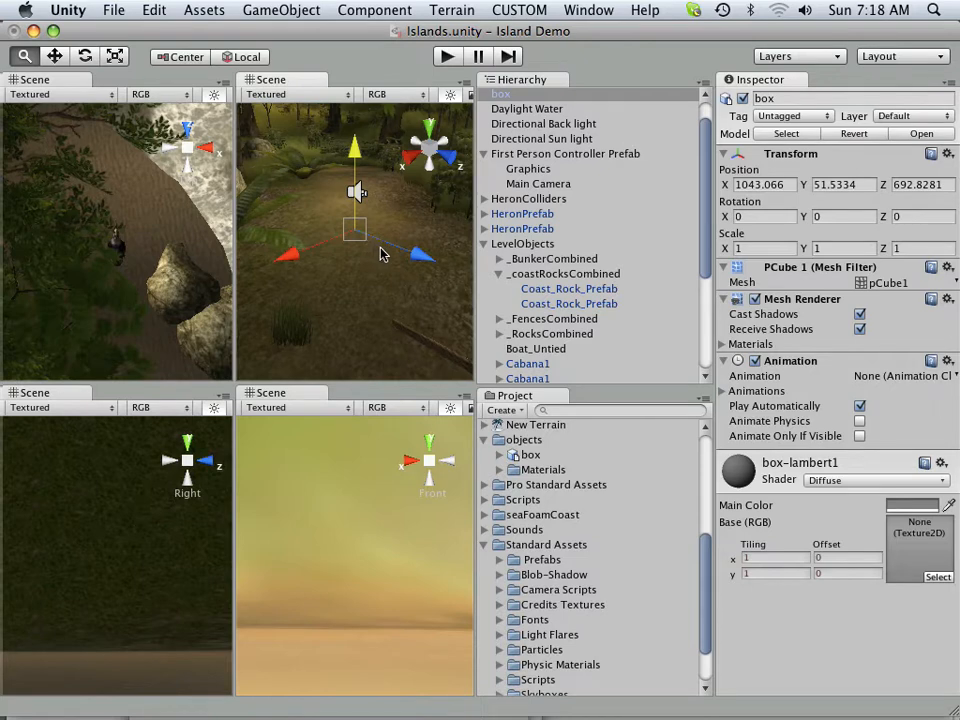
mouse_move(420, 256)
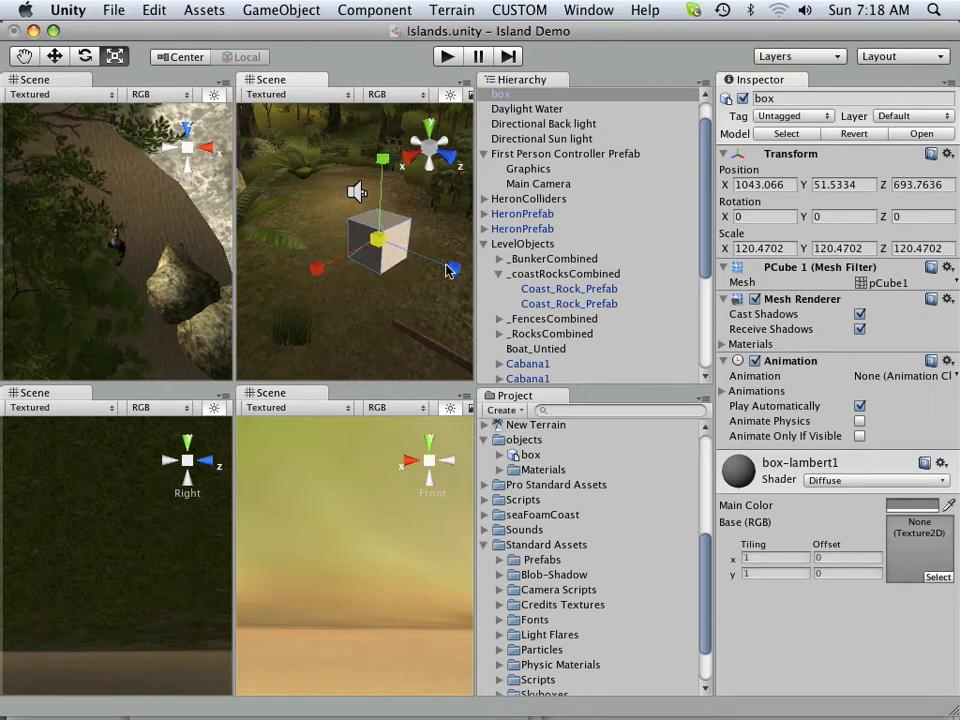
mouse_move(392, 378)
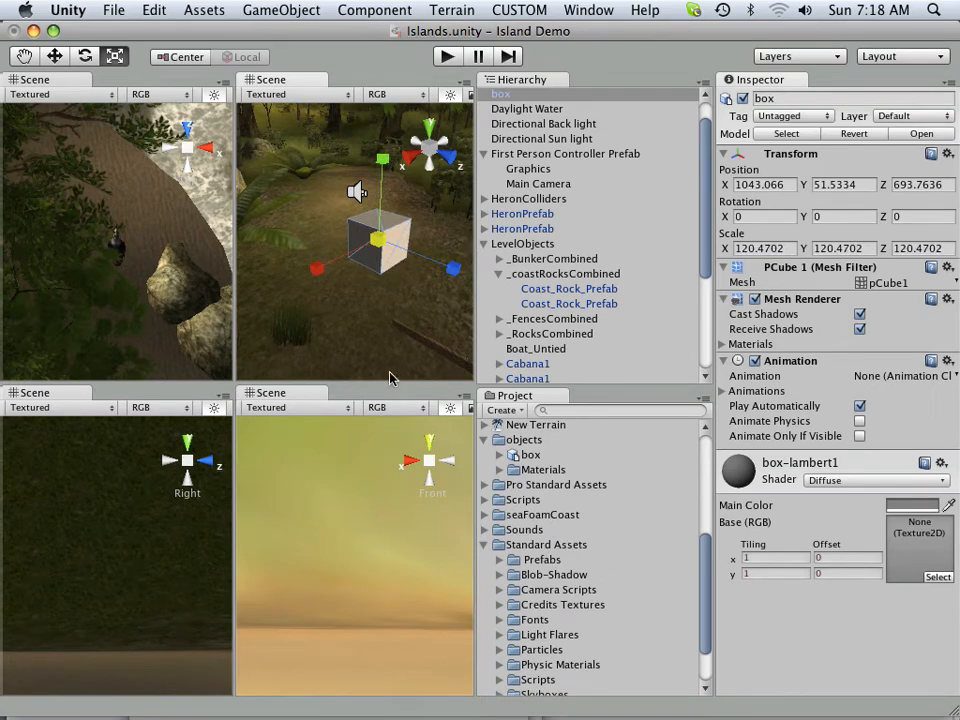
mouse_move(368, 256)
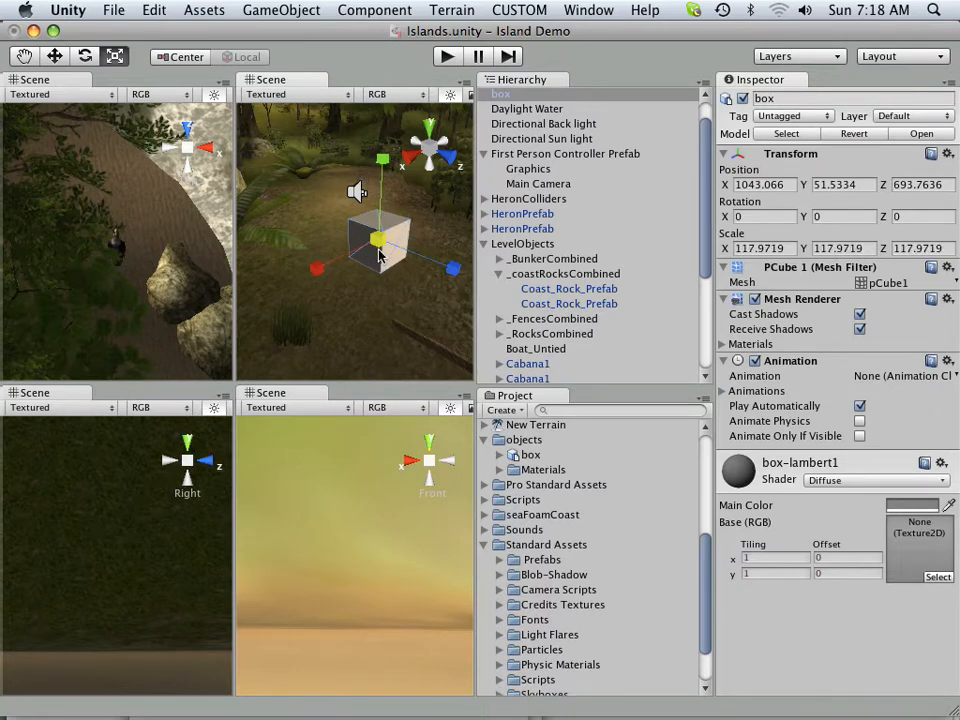
mouse_move(428, 328)
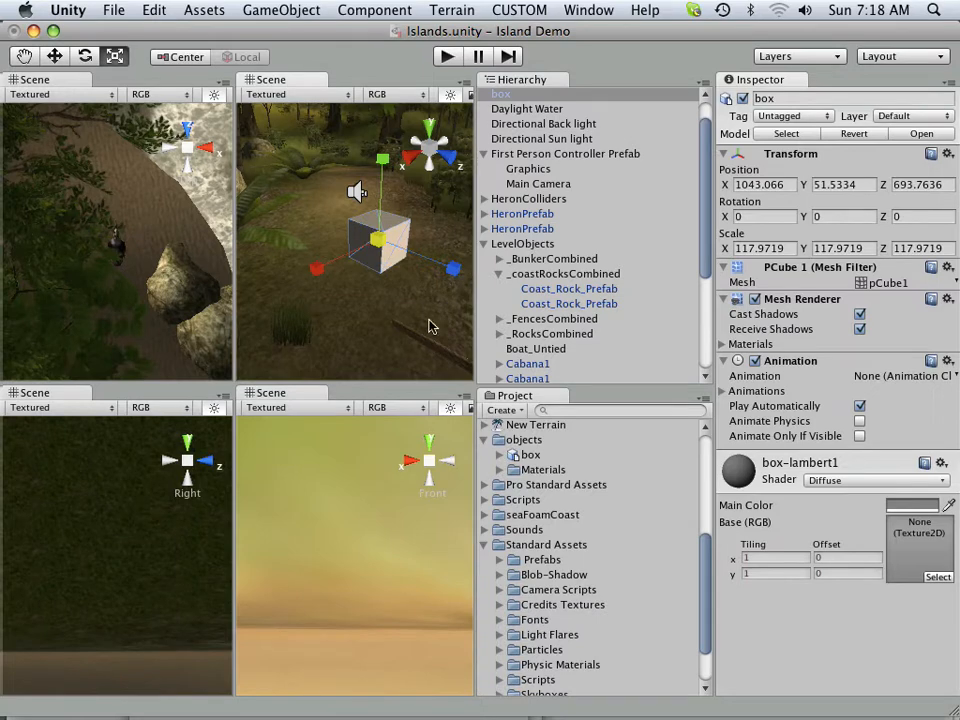
mouse_move(356, 252)
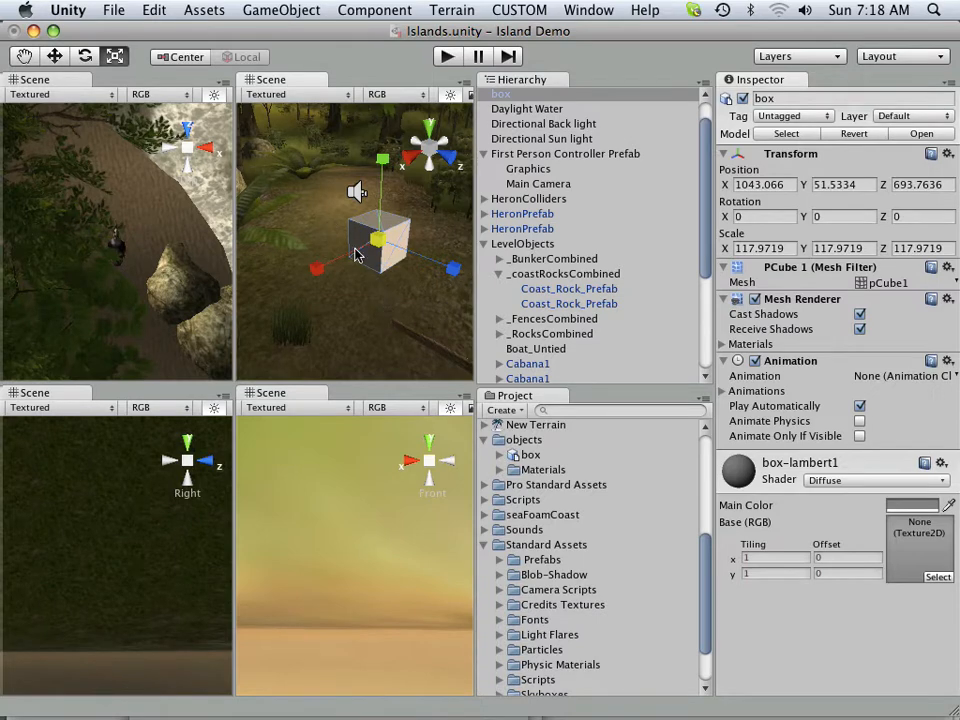
mouse_move(378, 260)
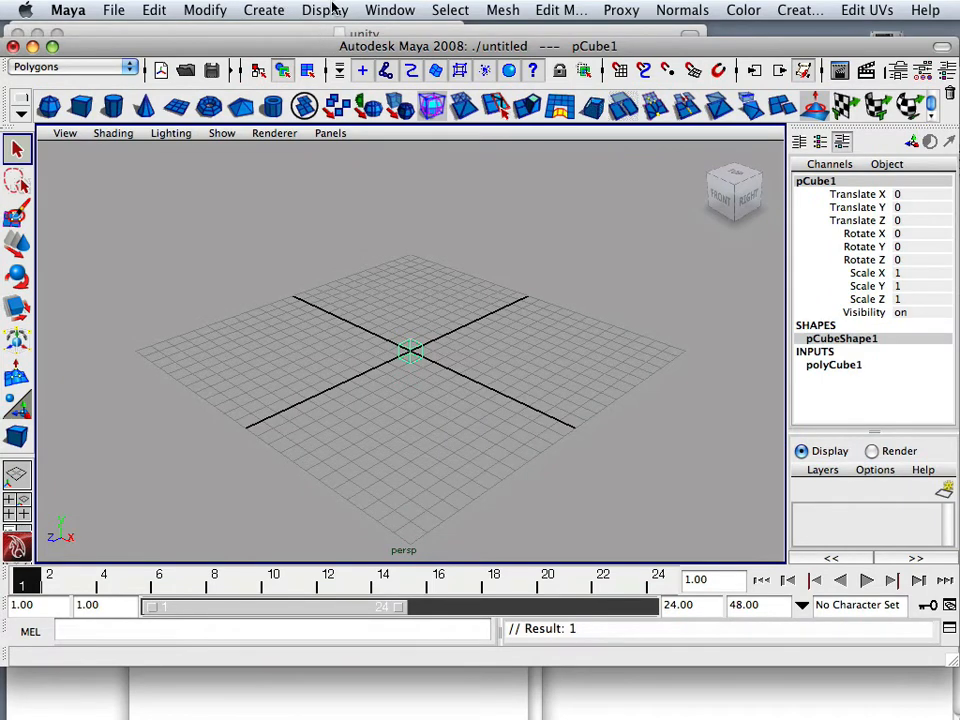
Step: Browse the Modify, Create and Window menus and open Maya's Preferences window
left_click(204, 10)
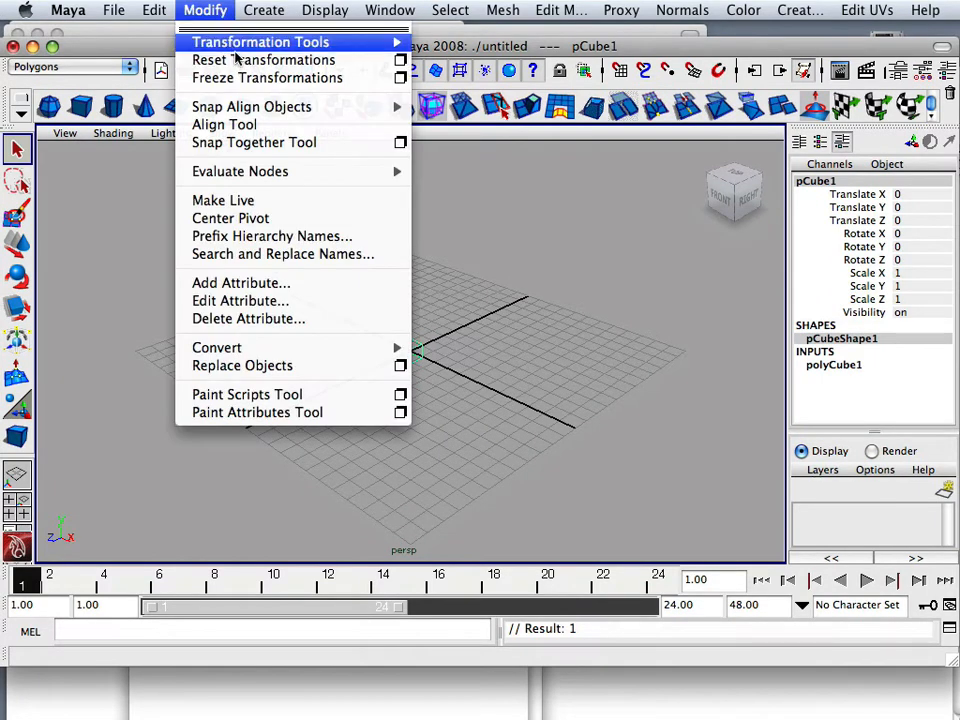
left_click(264, 10)
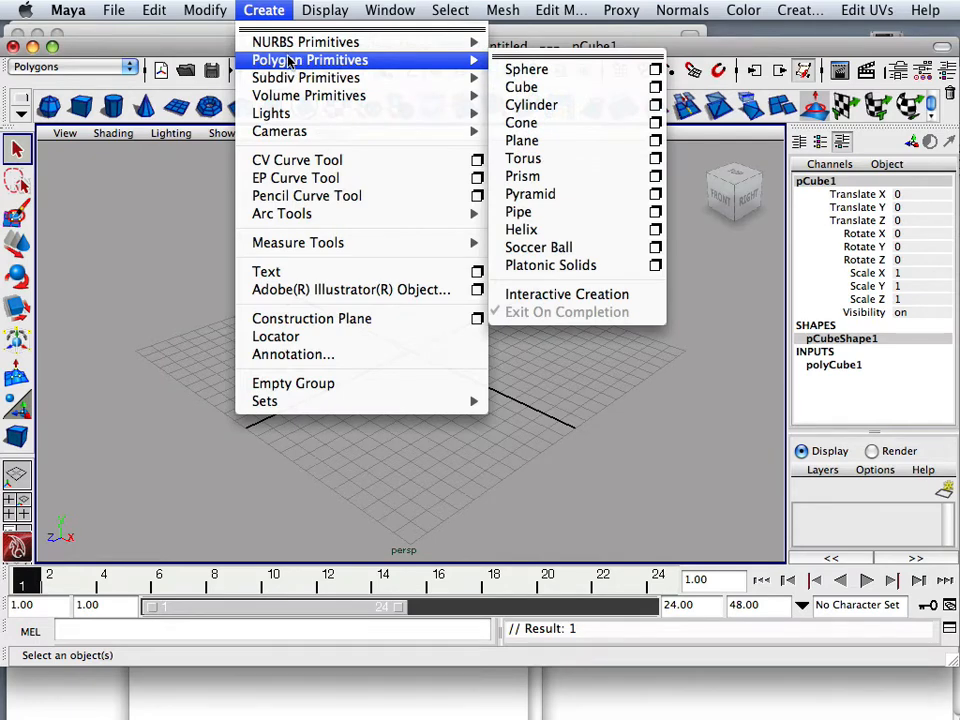
left_click(388, 10)
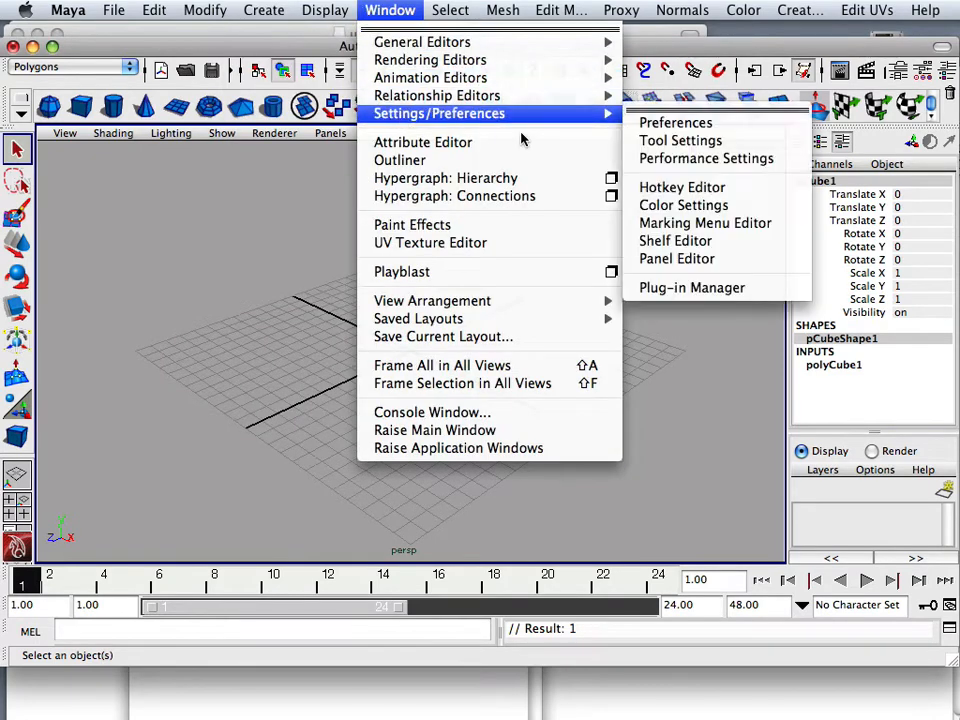
mouse_move(676, 122)
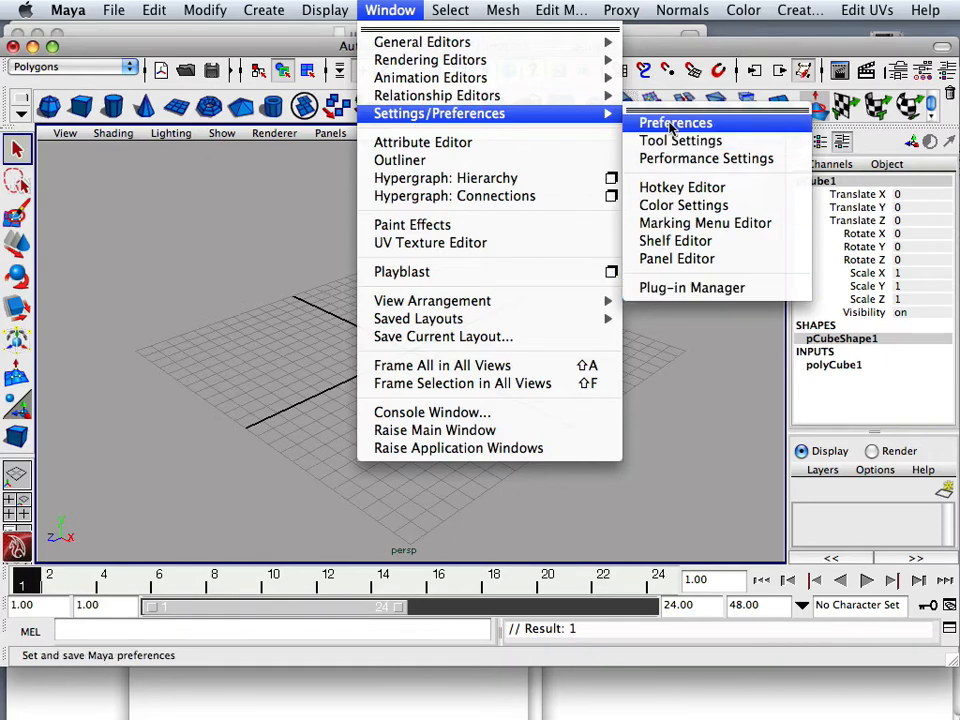
left_click(674, 122)
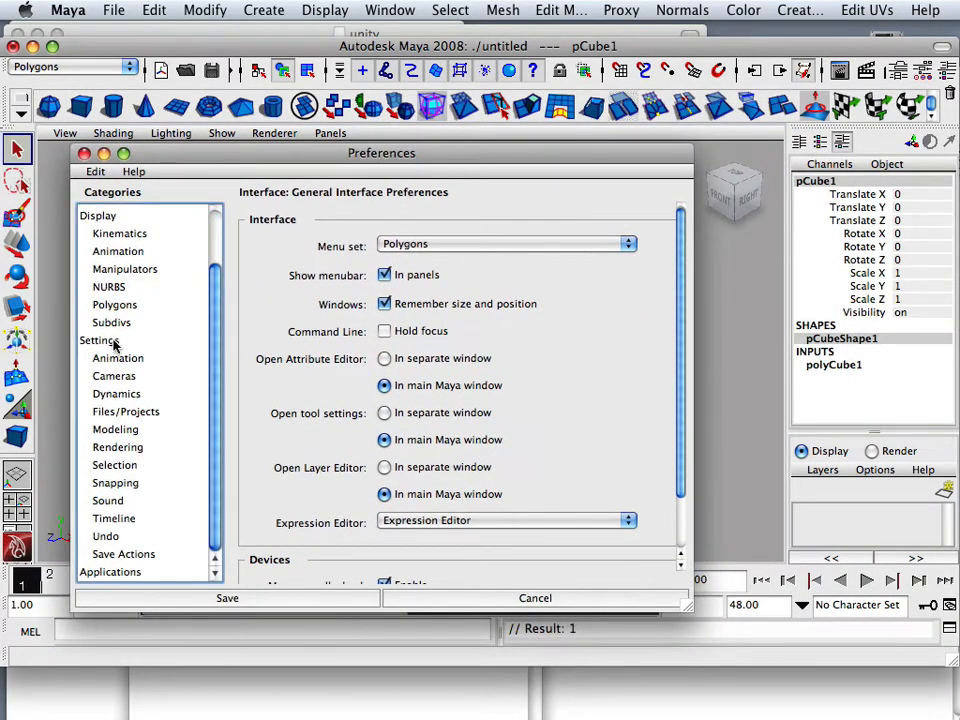
Step: In the Settings category set Linear working unit to meter and save the preferences
left_click(98, 340)
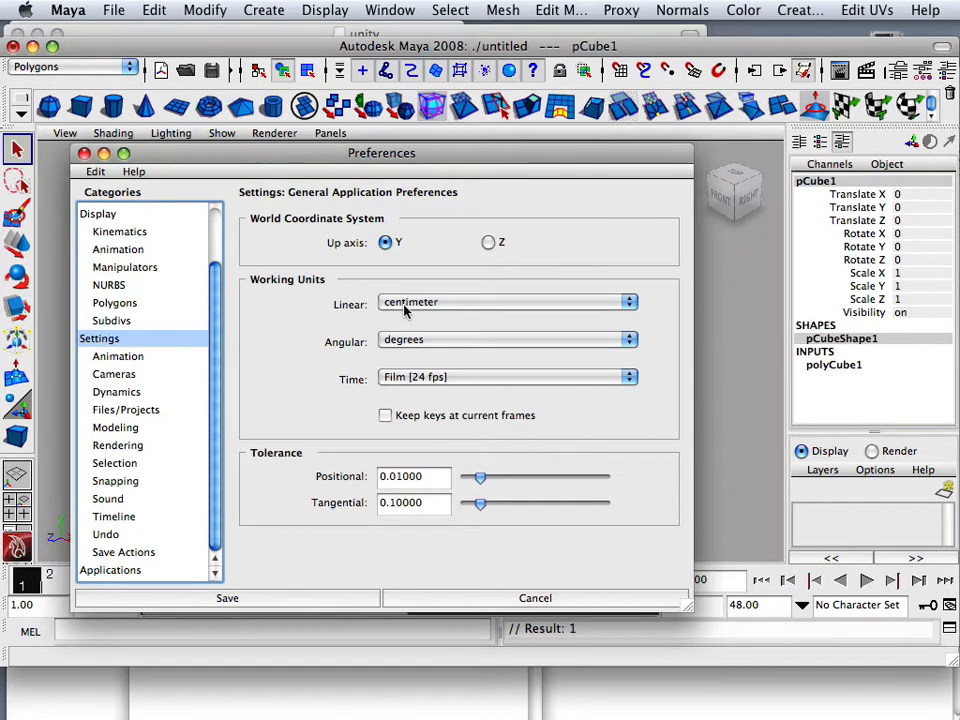
left_click(504, 300)
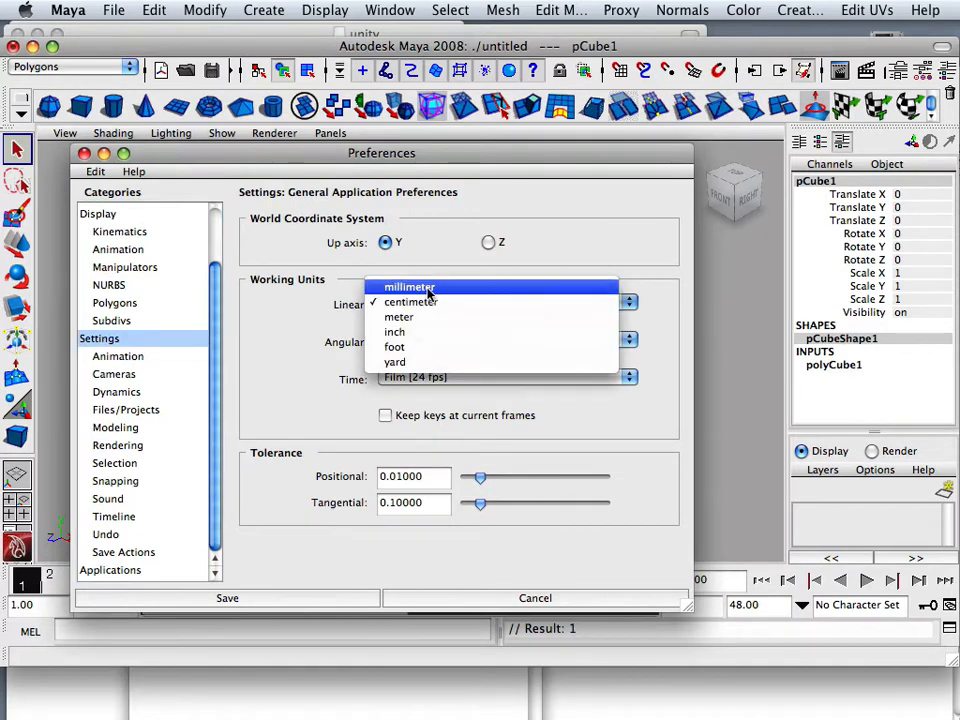
mouse_move(400, 316)
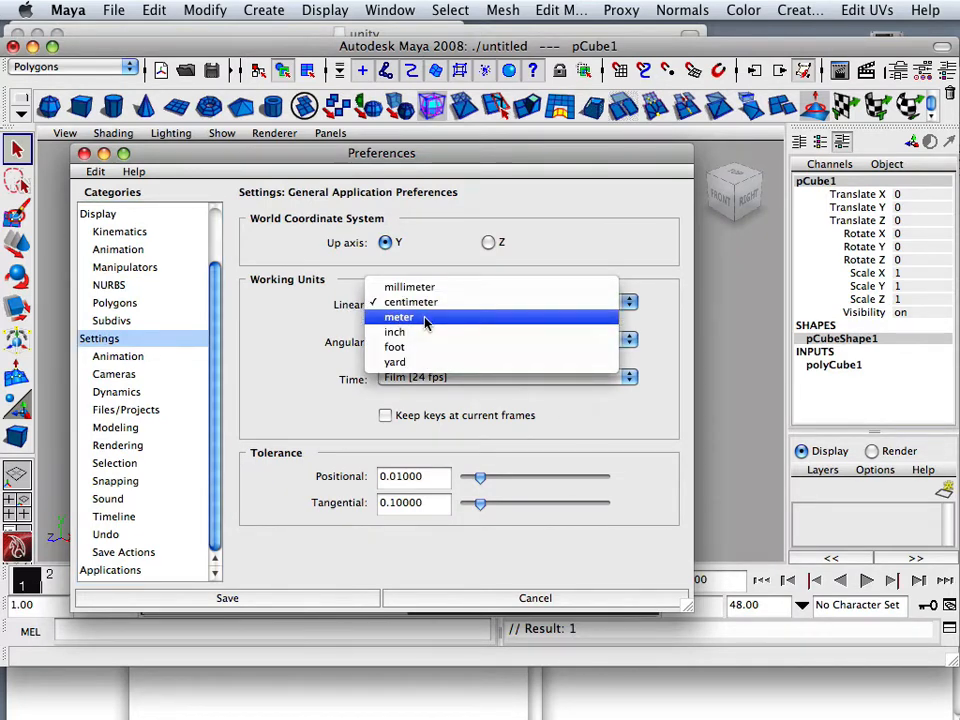
mouse_move(396, 332)
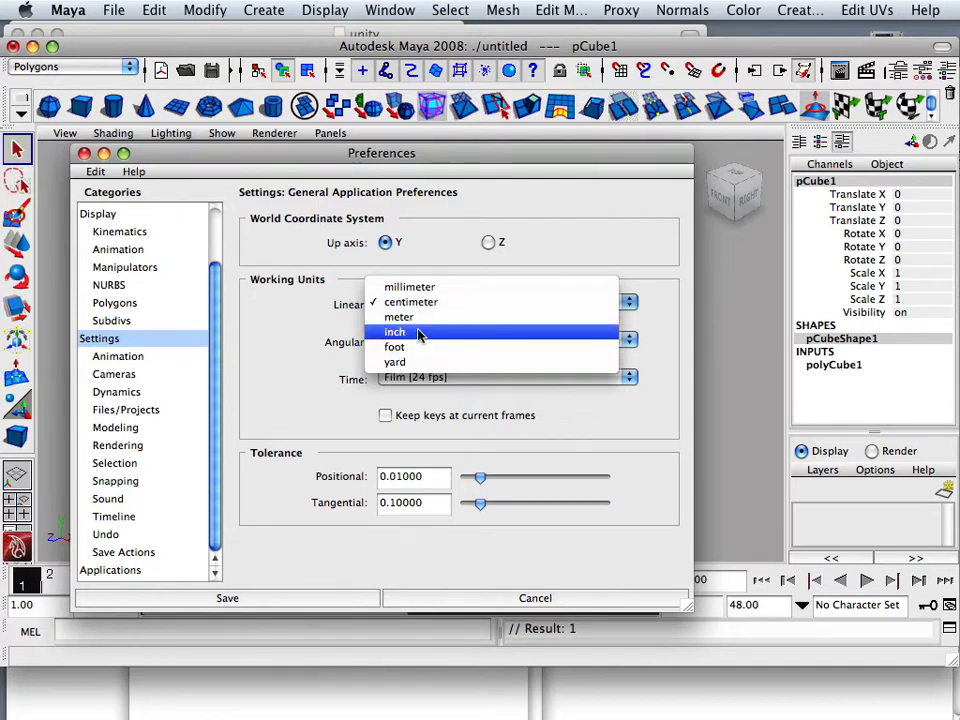
mouse_move(396, 348)
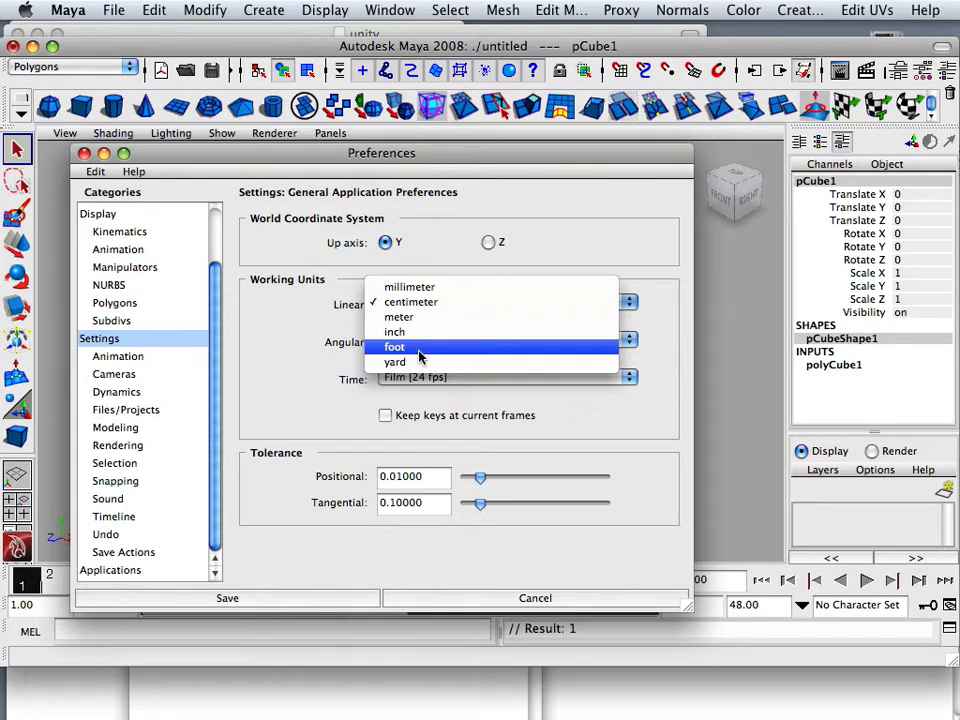
mouse_move(420, 320)
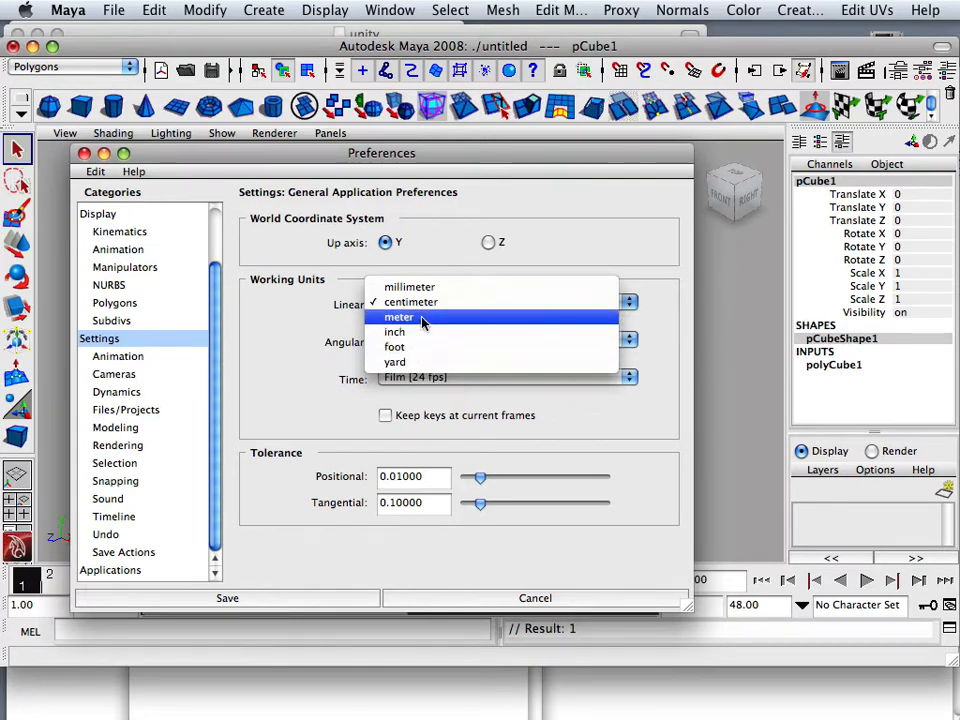
left_click(398, 316)
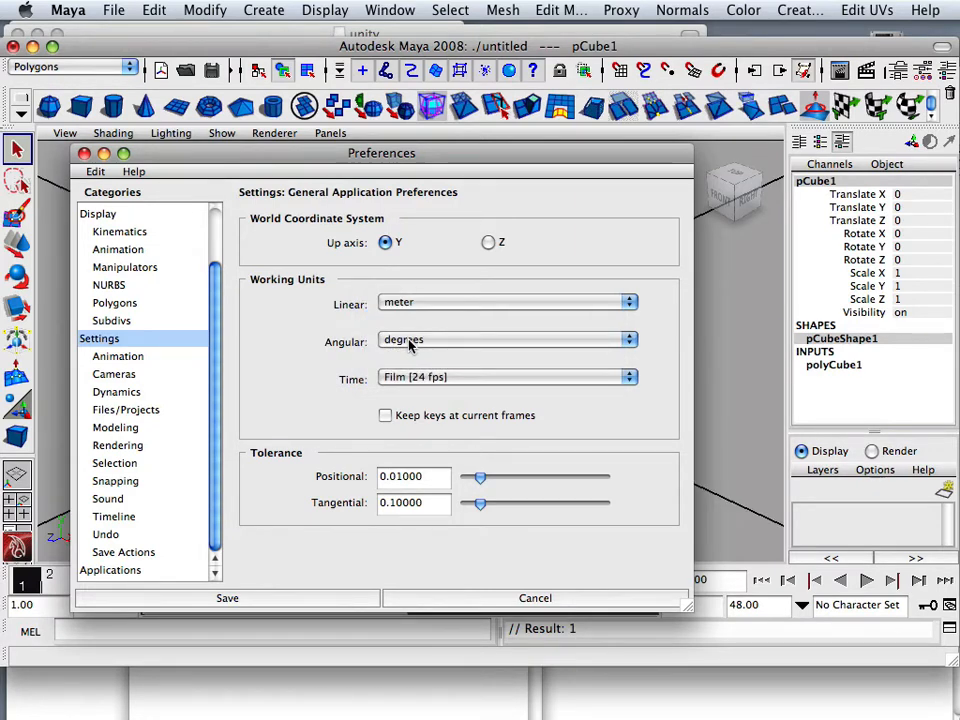
left_click(536, 598)
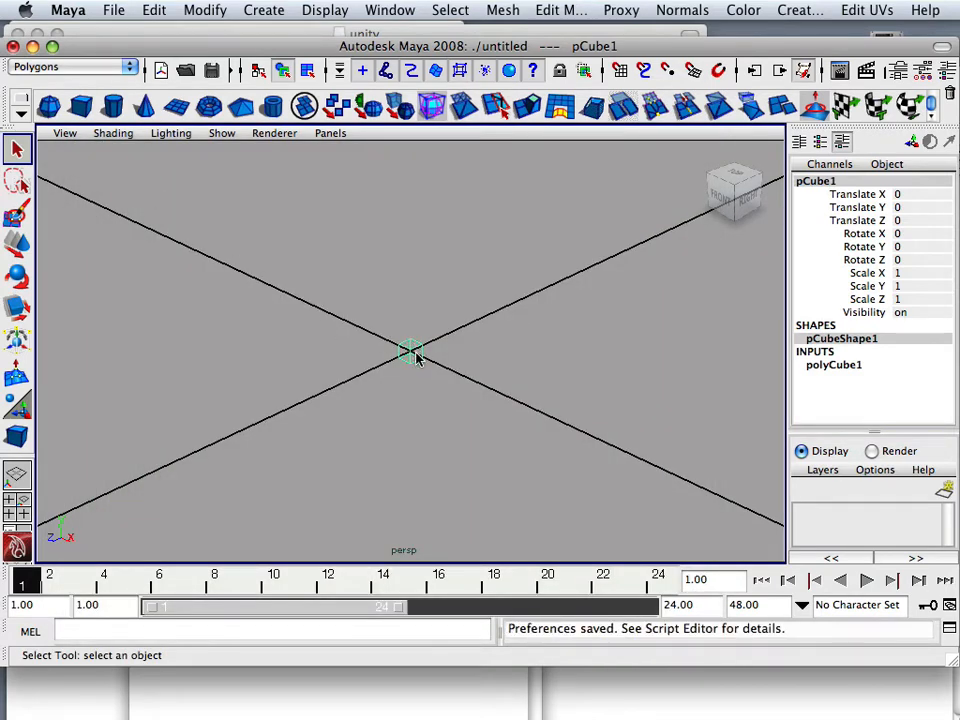
mouse_move(376, 394)
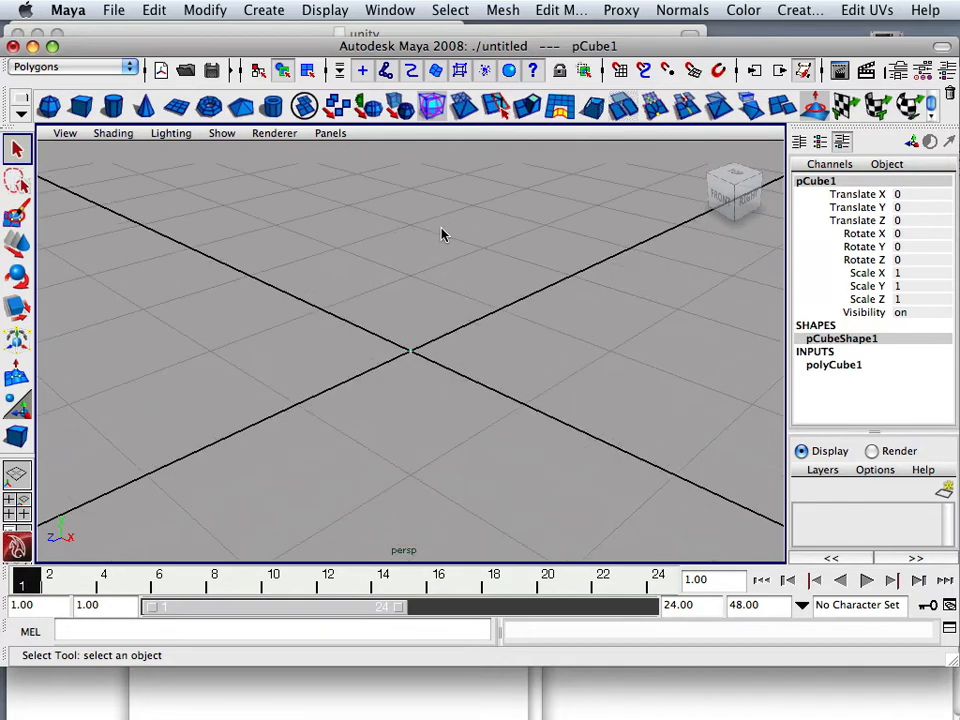
Step: In Grid Options enter 200 for the grid spacing and apply it to the scene view
left_click(324, 10)
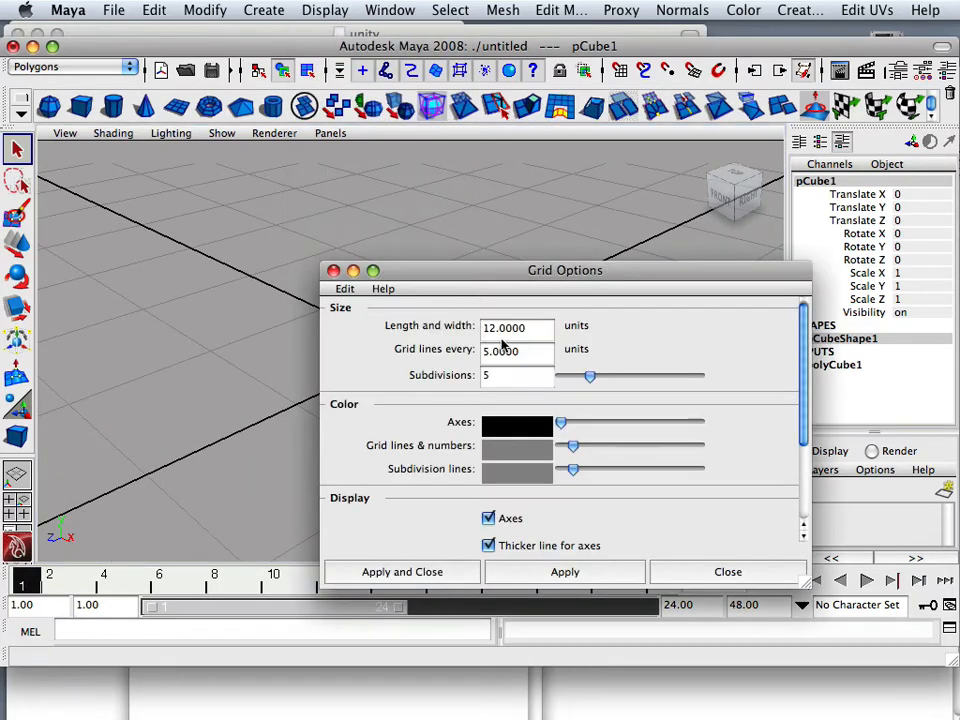
left_click(516, 328)
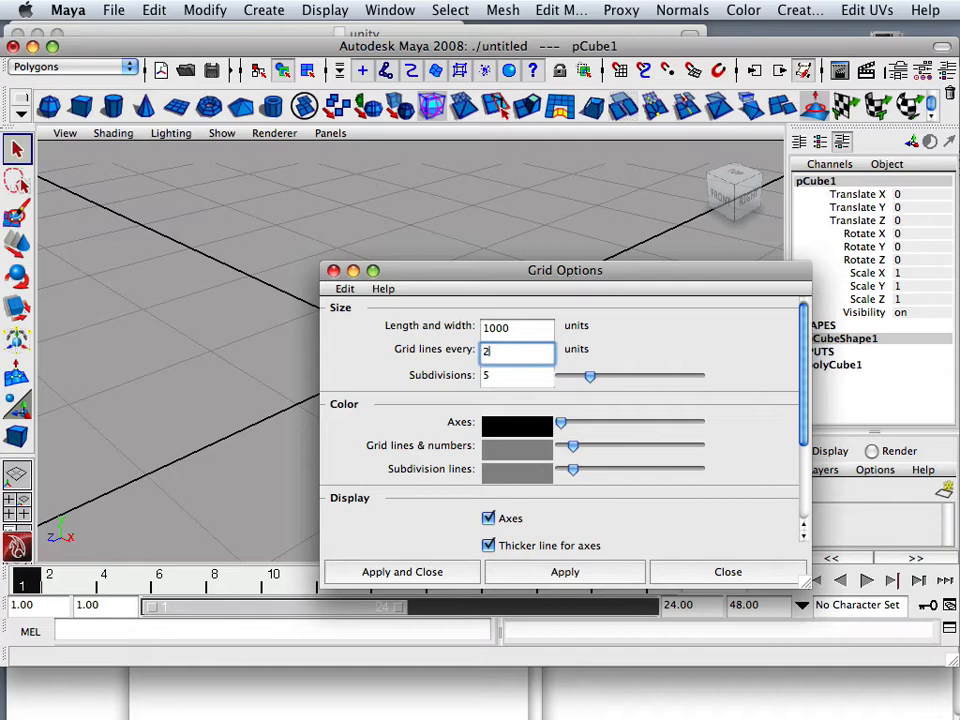
type("200")
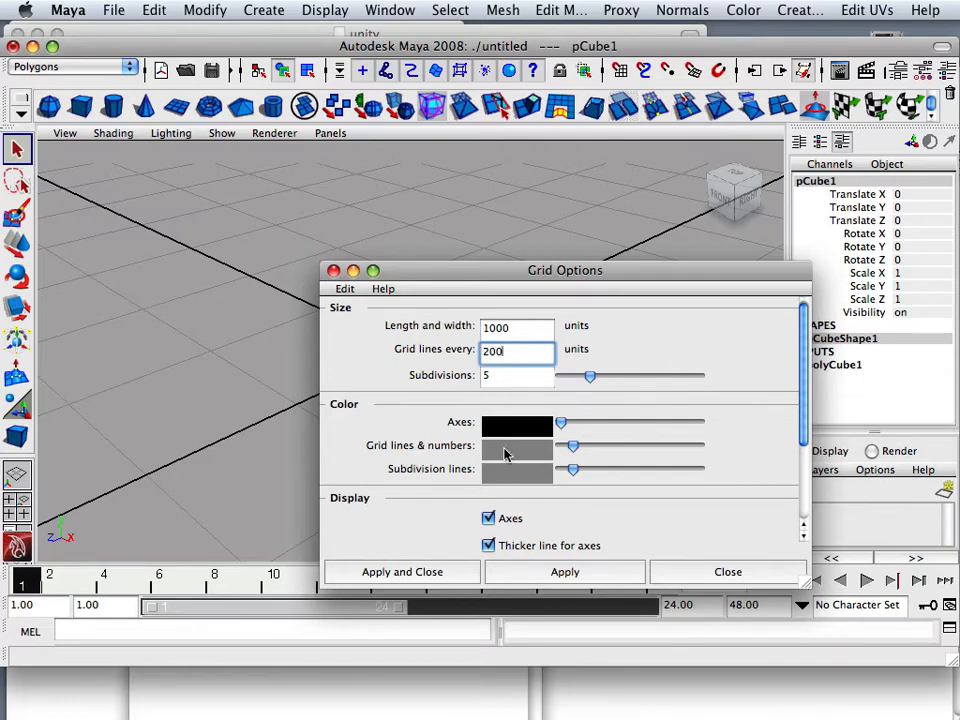
left_click(564, 572)
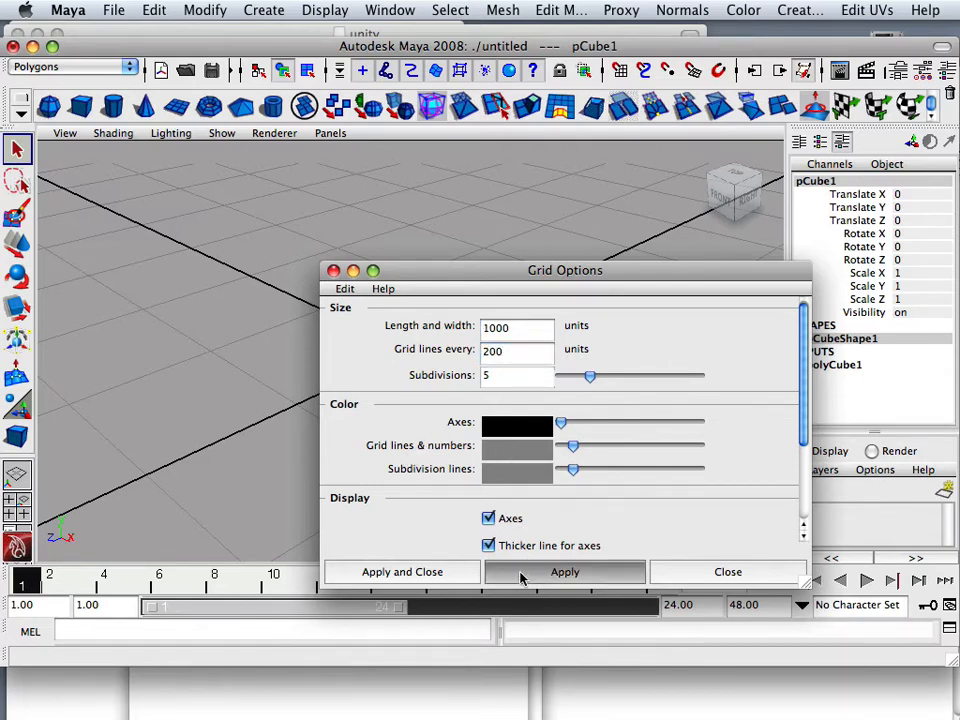
left_click(564, 572)
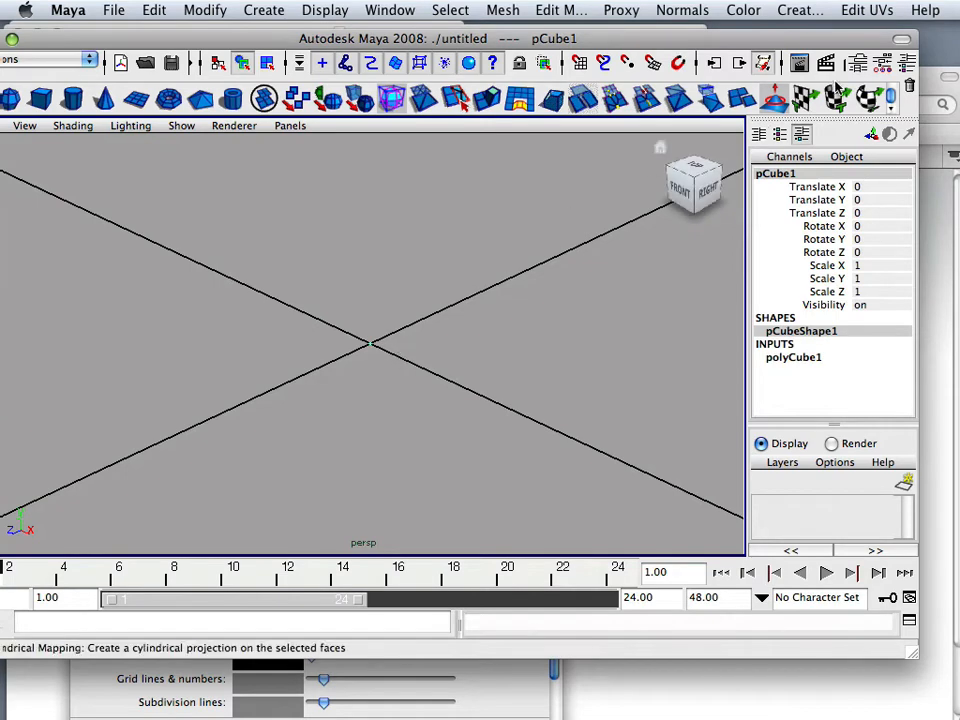
Step: Select persp from the Outliner and set its Near Clip Plane to 1 and Far Clip Plane to 500
left_click(324, 10)
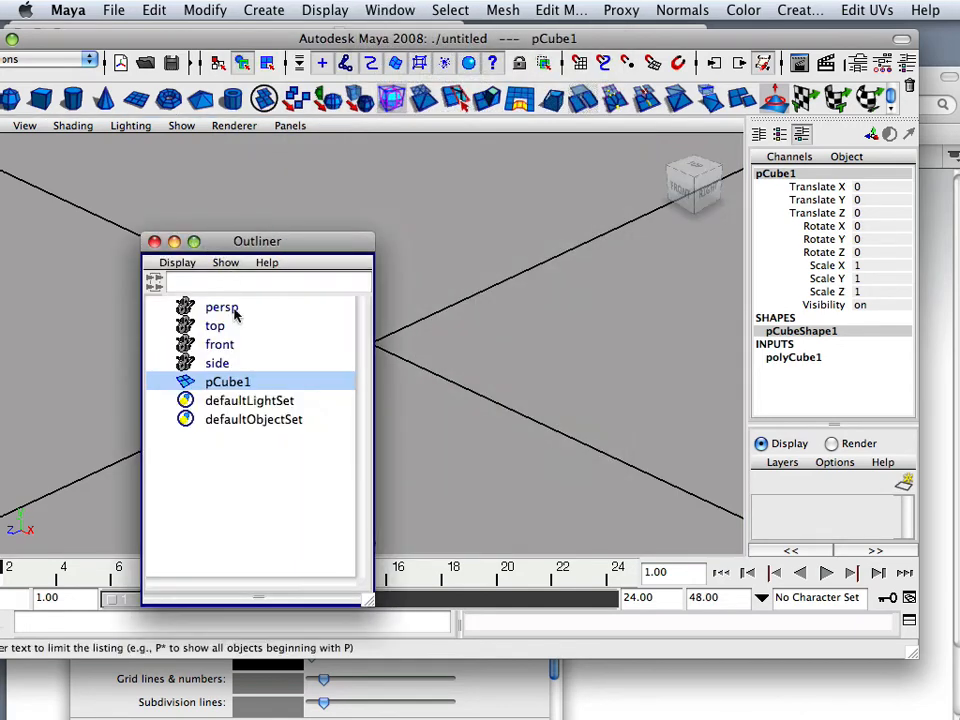
left_click(222, 308)
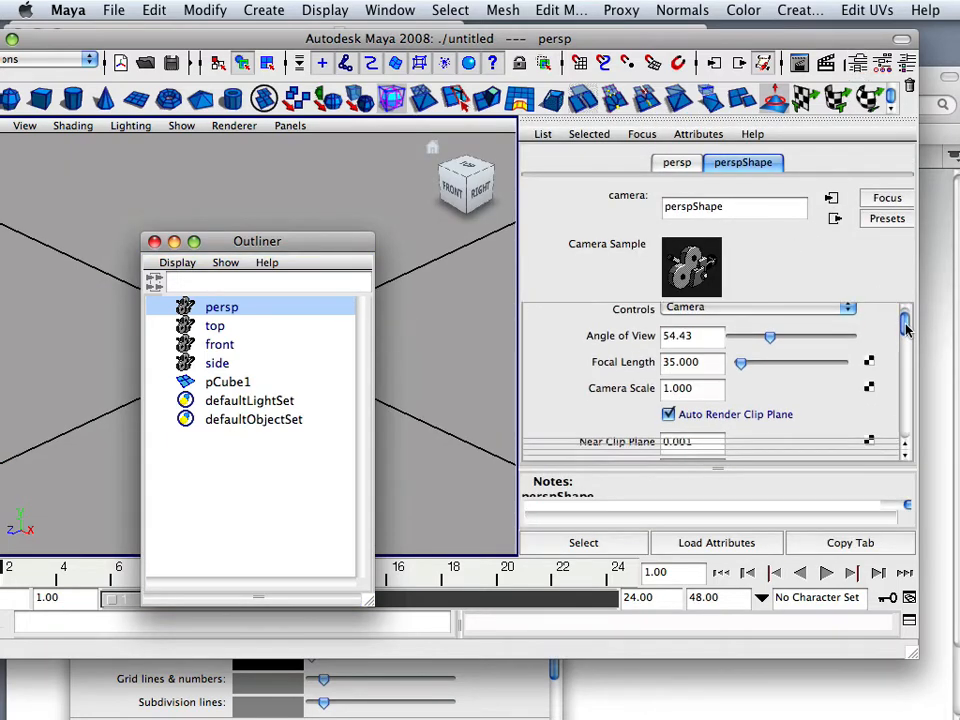
scroll("down", 3)
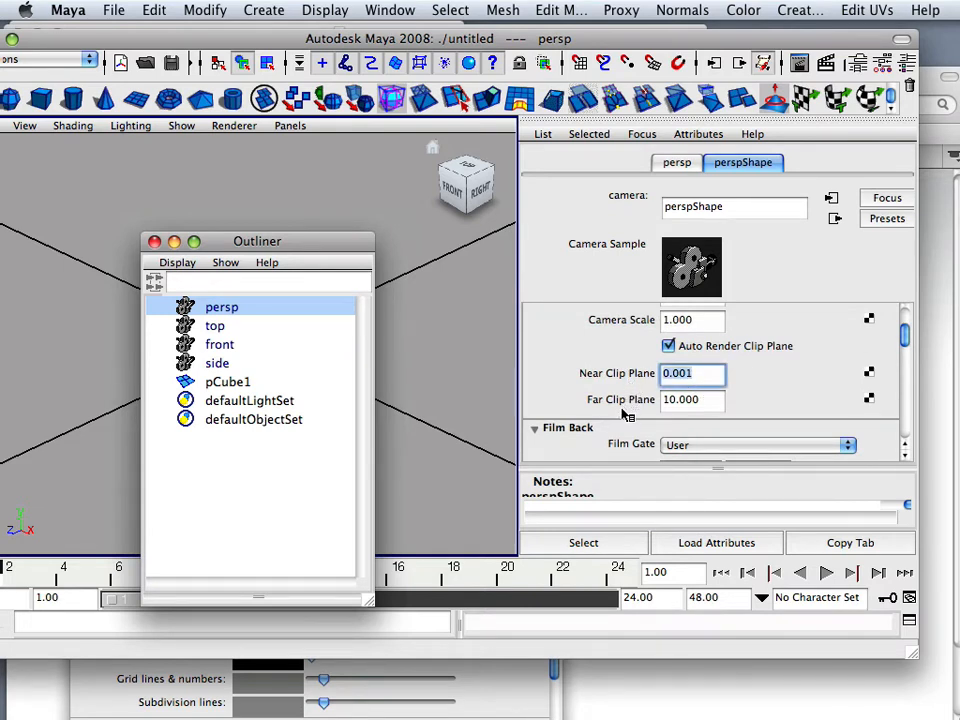
type("10")
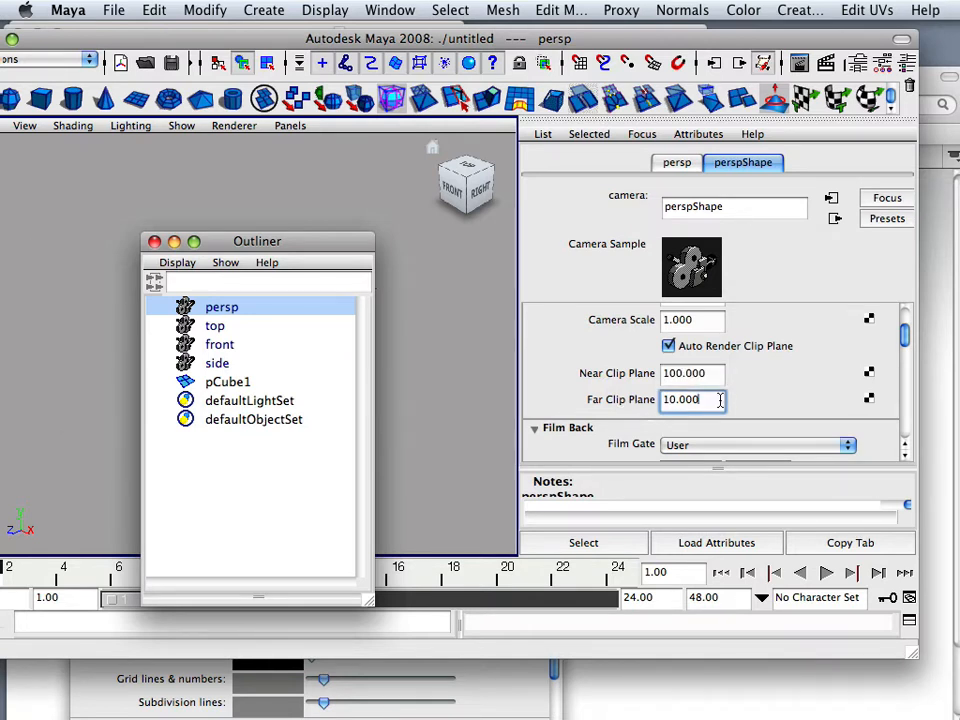
triple_click(690, 400)
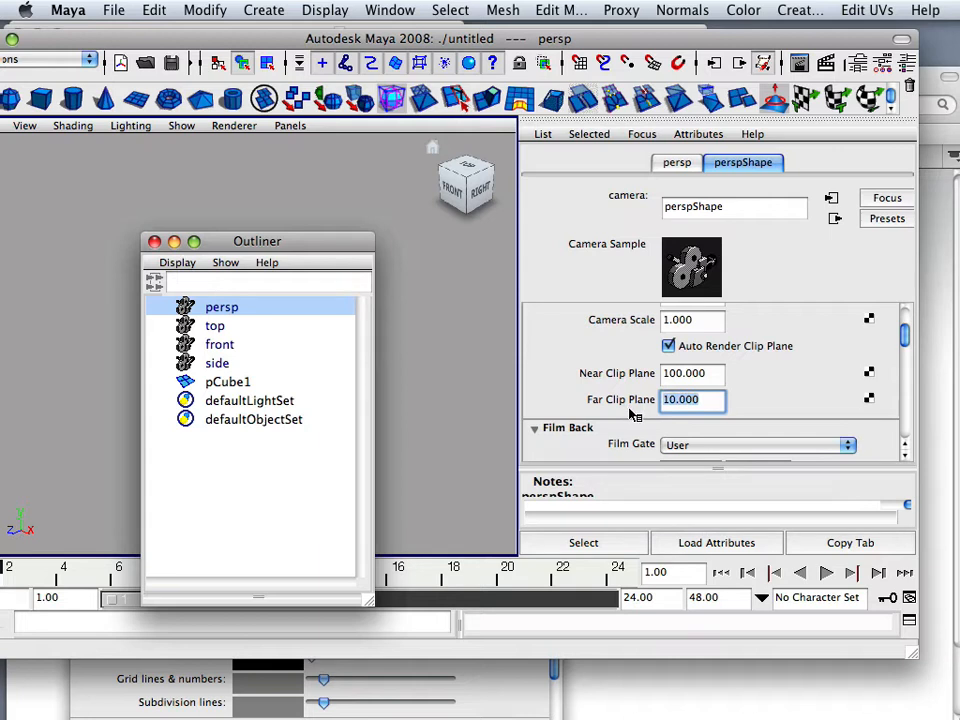
type("500")
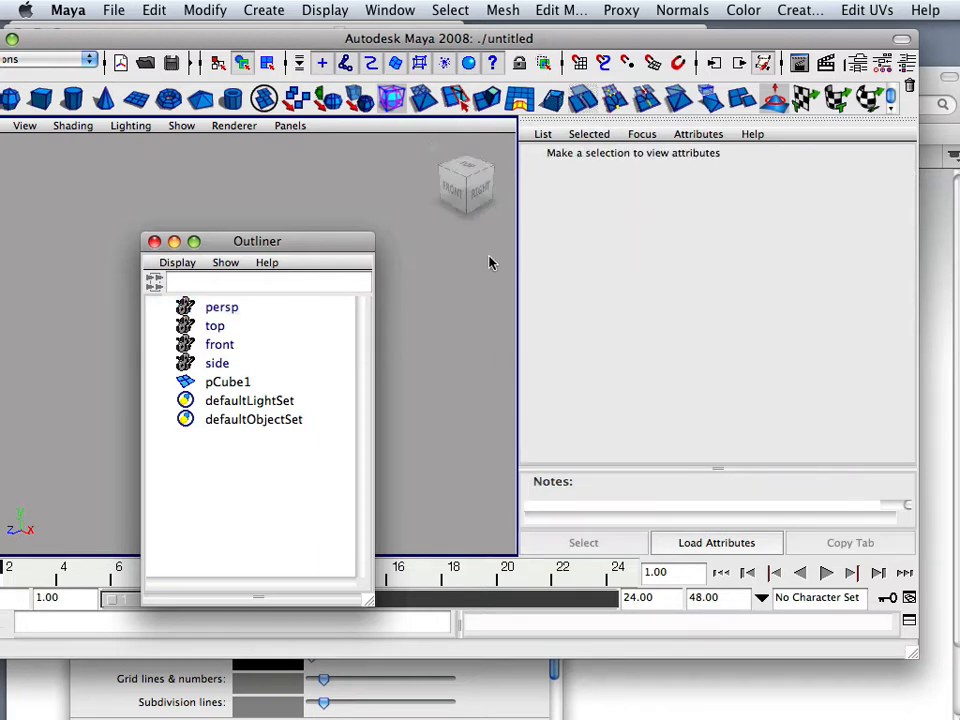
Step: Select pCube1 in the Outliner so its mesh shape attributes are shown
left_click_drag(256, 240, 308, 244)
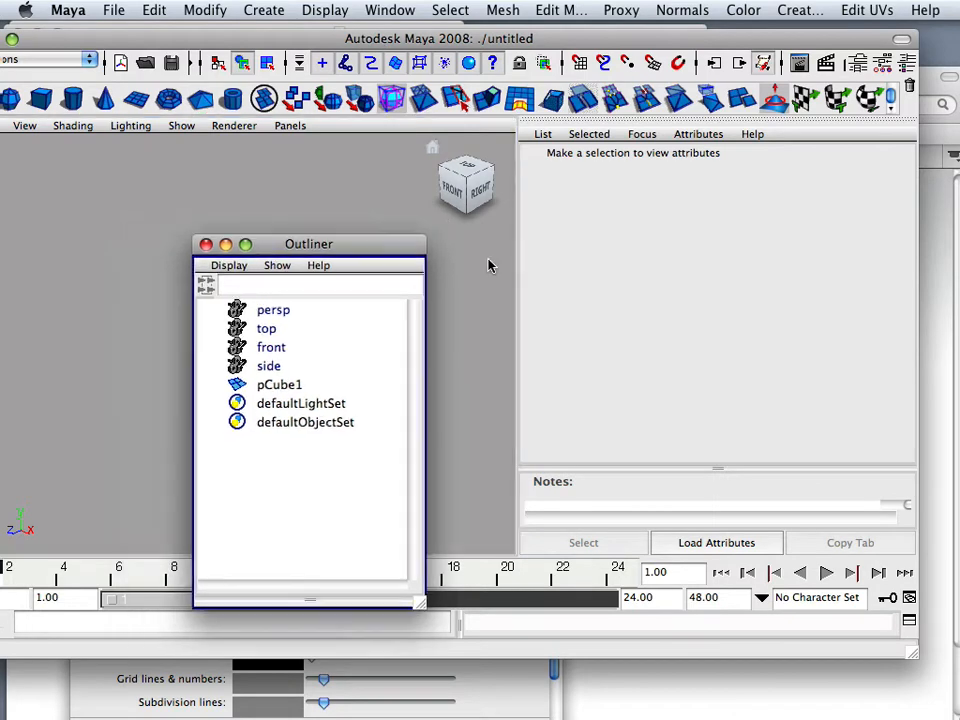
left_click(280, 384)
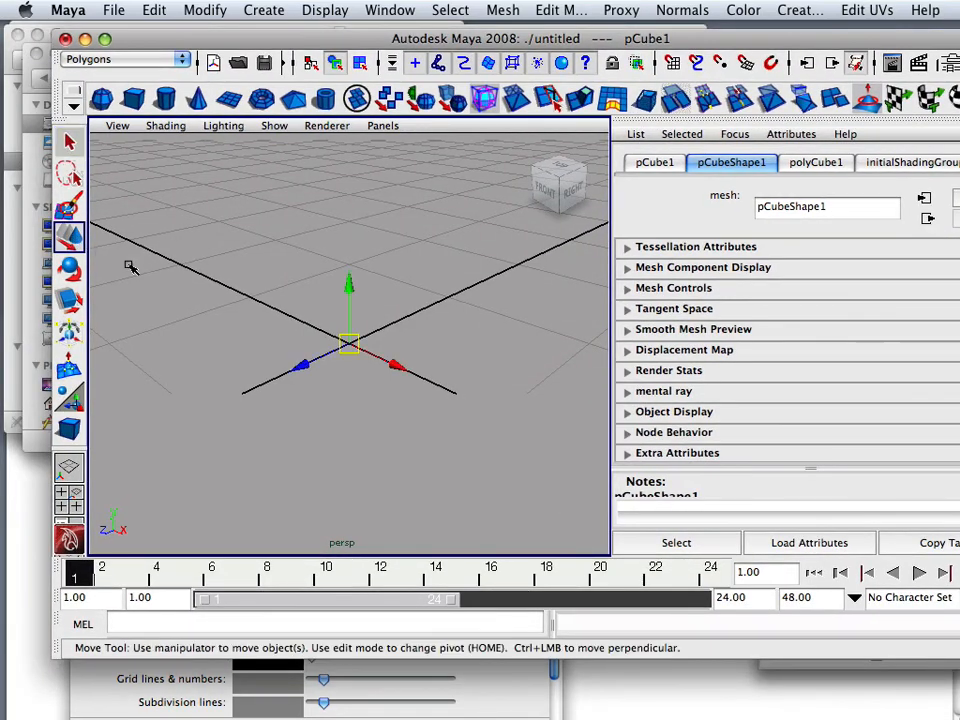
left_click_drag(348, 284, 348, 264)
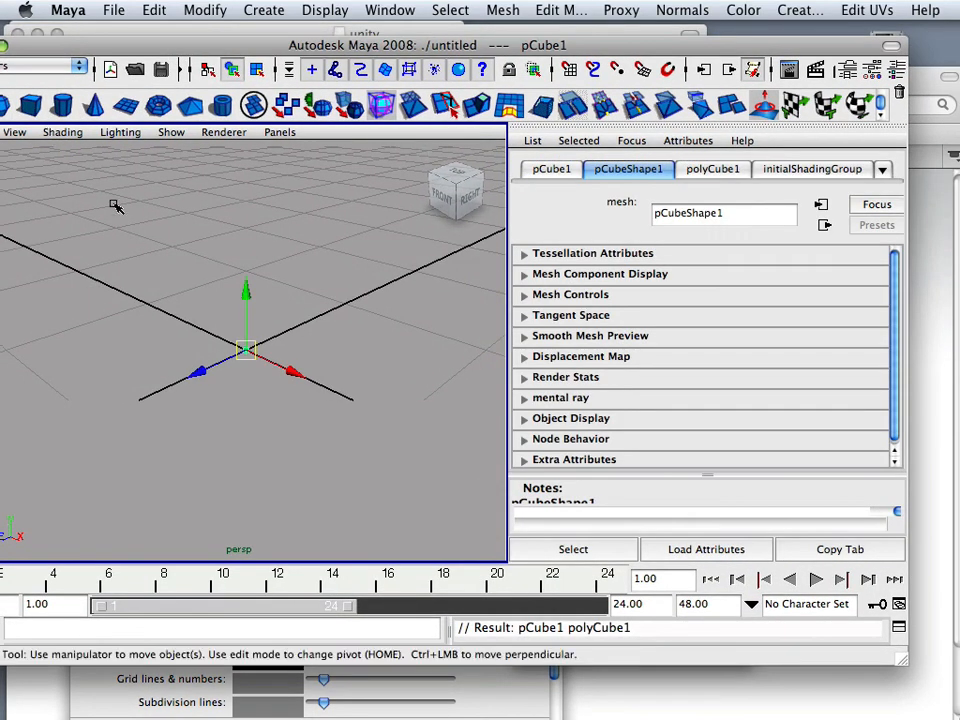
mouse_move(246, 328)
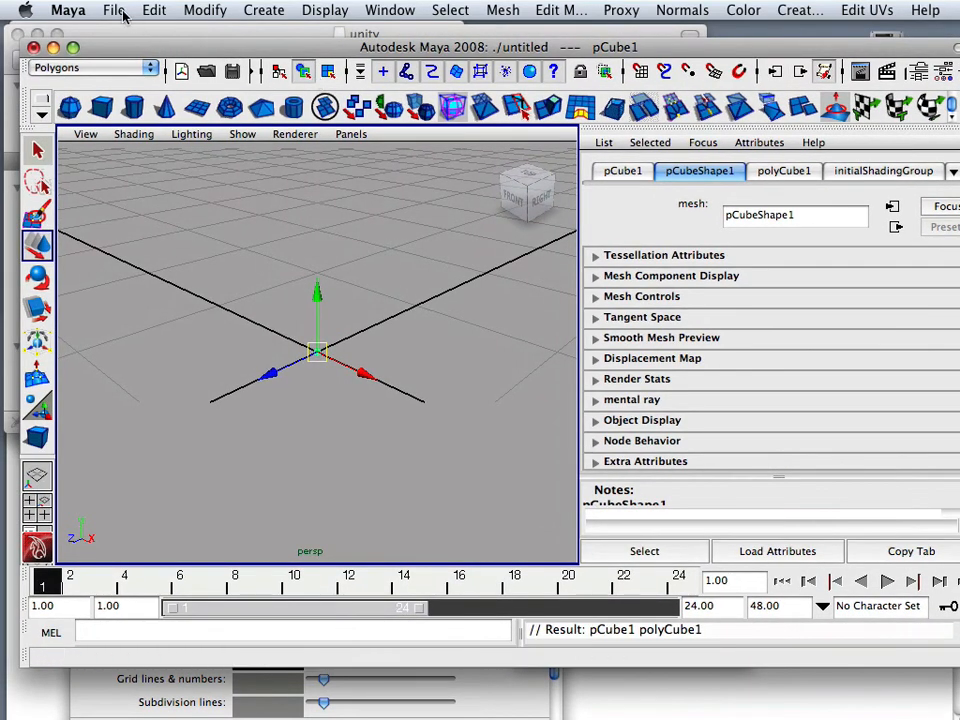
Step: Export the selection as box2.fbx into the Island Demo project's Assets/objects folder
left_click(114, 10)
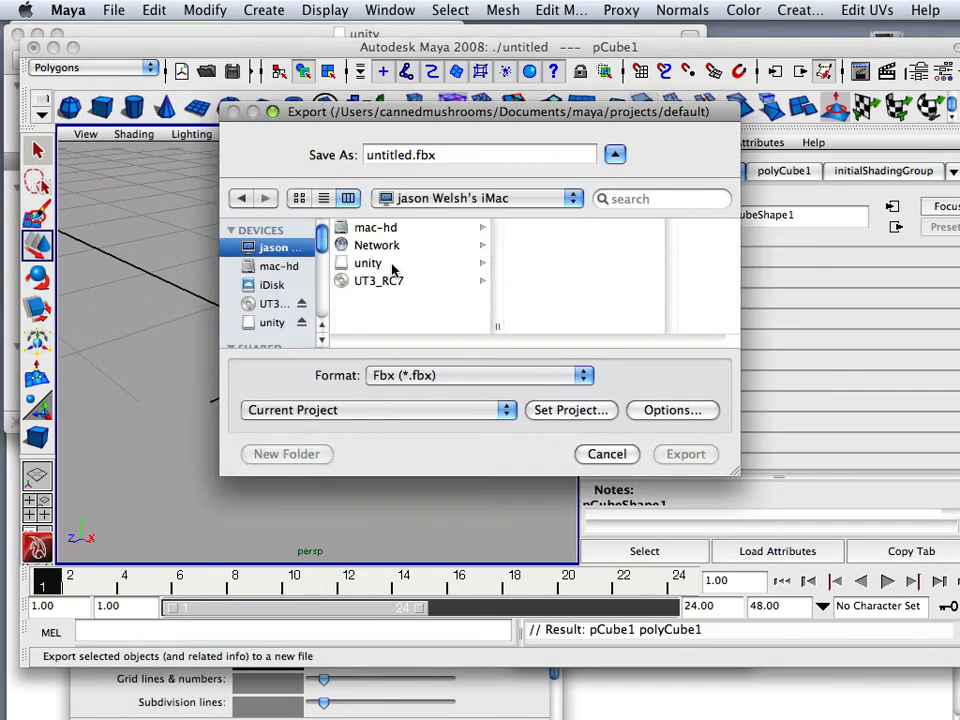
left_click(376, 228)
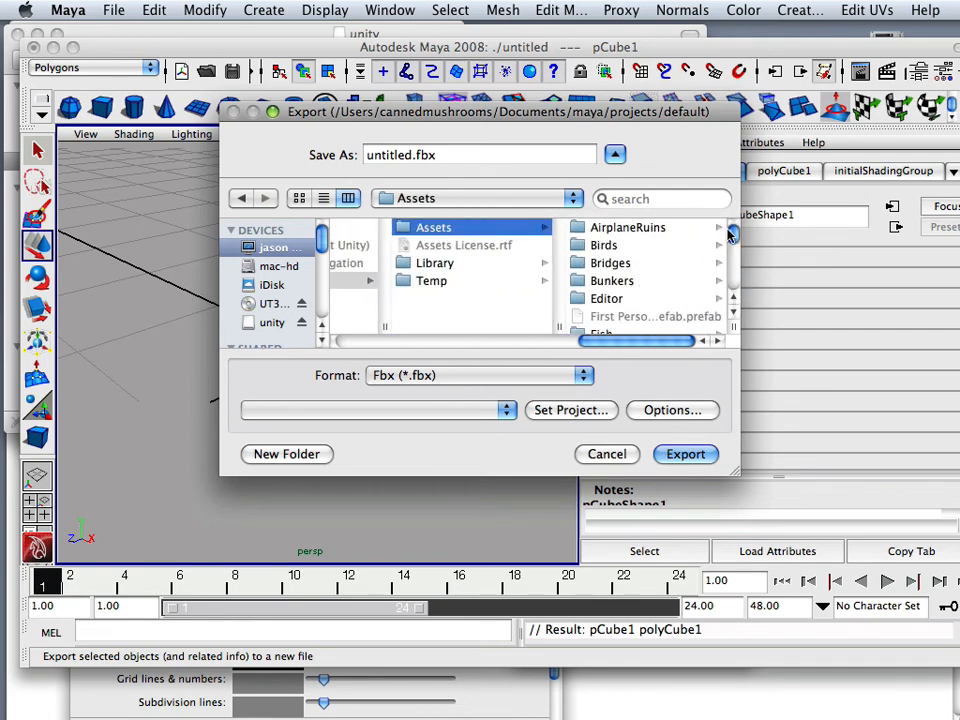
scroll("down", 3)
type("box2")
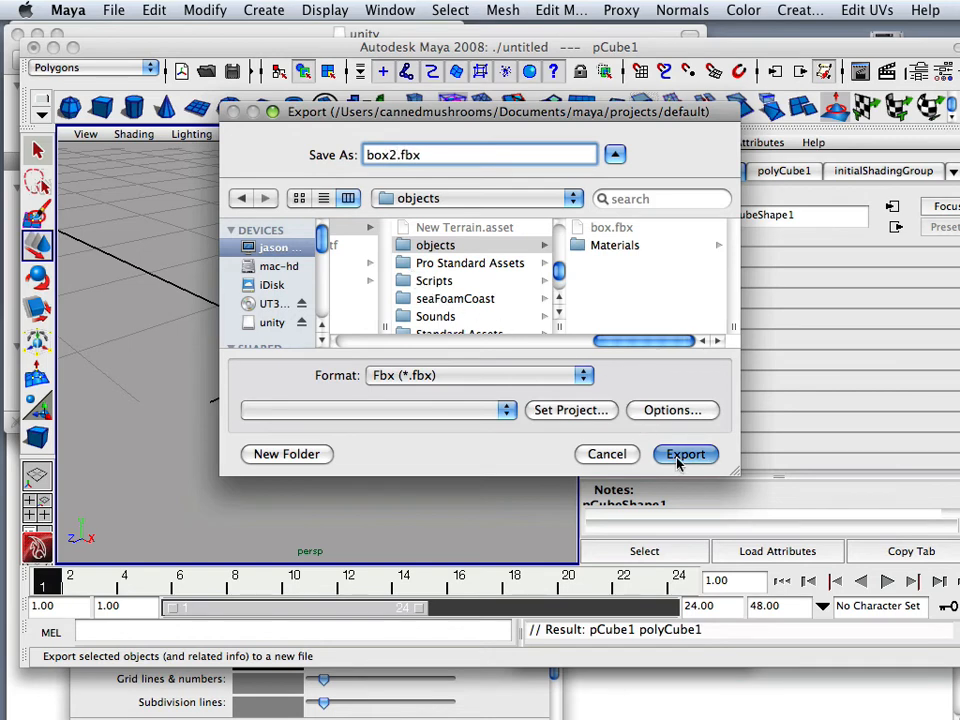
left_click(684, 454)
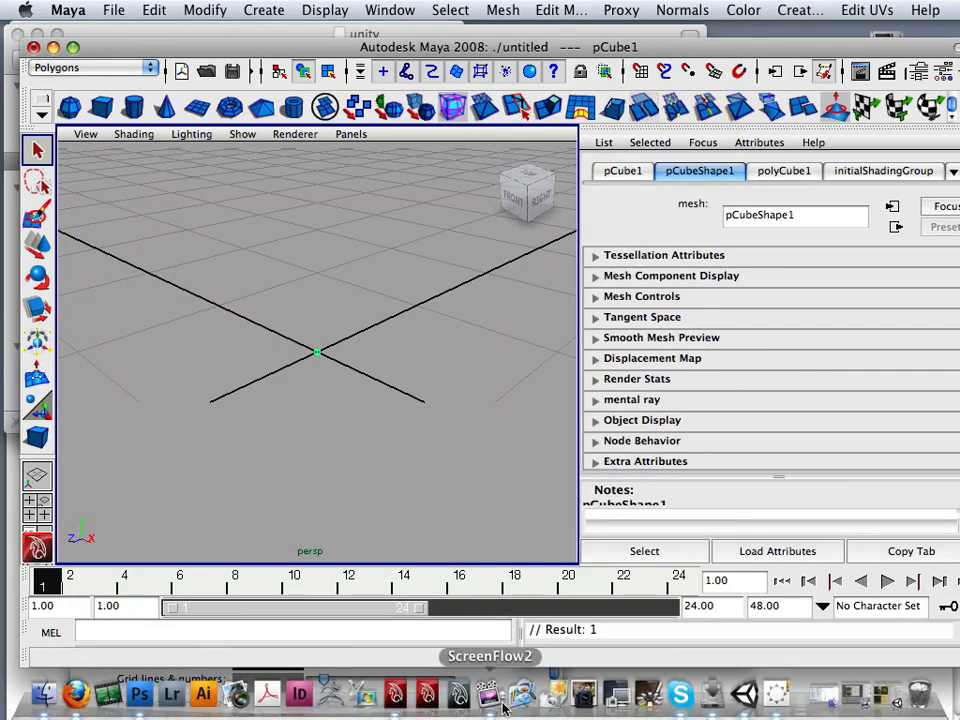
mouse_move(616, 690)
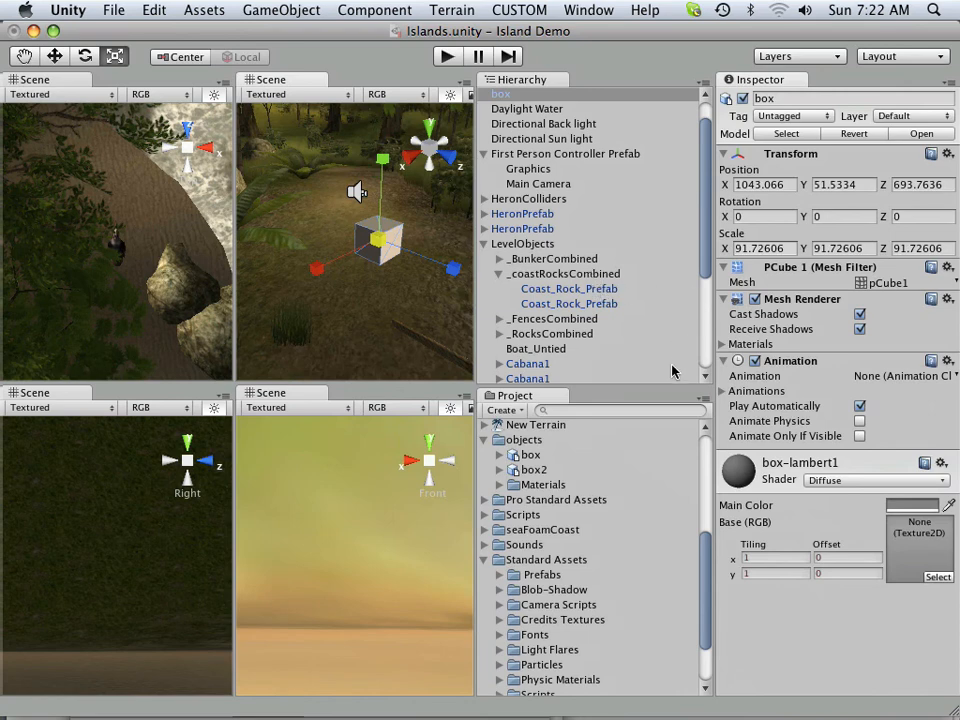
mouse_move(356, 340)
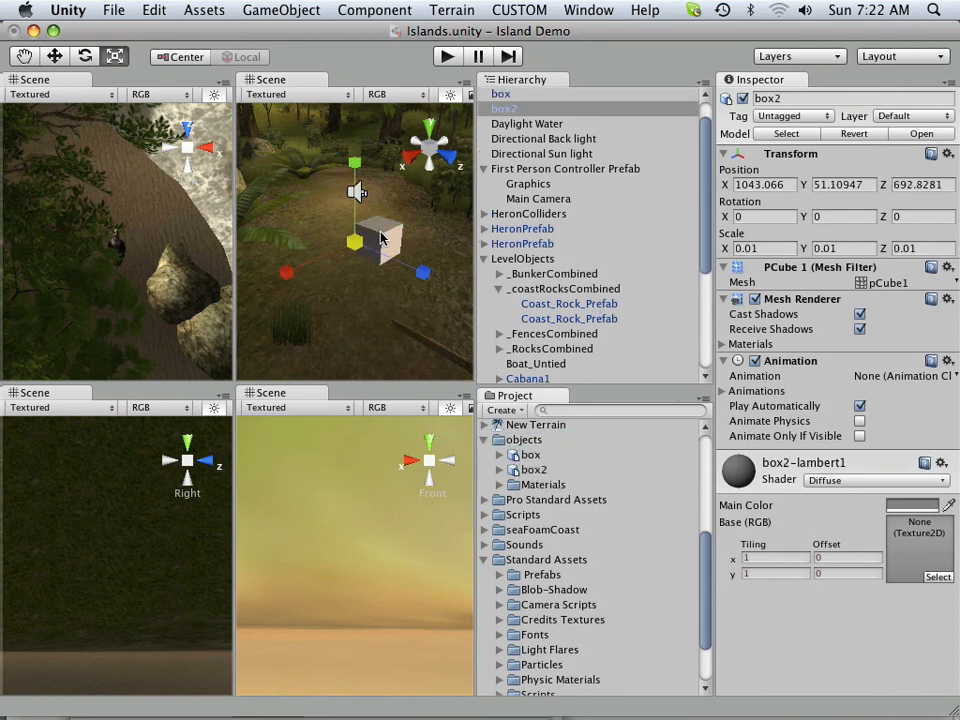
Step: Select box then box2 in the Hierarchy to compare their Transform settings, box2 at 0.01 scale
scroll("down", 3)
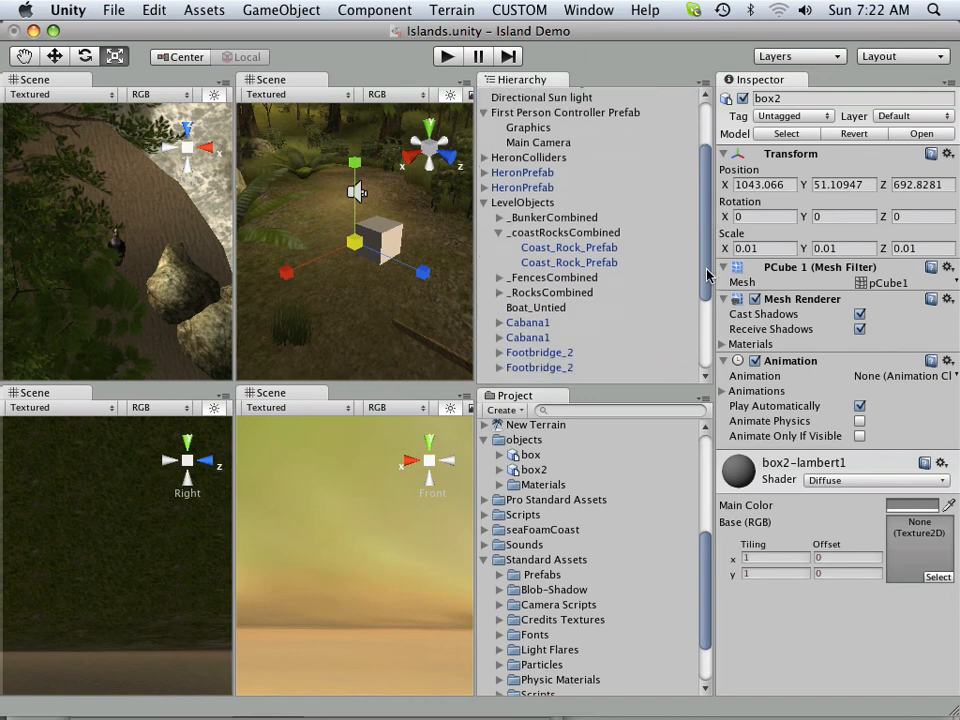
scroll("down", 3)
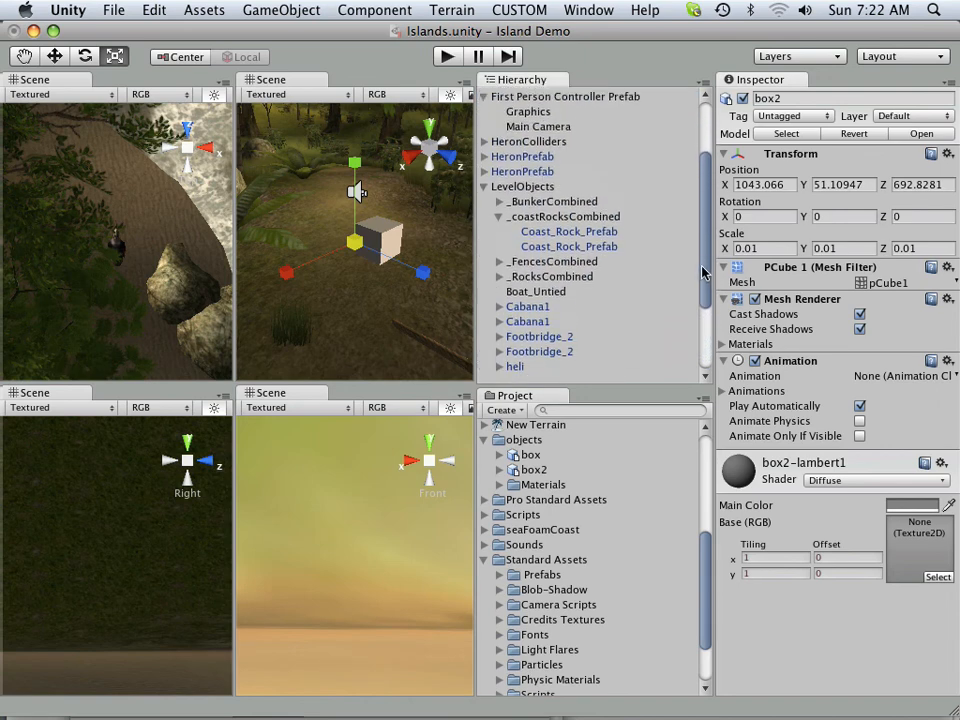
left_click(500, 124)
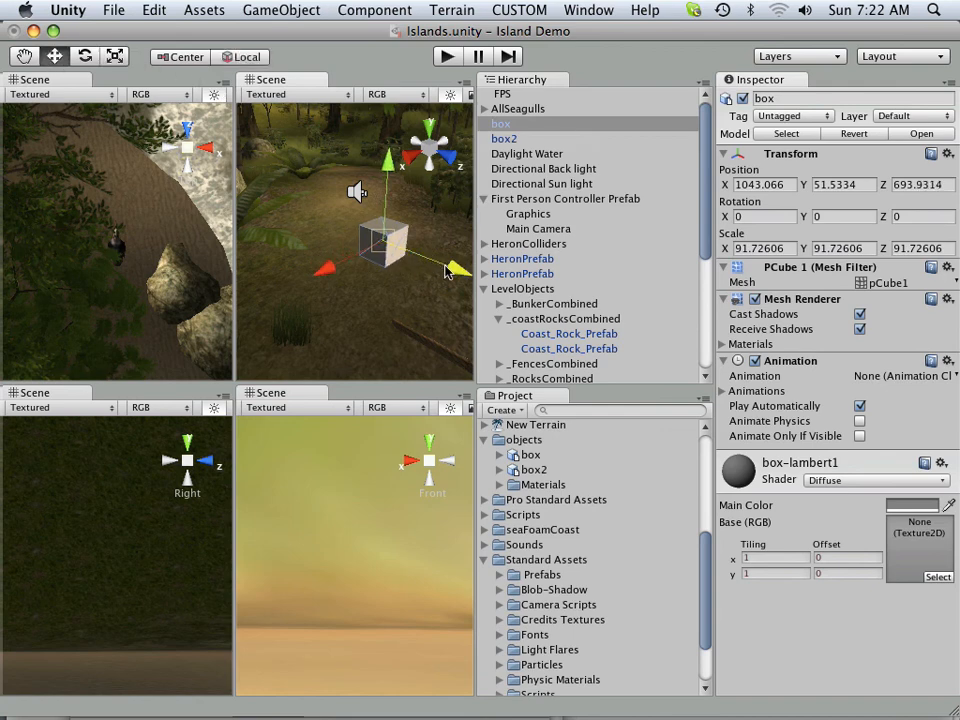
left_click(504, 138)
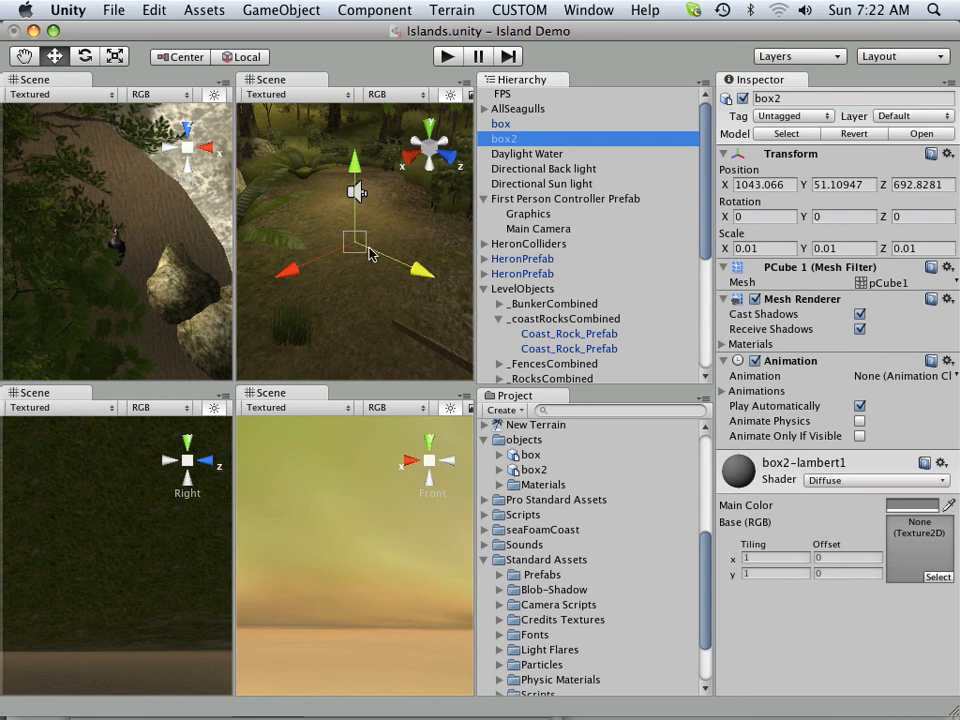
mouse_move(360, 262)
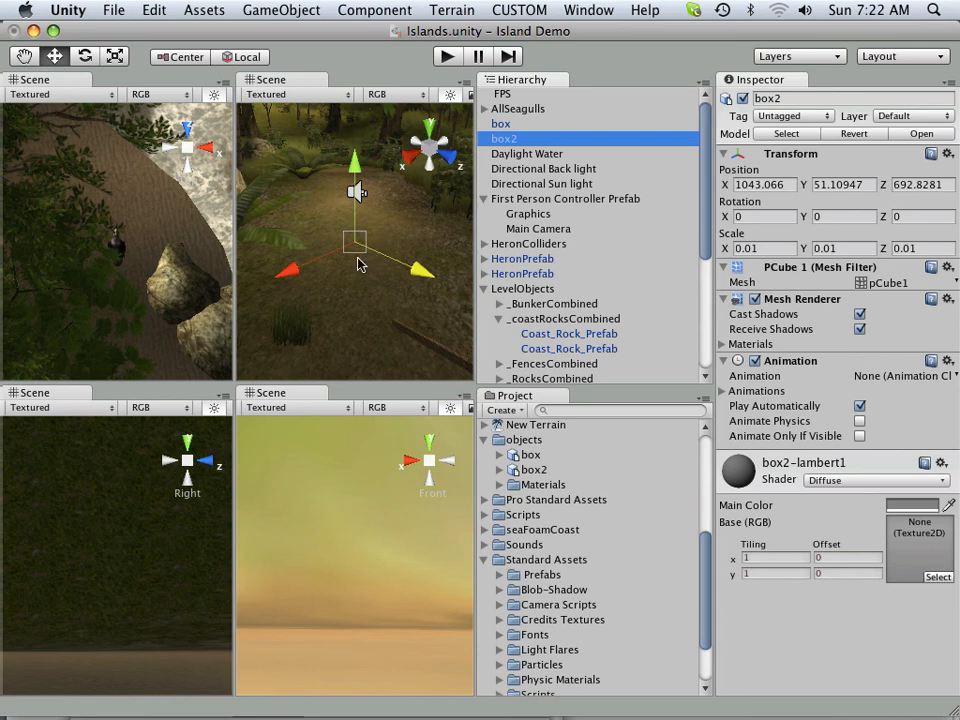
mouse_move(362, 286)
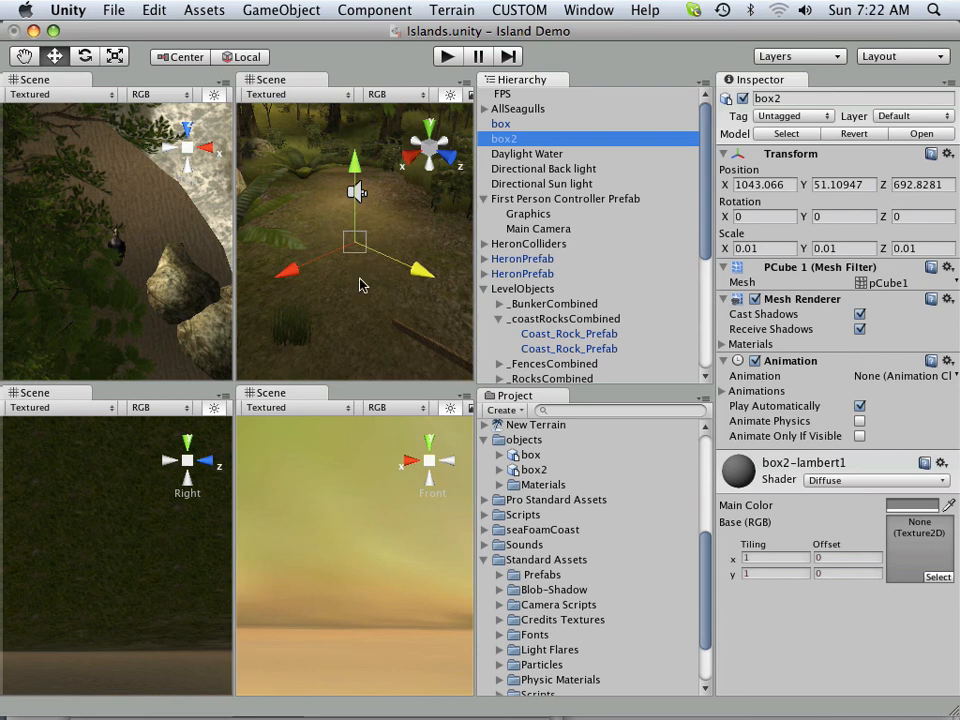